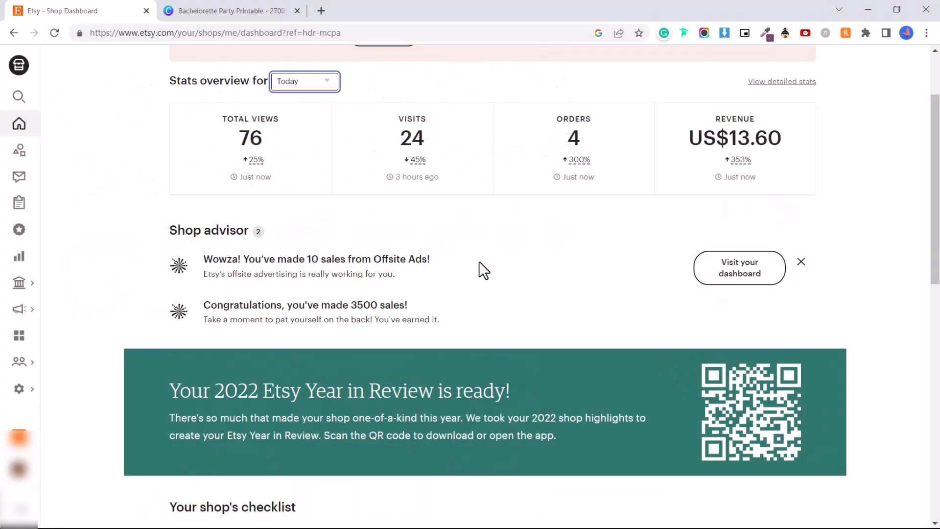
{"action": "mouse_move", "coordinate": [328, 255]}
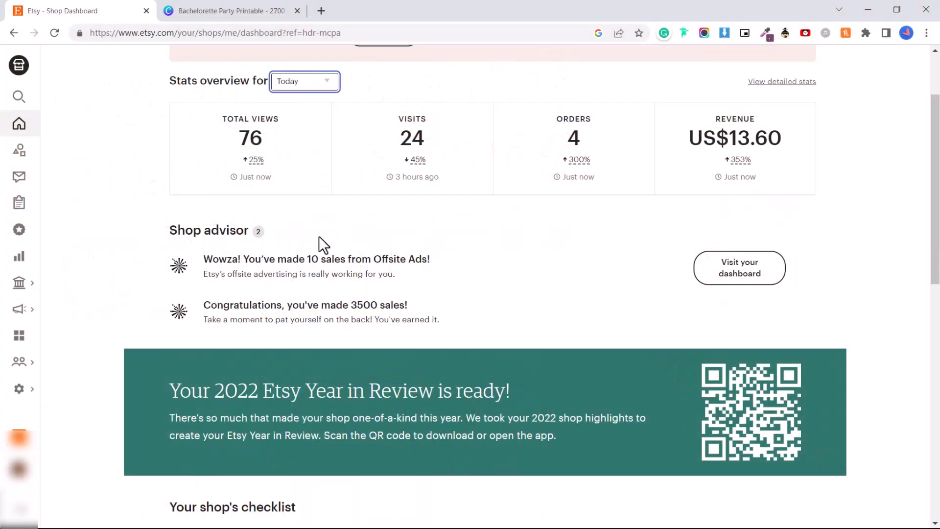
- Switch the stats overview period from Today to Yesterday and then to Last 7 days
{"action": "left_click", "coordinate": [304, 82]}
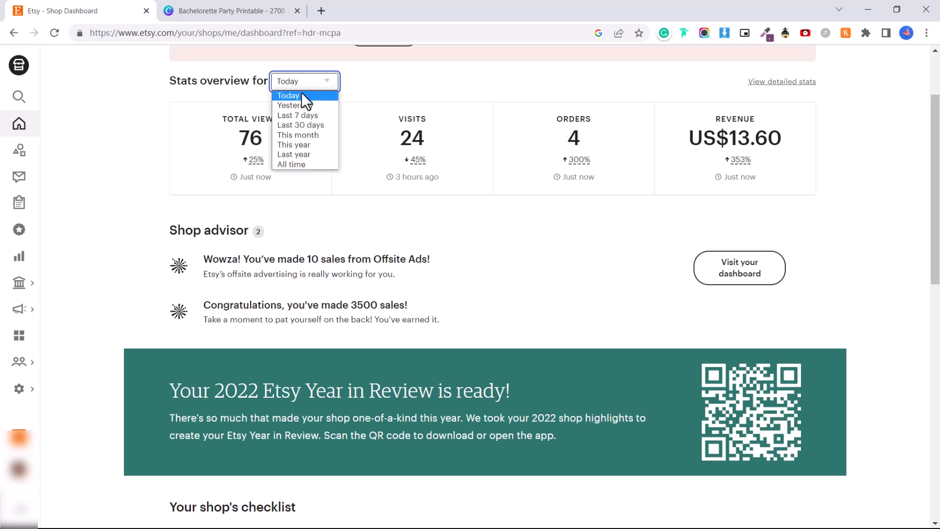
{"action": "left_click", "coordinate": [288, 95]}
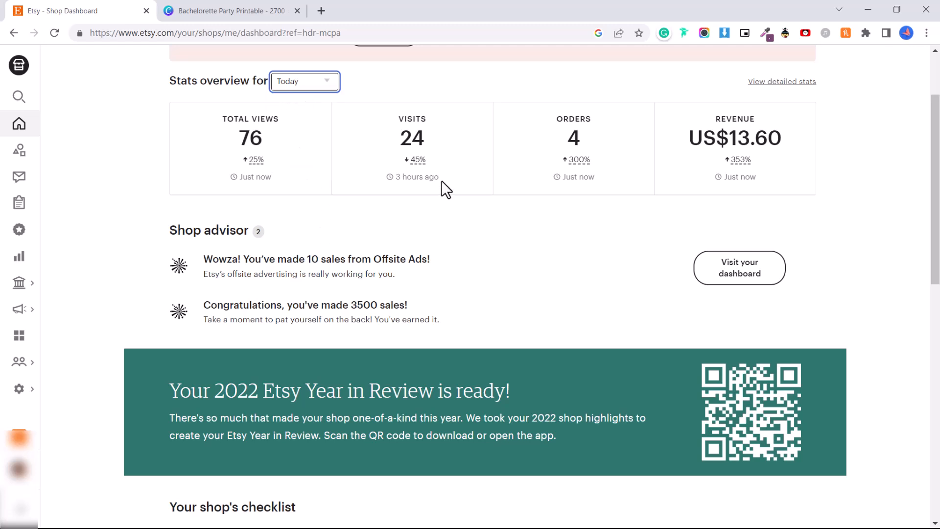
{"action": "mouse_move", "coordinate": [770, 149]}
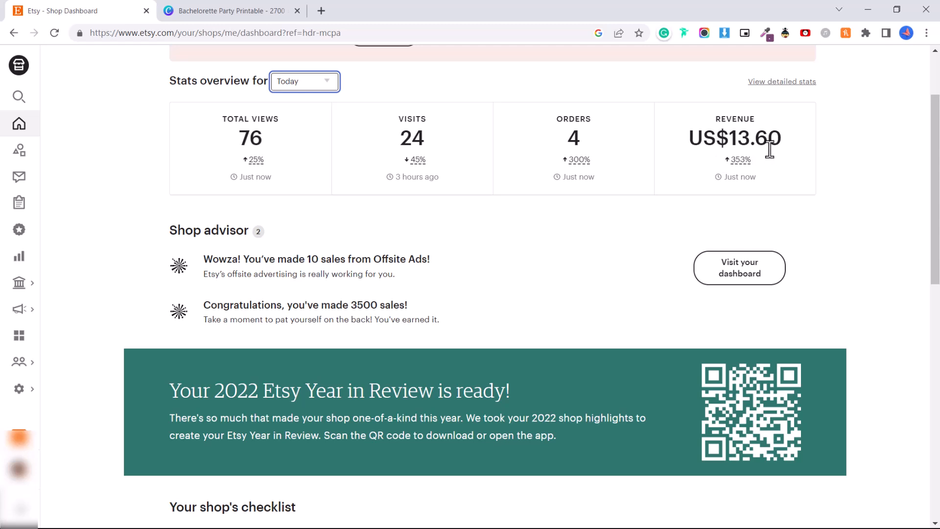
{"action": "left_click", "coordinate": [304, 82]}
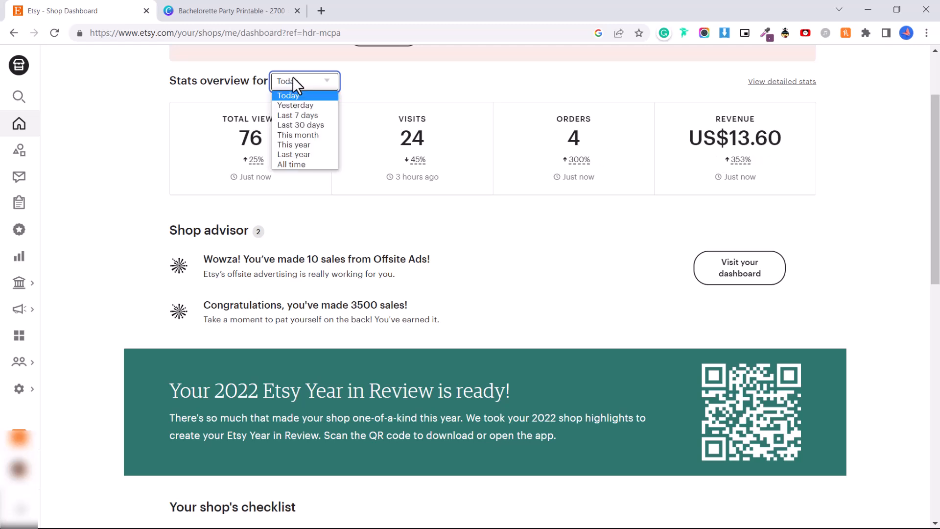
{"action": "left_click", "coordinate": [295, 105]}
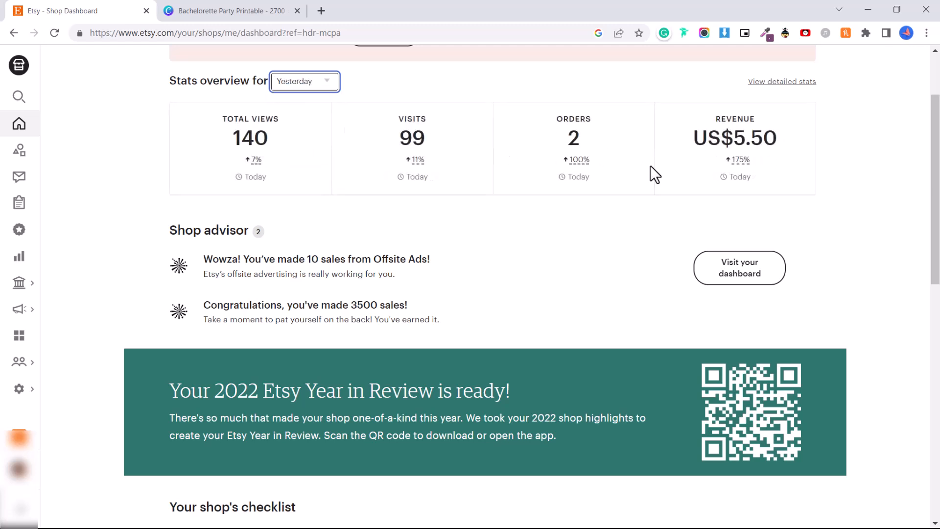
{"action": "left_click", "coordinate": [304, 81]}
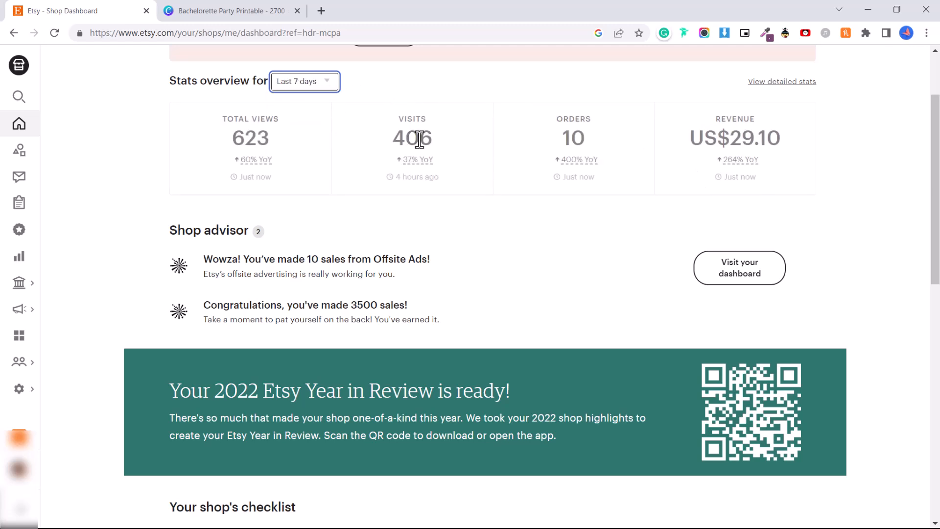
{"action": "mouse_move", "coordinate": [543, 140]}
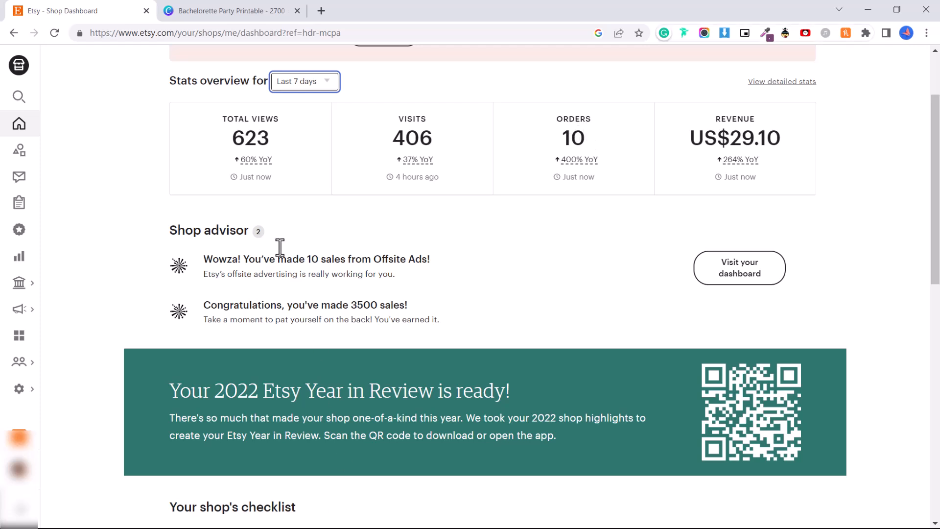
{"action": "mouse_move", "coordinate": [412, 138]}
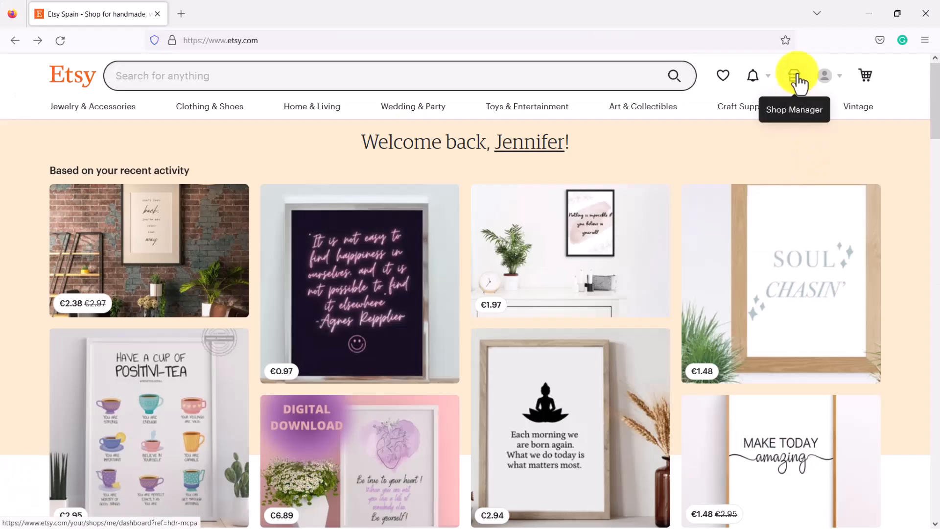
- Go from the storefront to the shop's Listings and start adding a new listing
{"action": "left_click", "coordinate": [797, 76]}
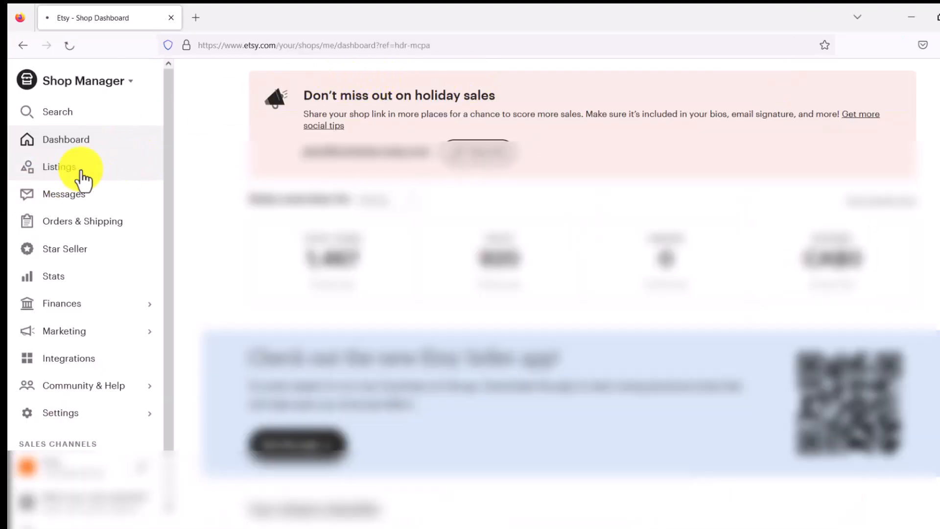
{"action": "left_click", "coordinate": [58, 167]}
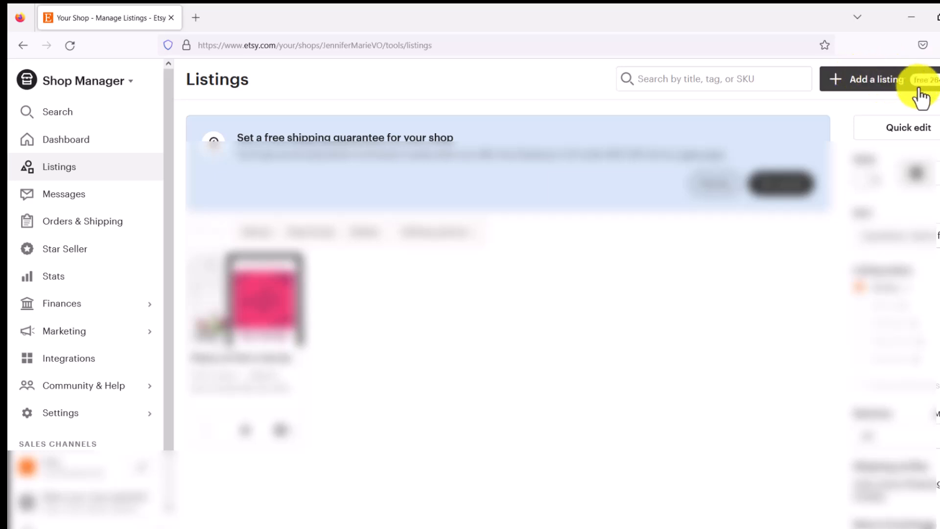
{"action": "mouse_move", "coordinate": [926, 96]}
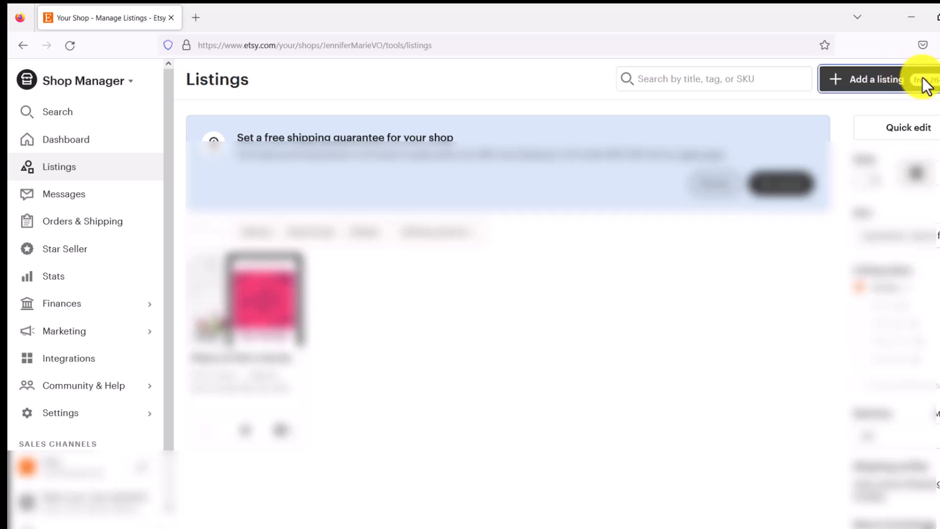
{"action": "left_click", "coordinate": [873, 79]}
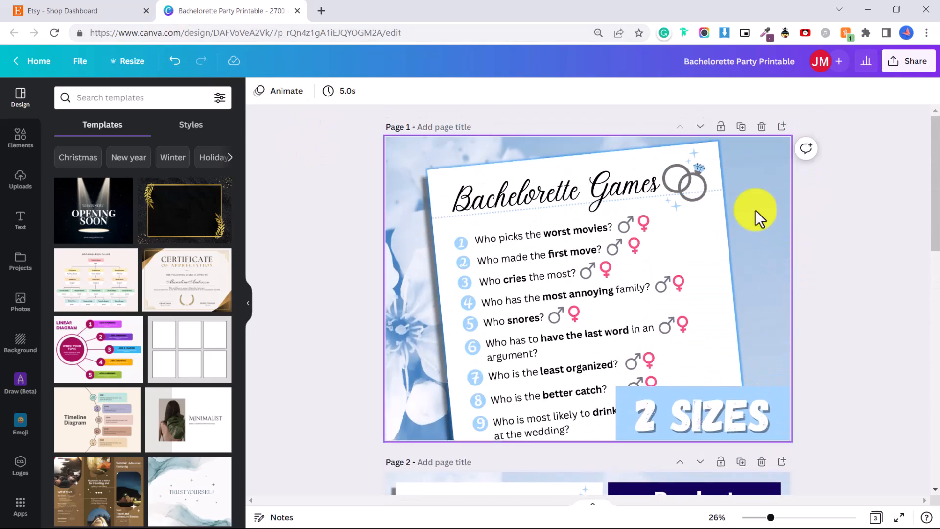
{"action": "scroll", "scroll_direction": "down", "scroll_amount": 3}
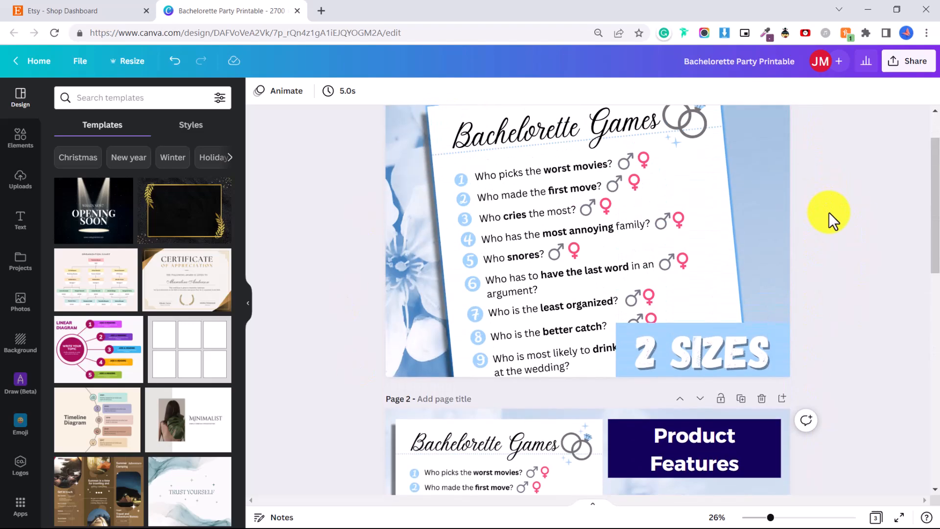
{"action": "scroll", "scroll_direction": "down", "scroll_amount": 3}
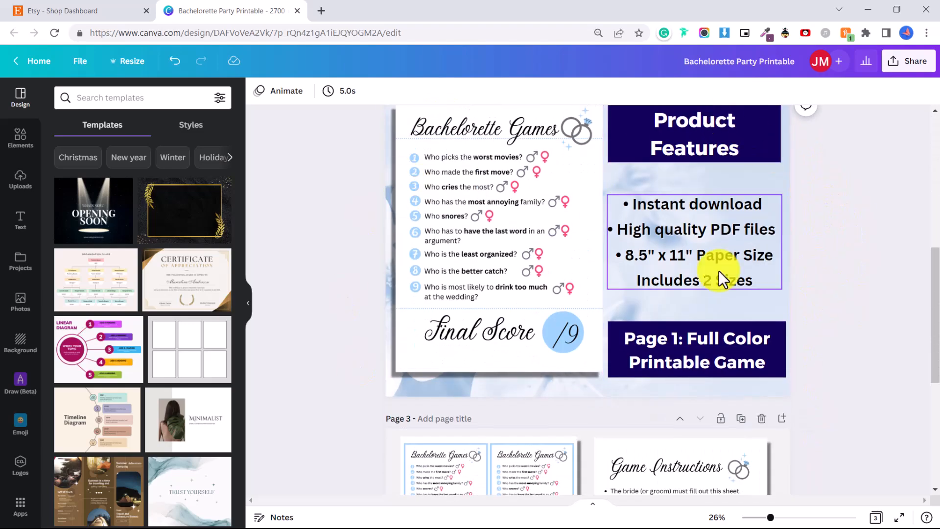
{"action": "scroll", "scroll_direction": "down", "scroll_amount": 3}
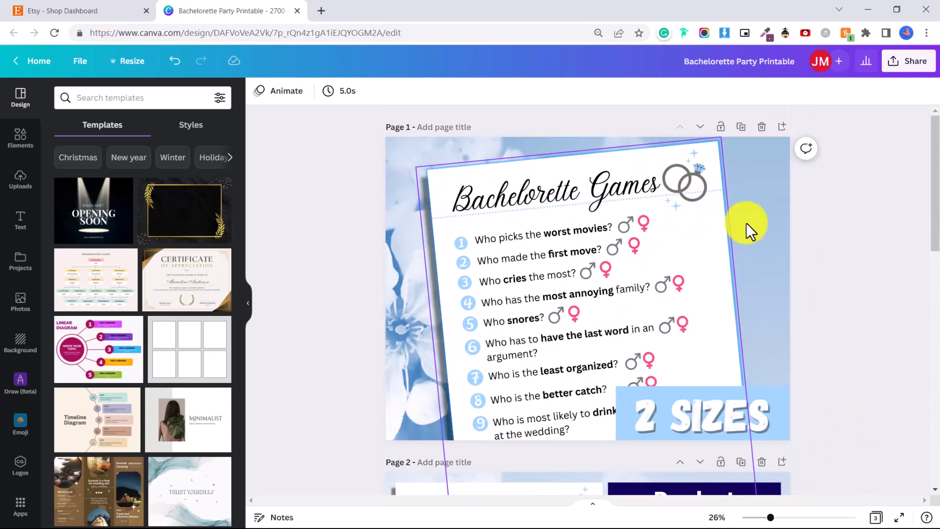
{"action": "scroll", "scroll_direction": "down", "scroll_amount": 3}
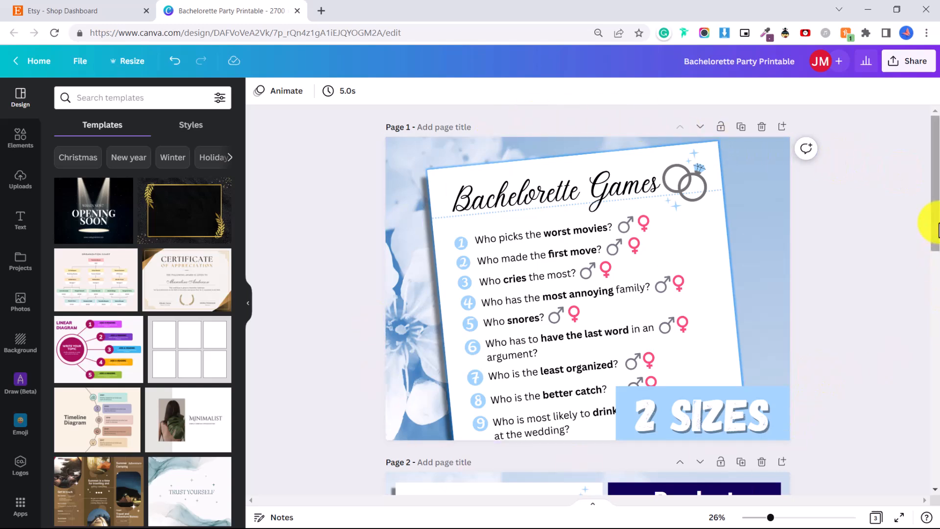
{"action": "left_click", "coordinate": [78, 11]}
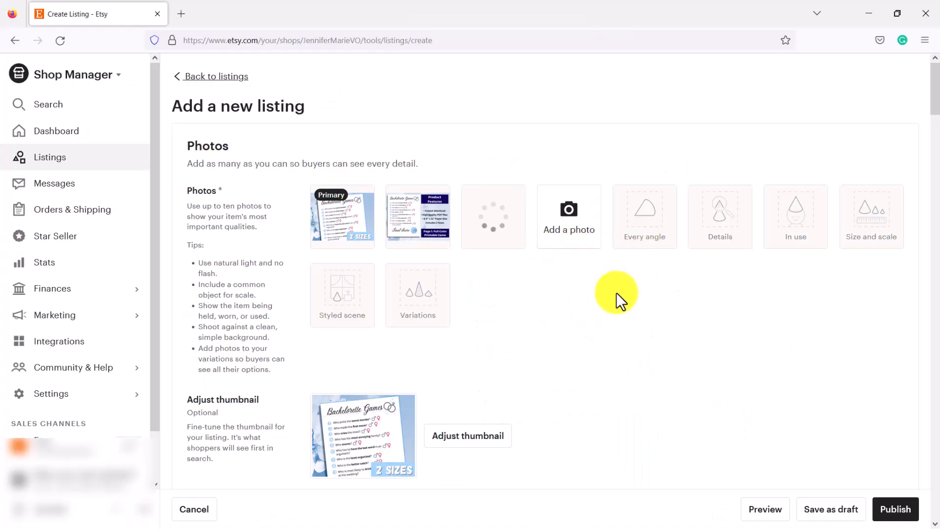
- Move the 2 SIZES game sheet image into the Primary photo slot
{"action": "scroll", "scroll_direction": "down", "scroll_amount": 3}
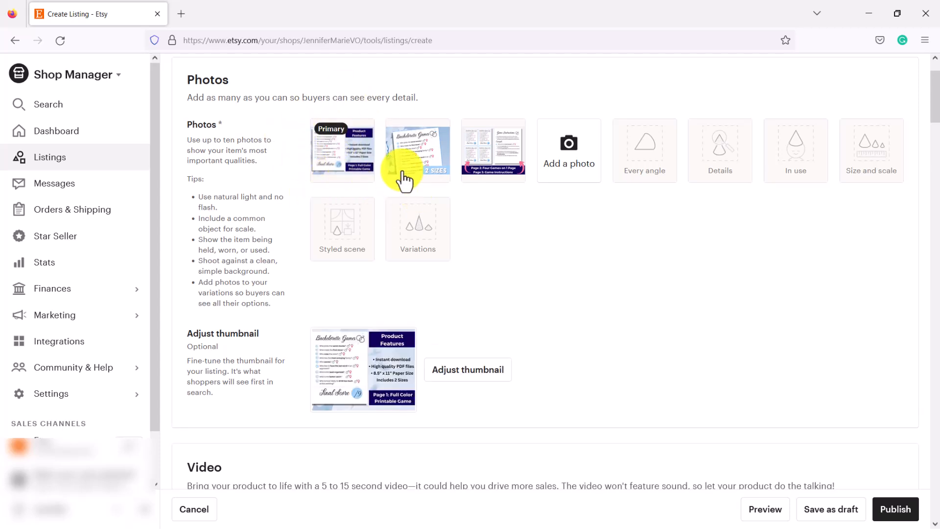
{"action": "left_click_drag", "start_coordinate": [418, 150], "coordinate": [341, 150]}
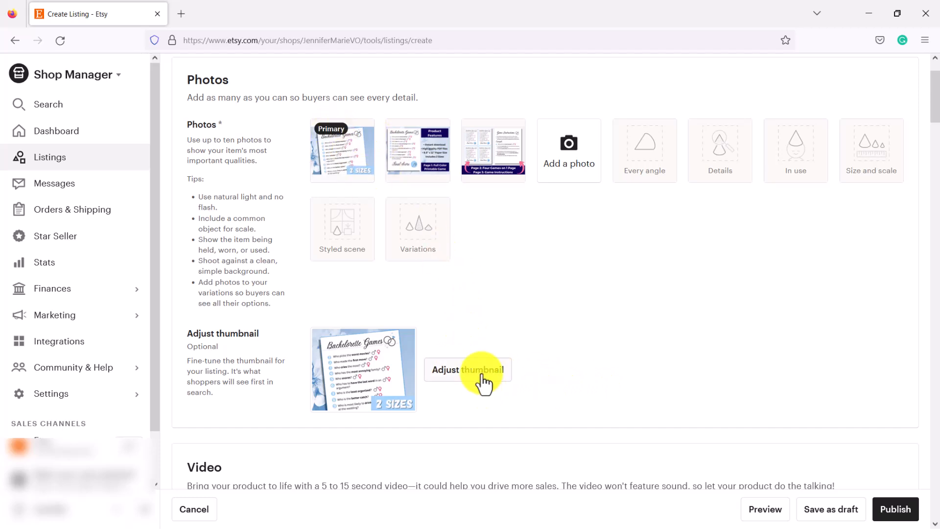
{"action": "left_click", "coordinate": [467, 369]}
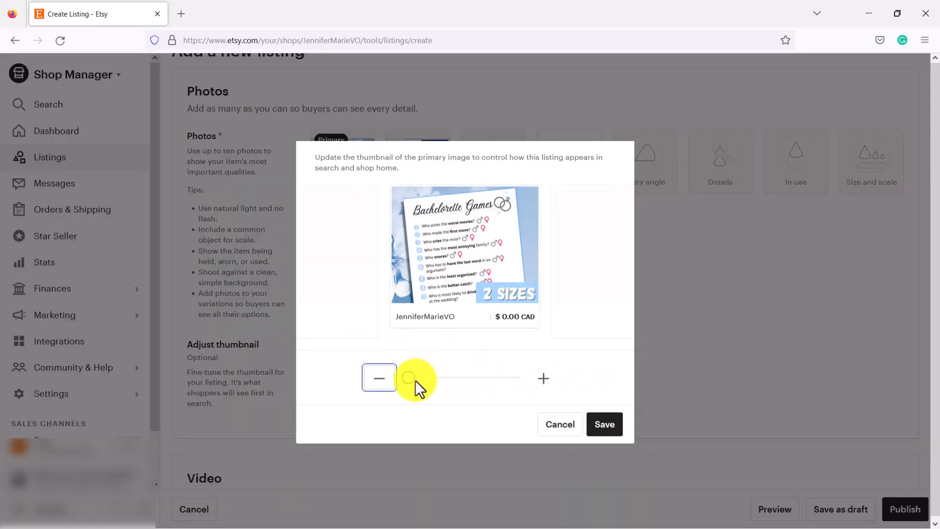
- Adjust the primary thumbnail zoom, return it to the full image and save it
{"action": "left_click_drag", "start_coordinate": [411, 378], "coordinate": [447, 378]}
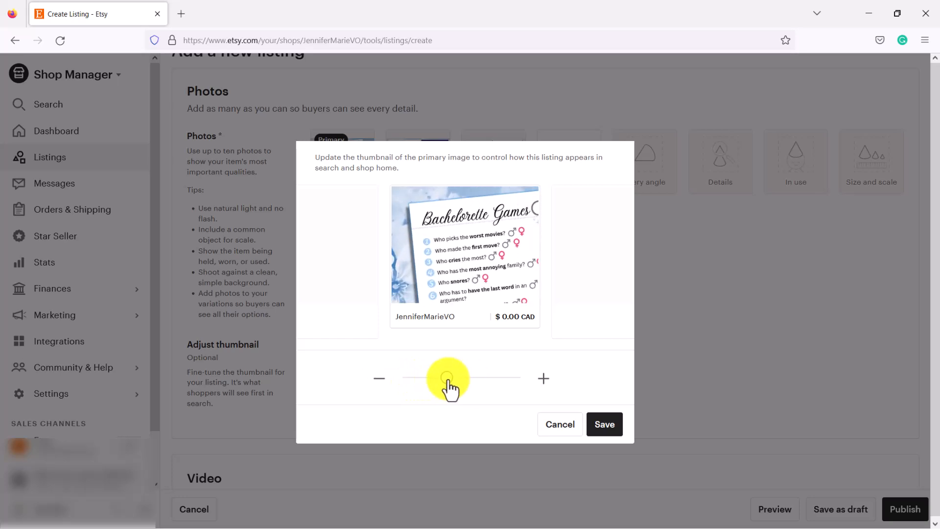
{"action": "left_click_drag", "start_coordinate": [447, 378], "coordinate": [429, 379]}
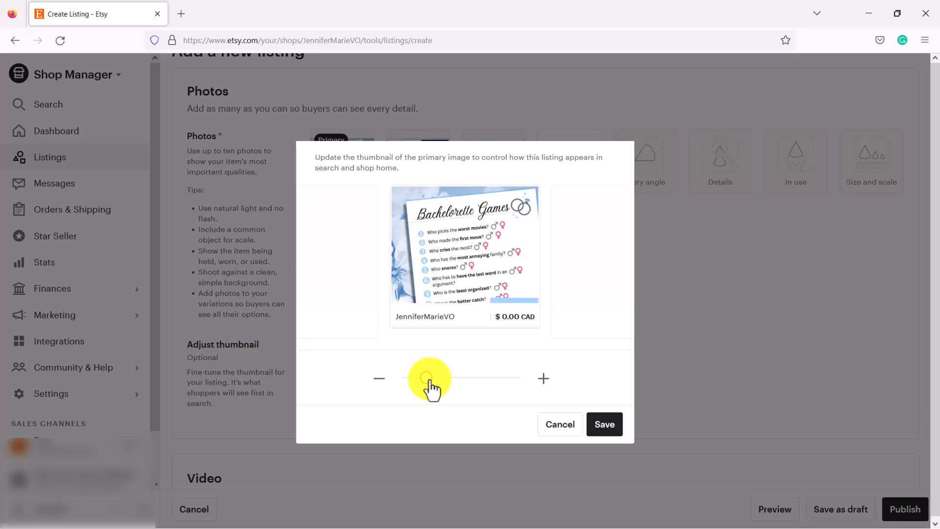
{"action": "left_click_drag", "start_coordinate": [429, 378], "coordinate": [406, 378]}
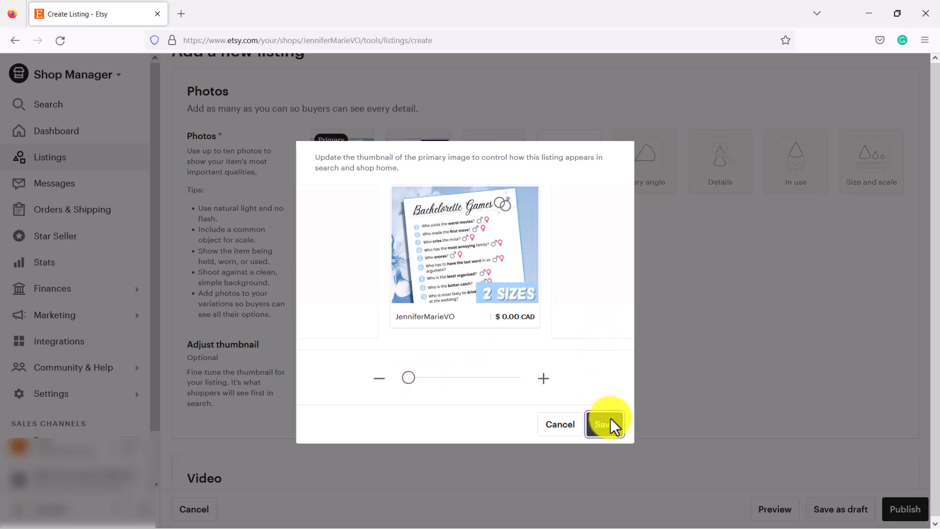
{"action": "left_click", "coordinate": [604, 424]}
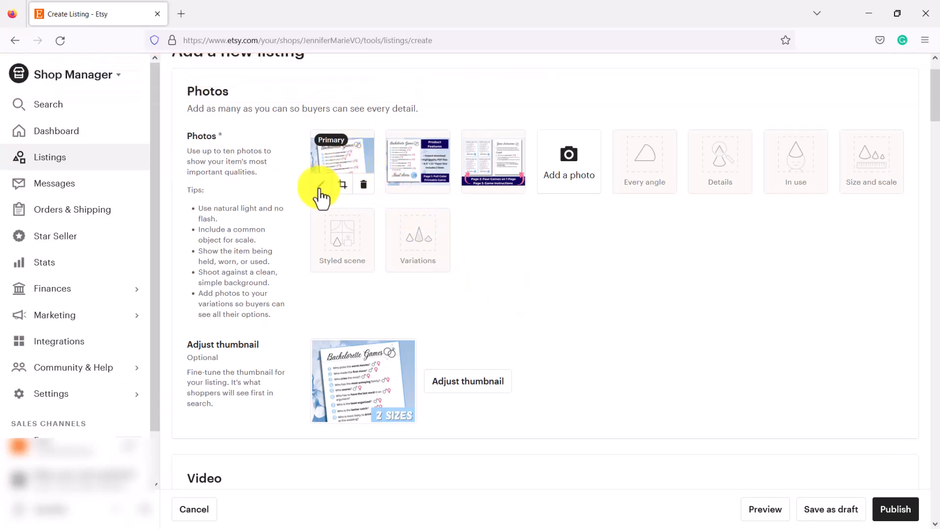
- Save alt text 'Bachelorette Party game printable for bachelorette or bachelor parties - instant down...' on the primary photo
{"action": "left_click", "coordinate": [322, 184]}
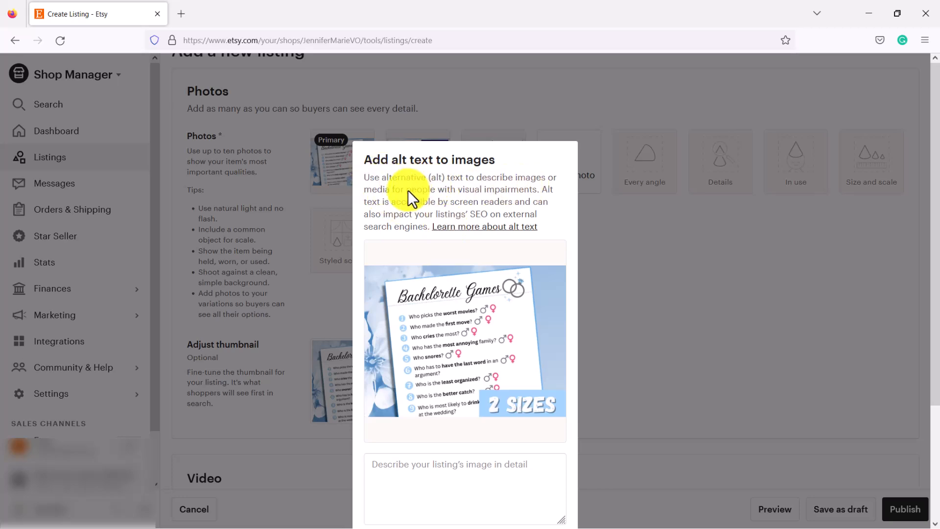
{"action": "mouse_move", "coordinate": [503, 201]}
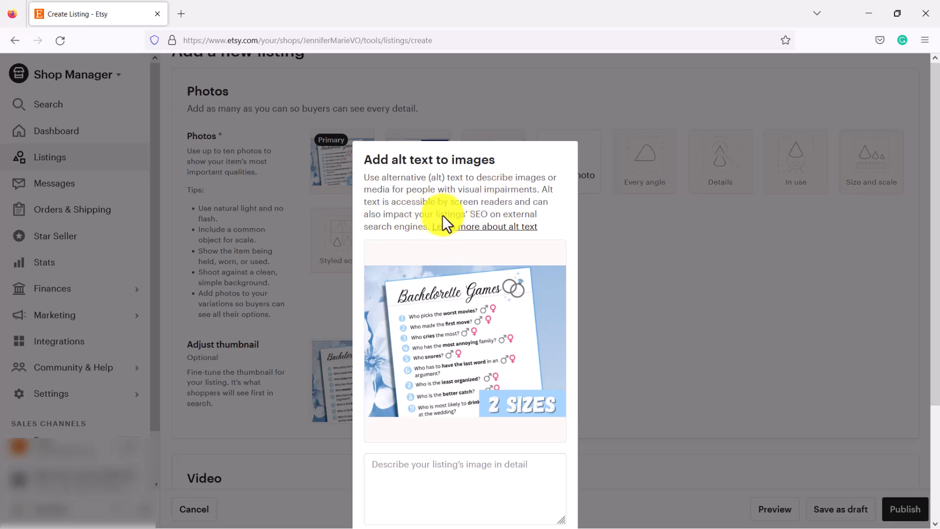
{"action": "mouse_move", "coordinate": [400, 210]}
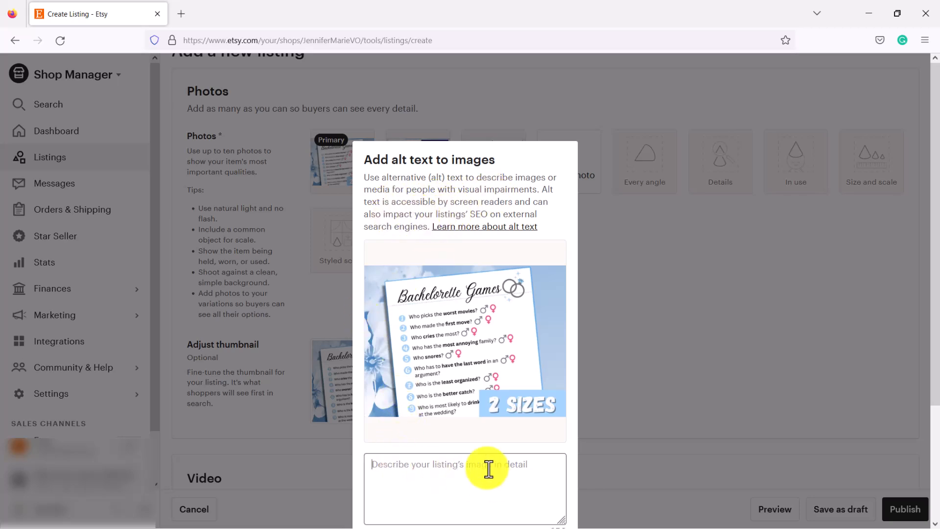
{"action": "type", "text": "Bachelorette Party game printable for bachelorette or bachelor parties - instant download, comes in 2 sizes"}
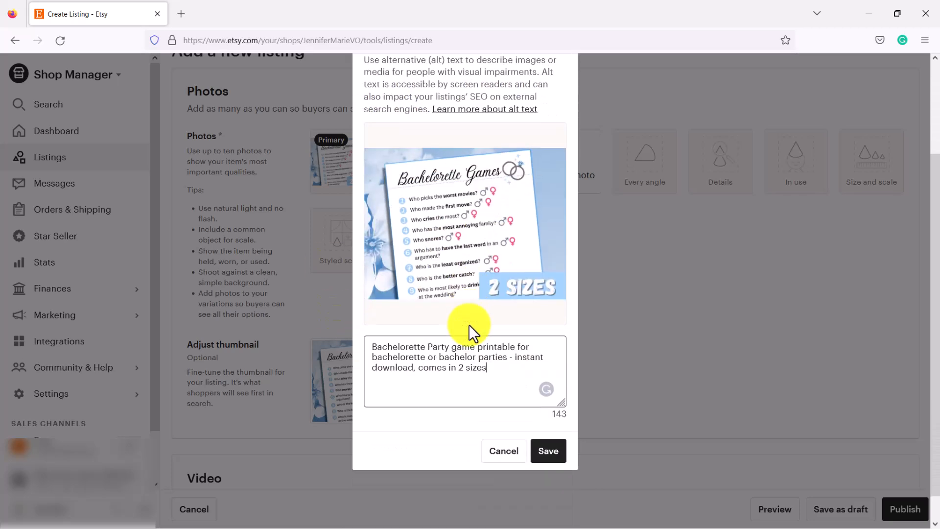
{"action": "left_click", "coordinate": [548, 451]}
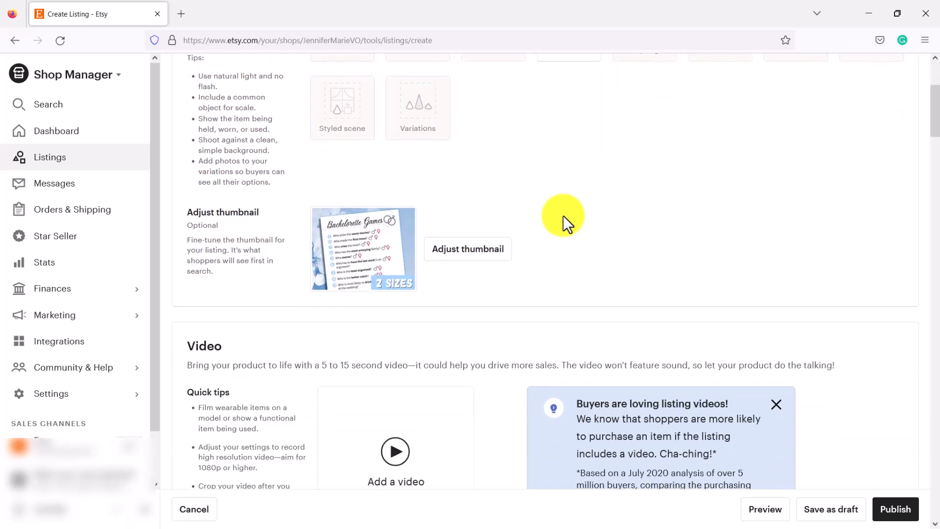
- Scroll past the Video section down to Listing details and its empty Title field
{"action": "scroll", "scroll_direction": "down", "scroll_amount": 3}
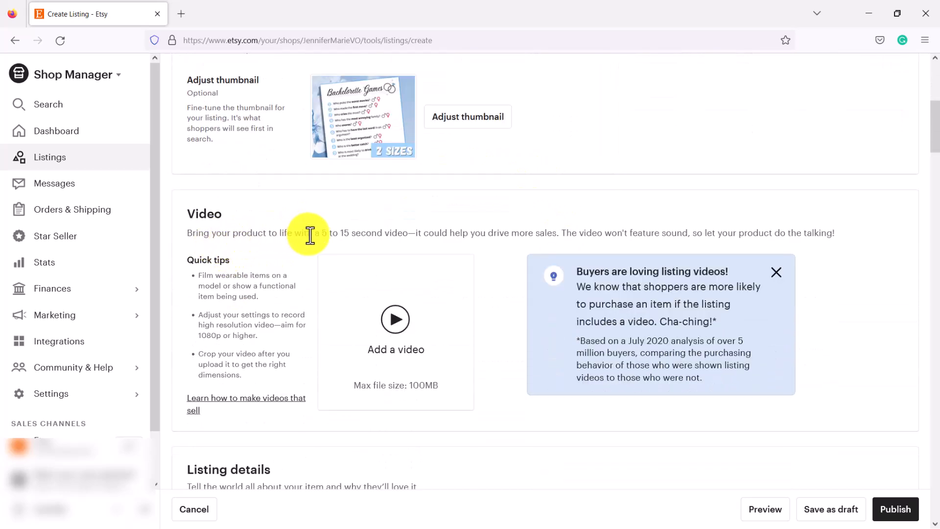
{"action": "mouse_move", "coordinate": [420, 238]}
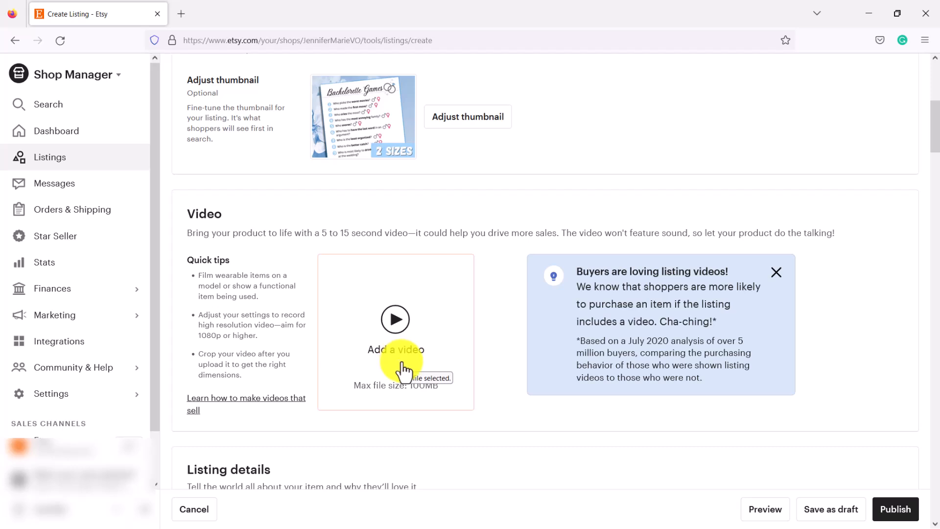
{"action": "scroll", "scroll_direction": "down", "scroll_amount": 3}
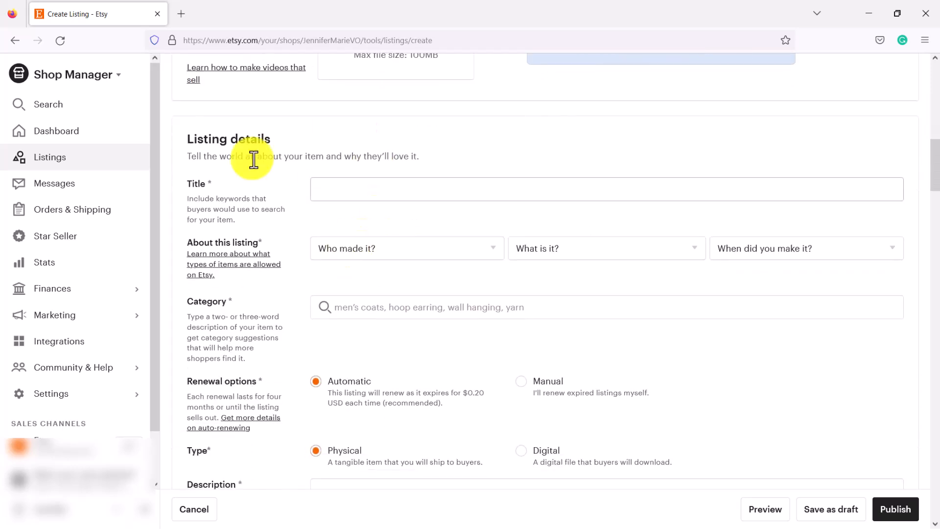
{"action": "mouse_move", "coordinate": [339, 195]}
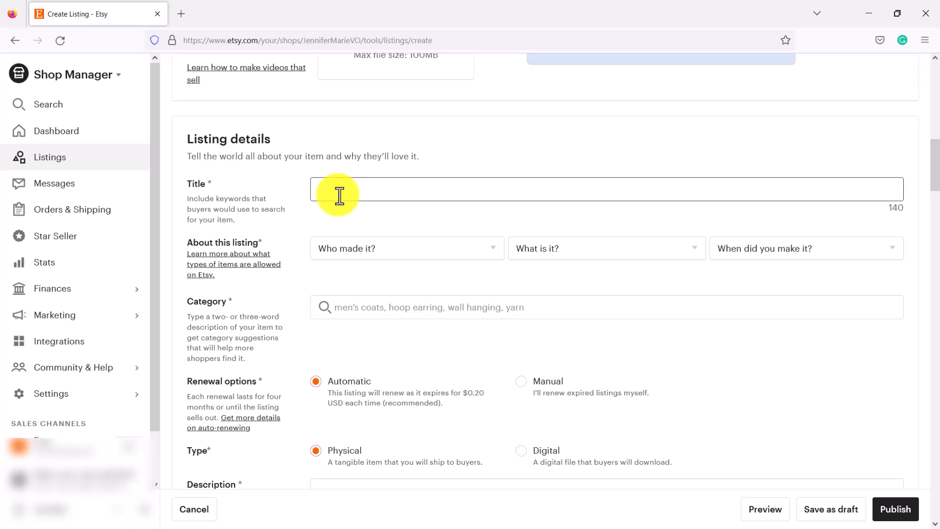
{"action": "mouse_move", "coordinate": [299, 198]}
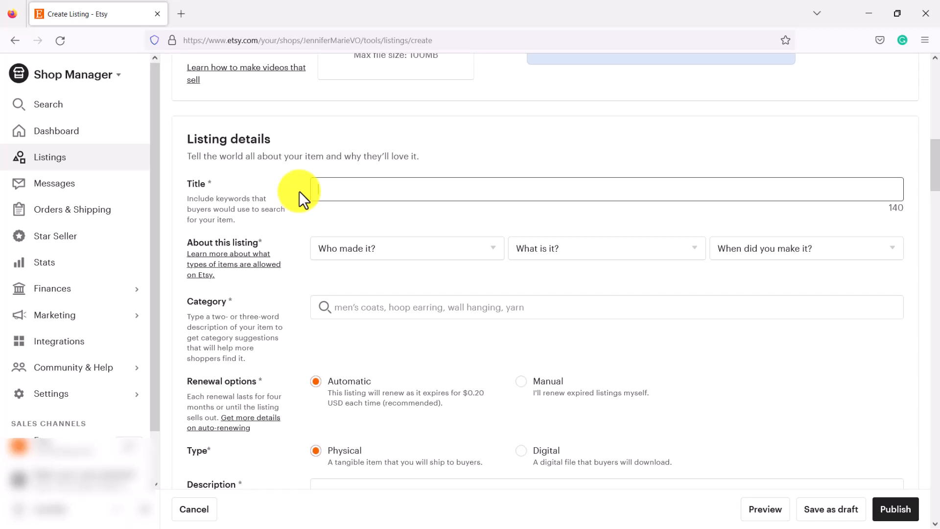
- Search Etsy for bachelorette party printables and open the 8 Clean Bachelorette Games listing
{"action": "left_click", "coordinate": [311, 189]}
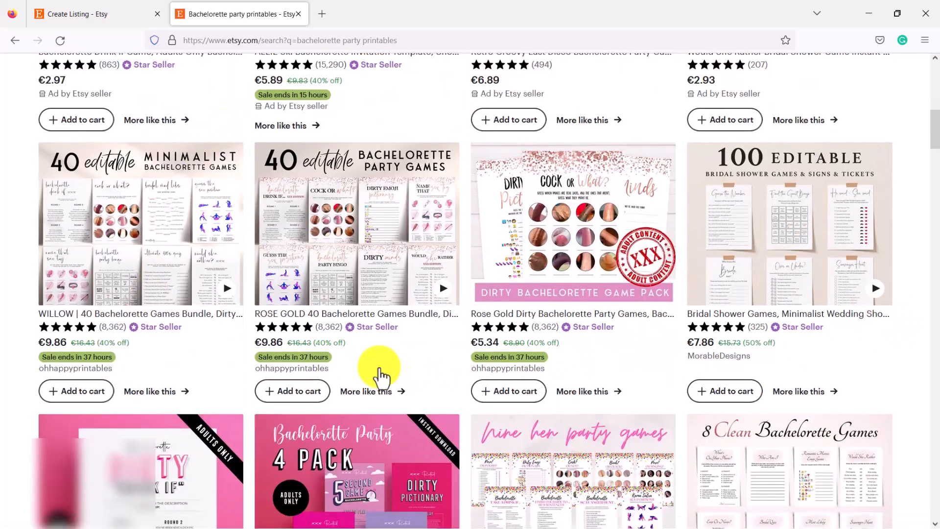
{"action": "scroll", "scroll_direction": "down", "scroll_amount": 3}
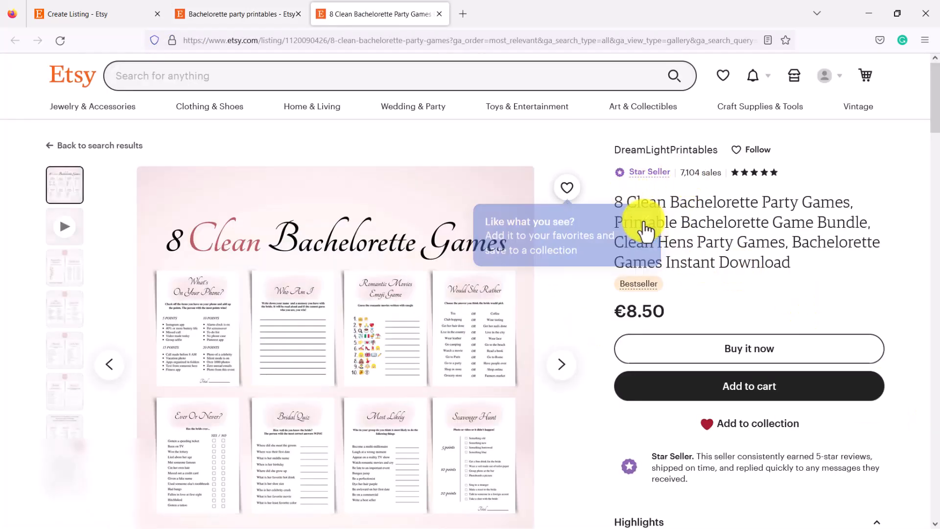
{"action": "mouse_move", "coordinate": [689, 204]}
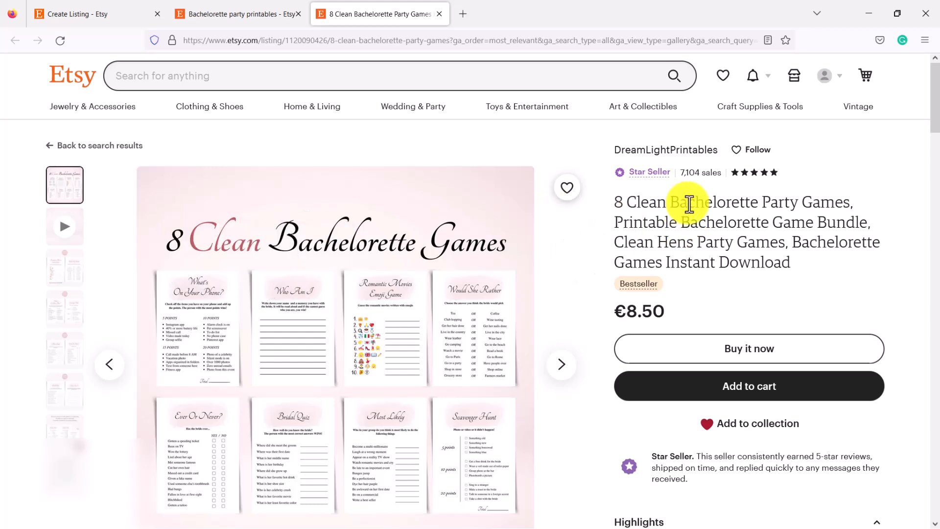
{"action": "mouse_move", "coordinate": [776, 226]}
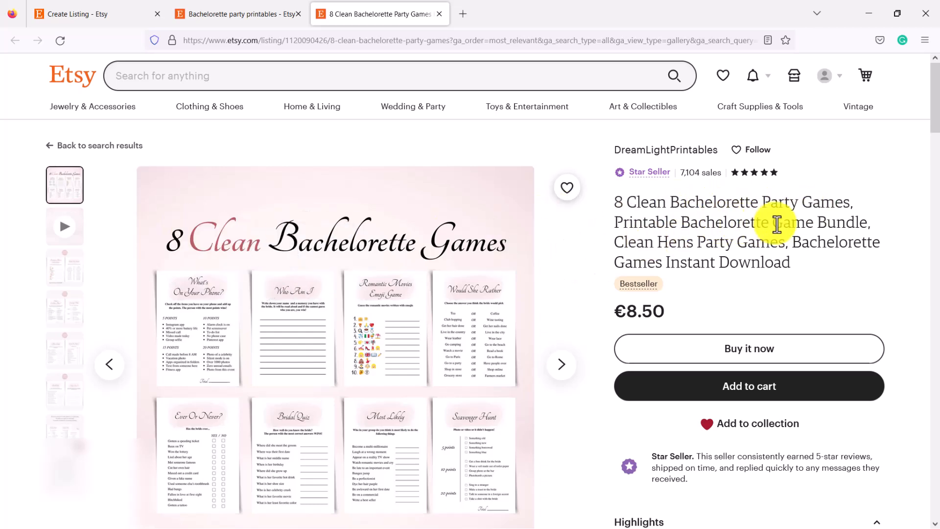
{"action": "mouse_move", "coordinate": [879, 282]}
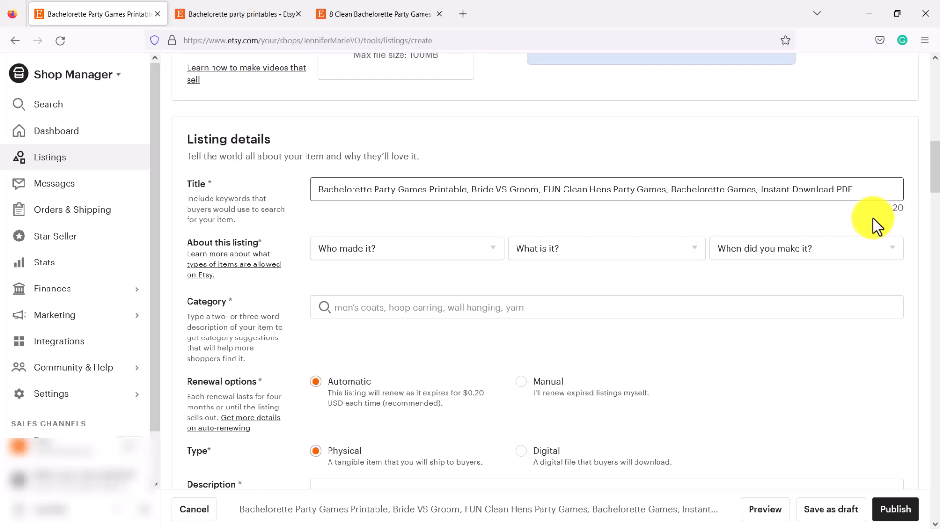
{"action": "mouse_move", "coordinate": [171, 197]}
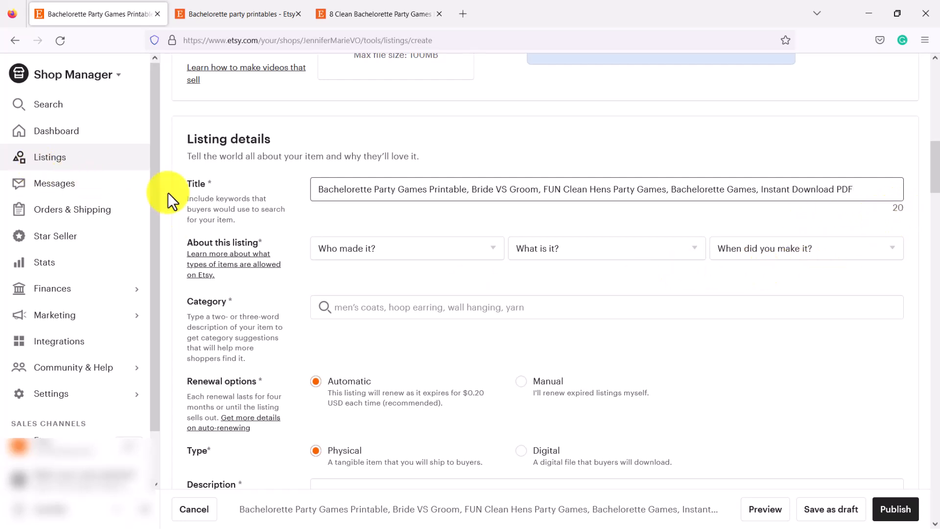
- Set About this listing to I did, A finished product, made 2020 - 2022
{"action": "left_click", "coordinate": [406, 248]}
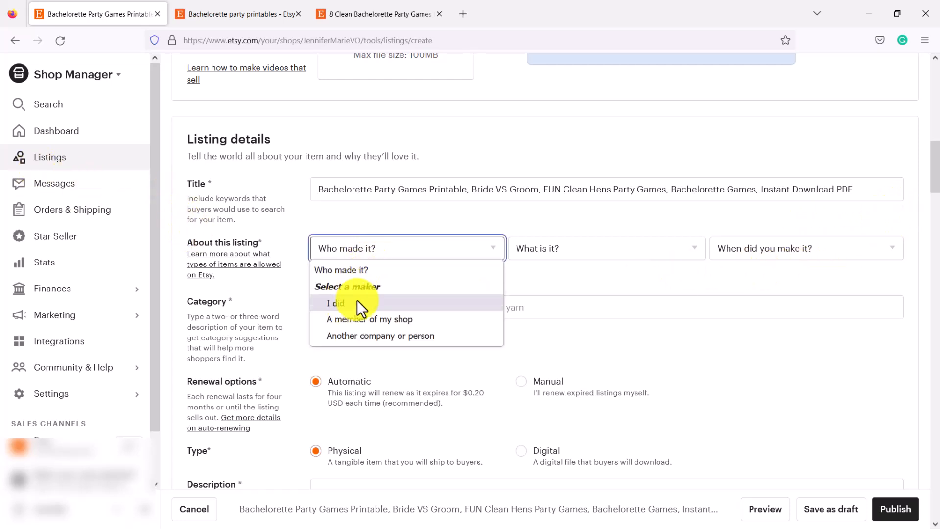
{"action": "left_click", "coordinate": [340, 303]}
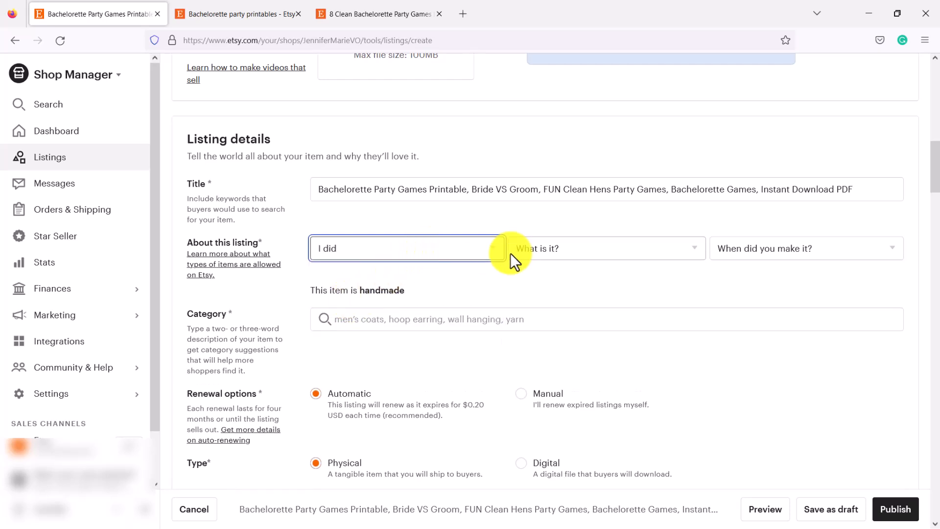
{"action": "left_click", "coordinate": [603, 248]}
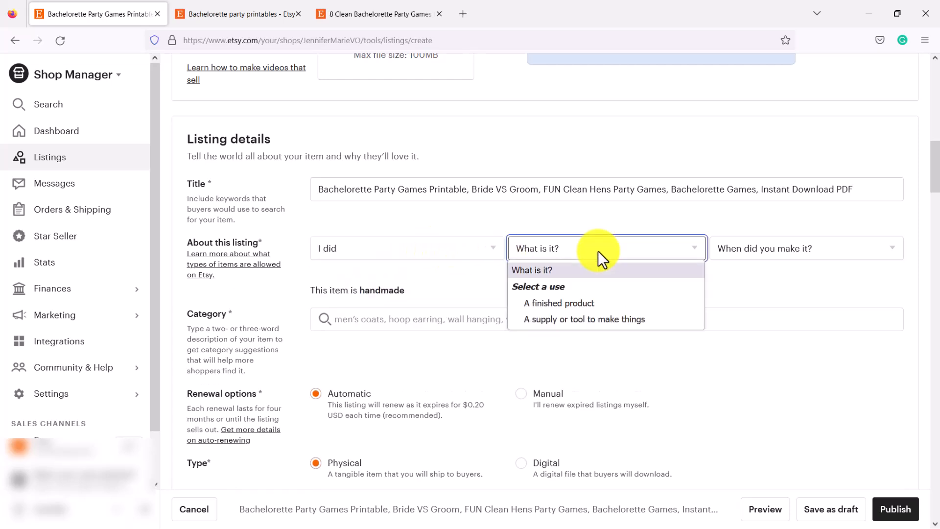
{"action": "mouse_move", "coordinate": [593, 303]}
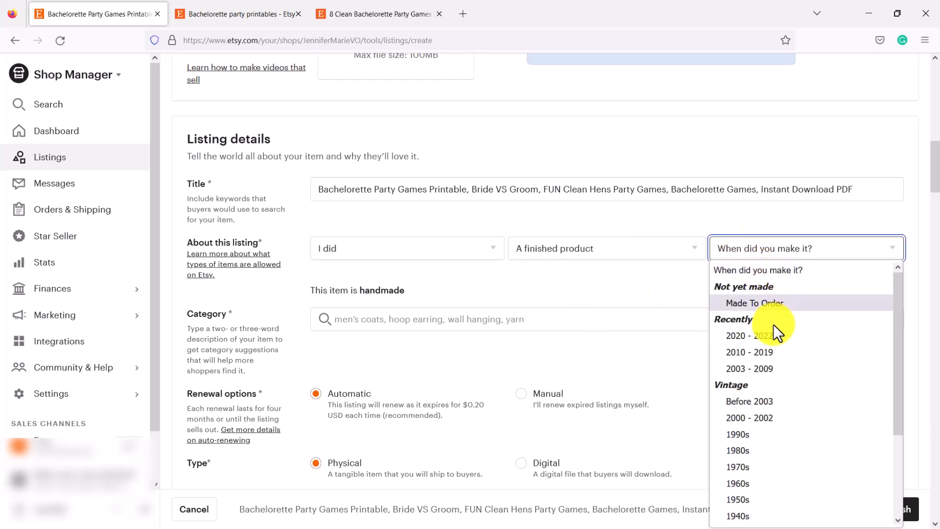
{"action": "left_click", "coordinate": [749, 335]}
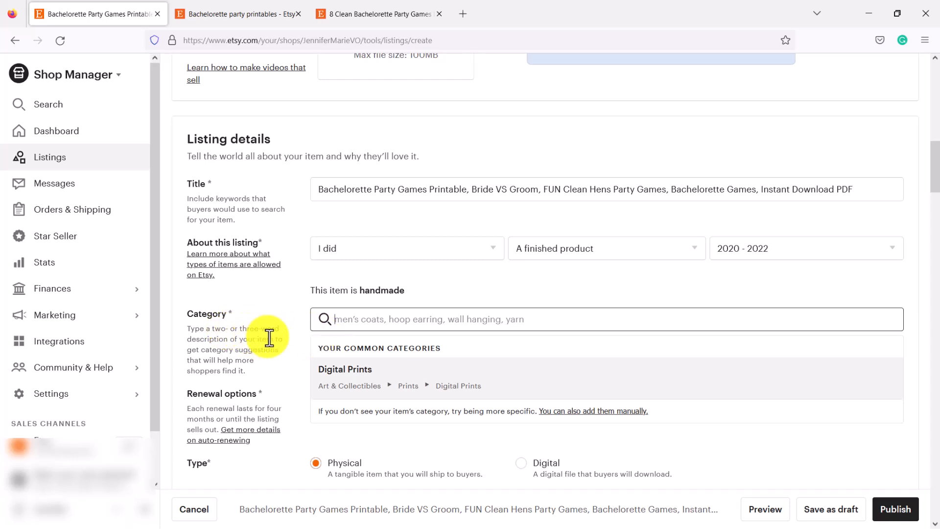
{"action": "mouse_move", "coordinate": [287, 354]}
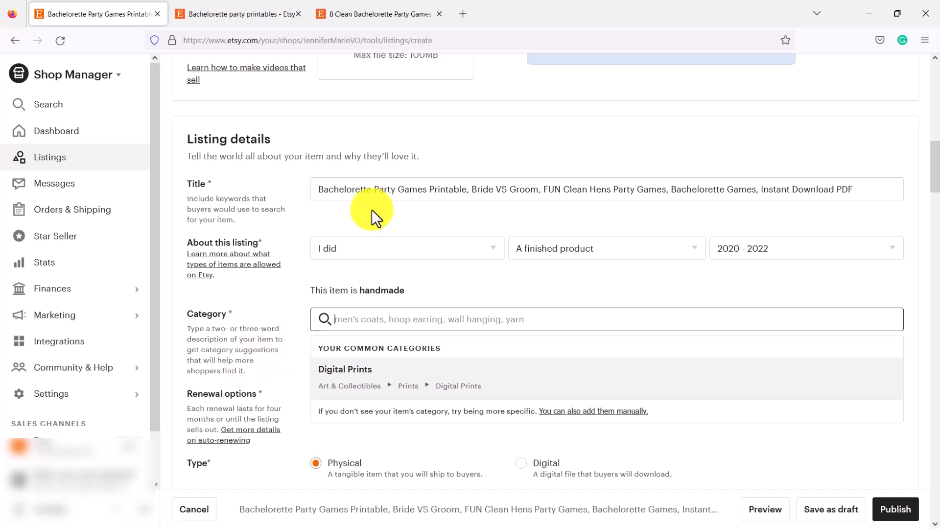
- Return to the competitor listing and scroll to its similar bachelorette game items
{"action": "left_click", "coordinate": [377, 13]}
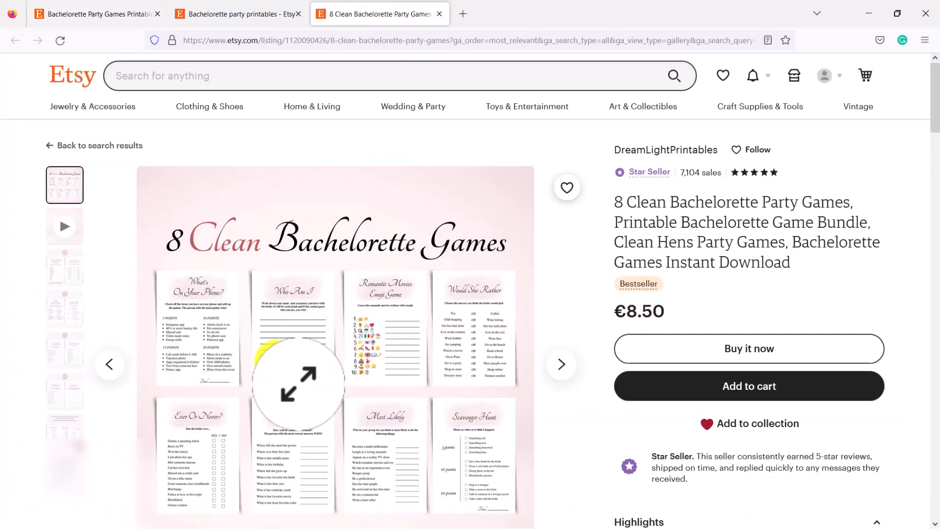
{"action": "scroll", "scroll_direction": "down", "scroll_amount": 3}
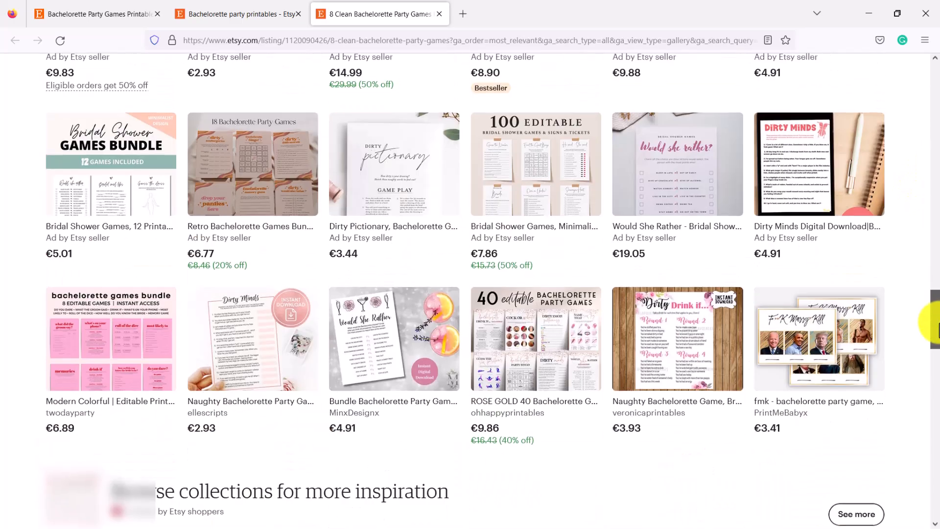
{"action": "scroll", "scroll_direction": "down", "scroll_amount": 3}
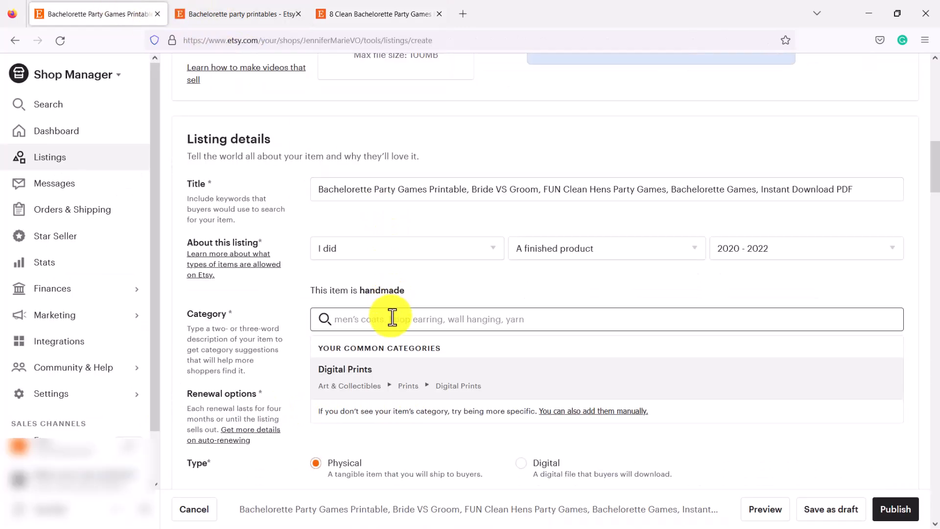
- Set the category to Party Games under Paper & Party Supplies, Party Favors & Games
{"action": "type", "text": "party games"}
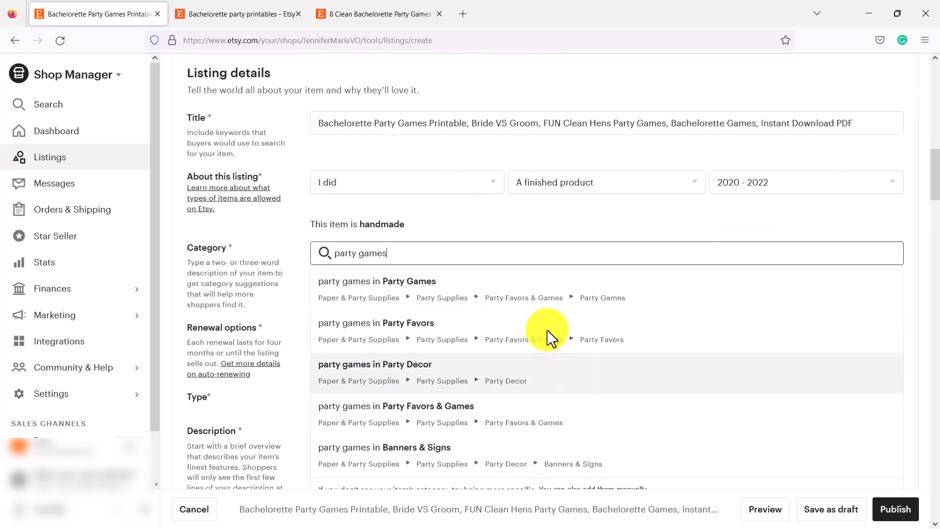
{"action": "mouse_move", "coordinate": [440, 294]}
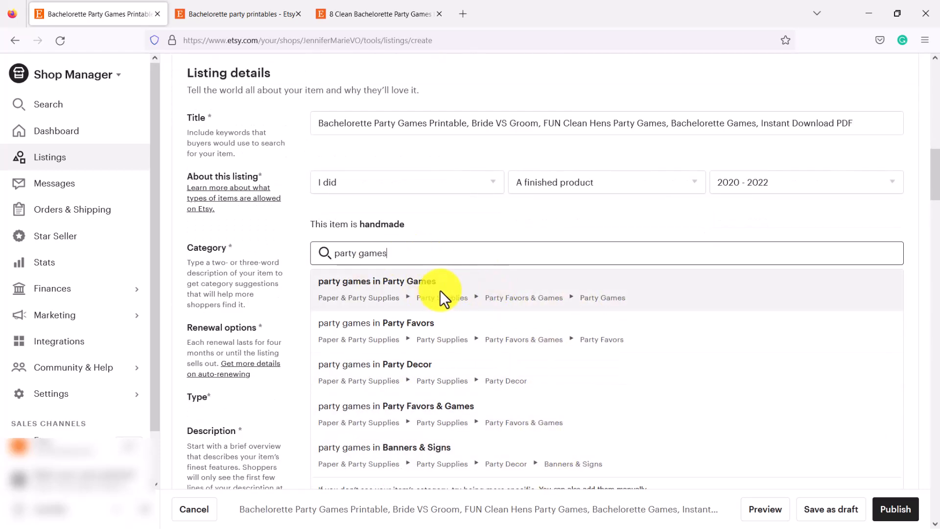
{"action": "left_click", "coordinate": [376, 281]}
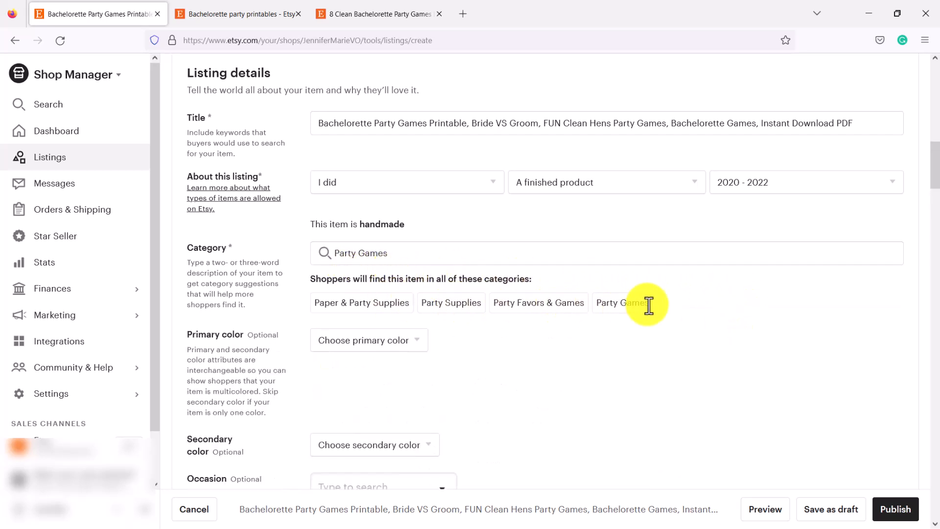
- Set the primary colour to Blue and the secondary colour to Pink
{"action": "left_click", "coordinate": [368, 340]}
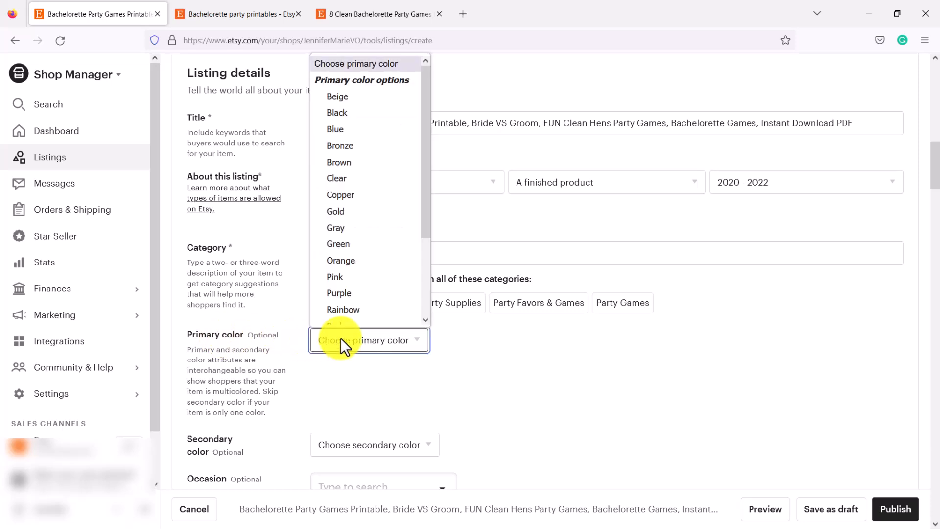
{"action": "left_click", "coordinate": [335, 129]}
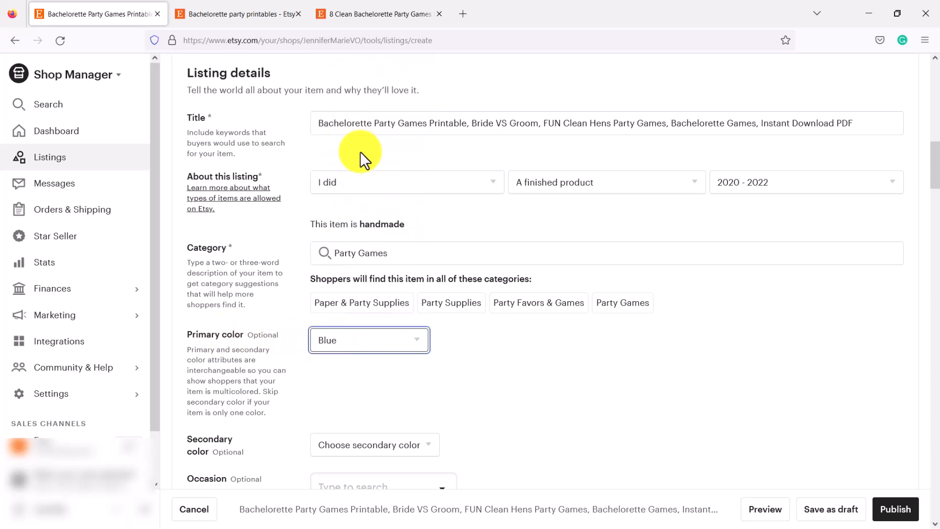
{"action": "left_click", "coordinate": [374, 445]}
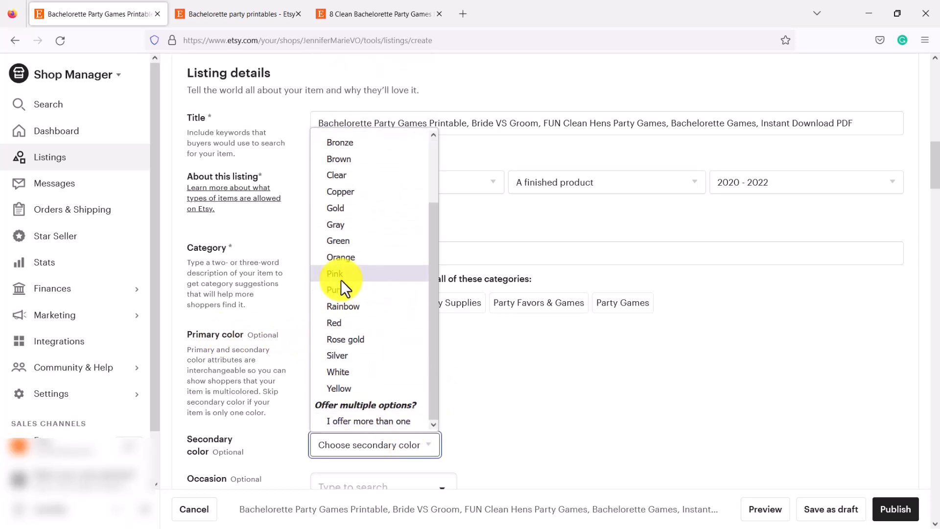
{"action": "left_click", "coordinate": [335, 275]}
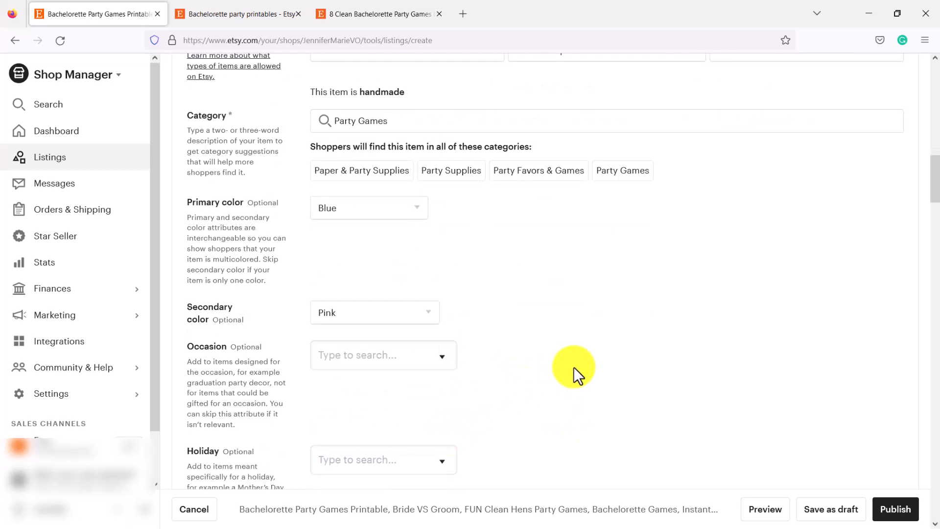
- Set the occasion to Bachelorette party and browse the Holiday choices
{"action": "left_click", "coordinate": [383, 354]}
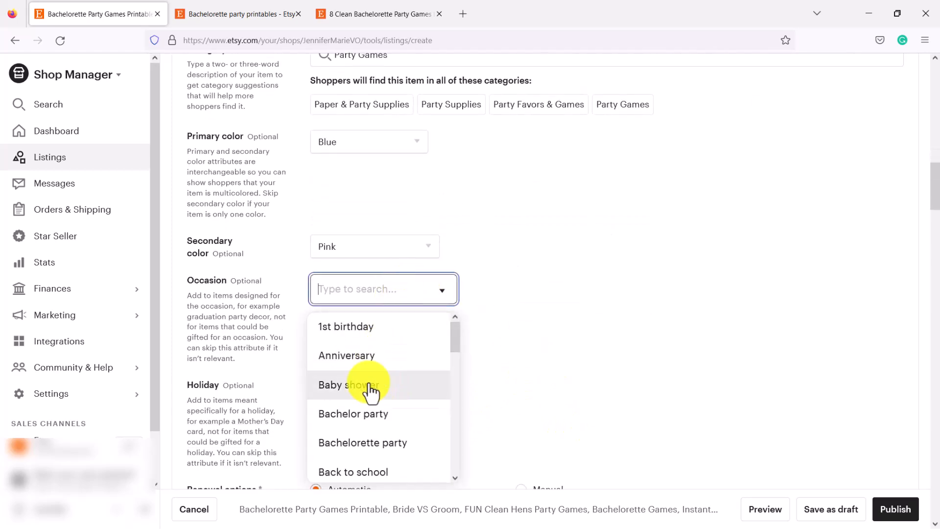
{"action": "left_click", "coordinate": [362, 443]}
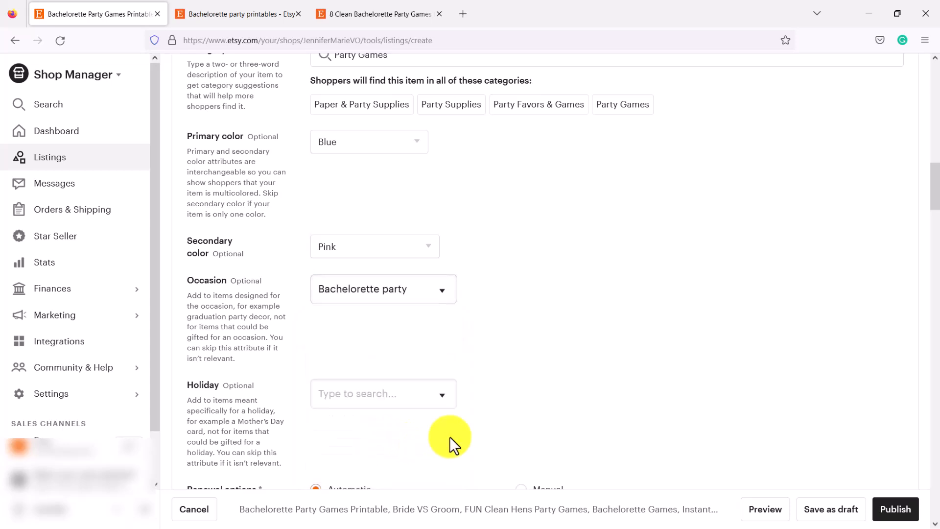
{"action": "left_click", "coordinate": [383, 394]}
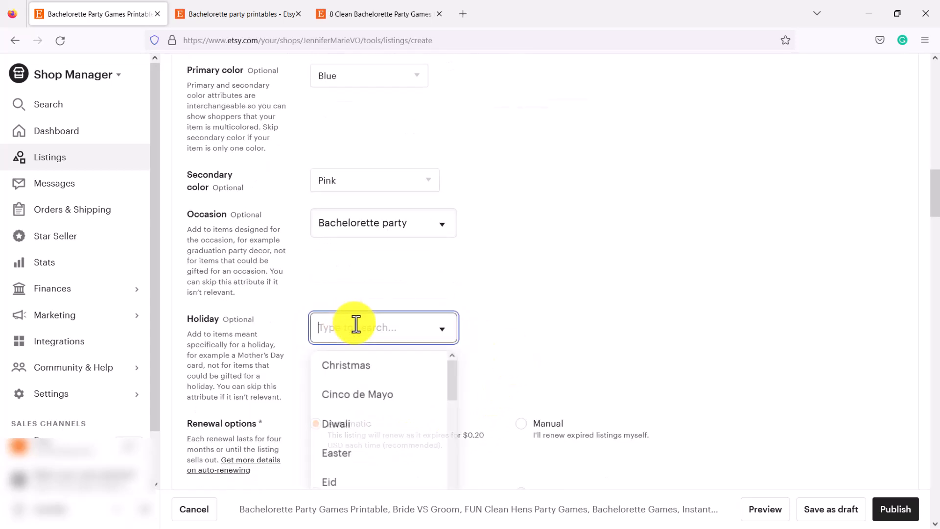
{"action": "scroll", "scroll_direction": "down", "scroll_amount": 3}
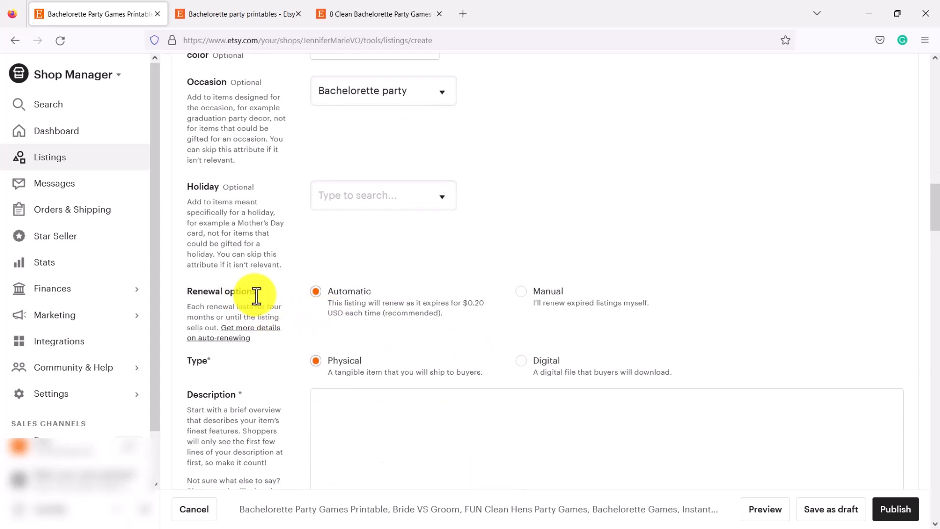
{"action": "left_click", "coordinate": [520, 292]}
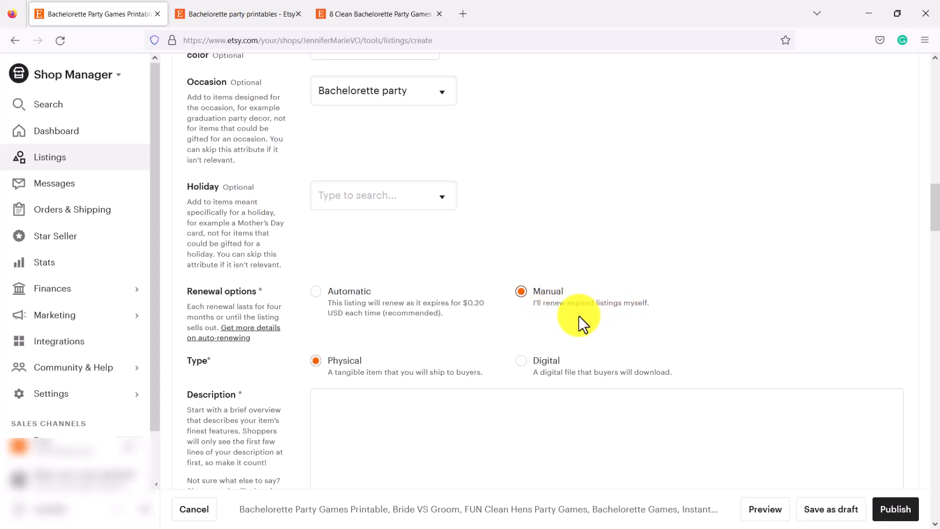
{"action": "left_click", "coordinate": [316, 292]}
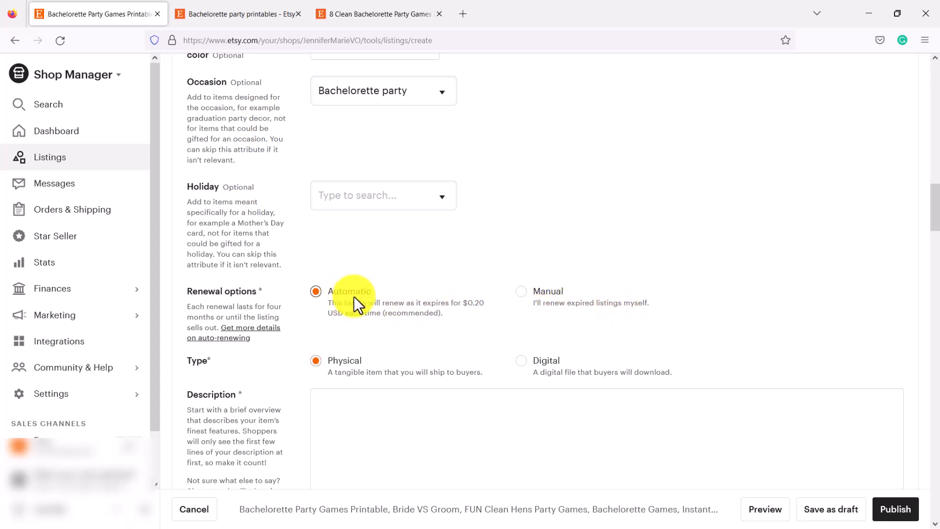
{"action": "mouse_move", "coordinate": [513, 304]}
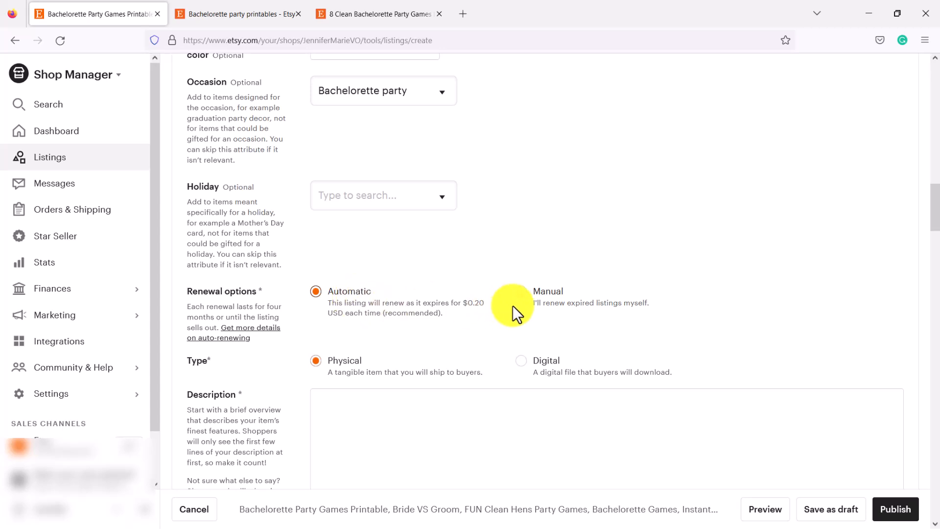
{"action": "left_click", "coordinate": [520, 292]}
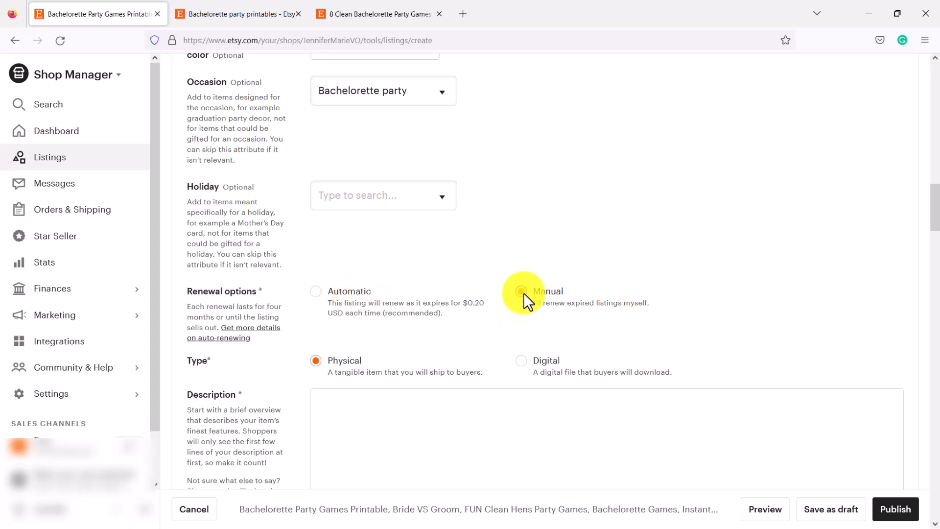
{"action": "left_click", "coordinate": [520, 292]}
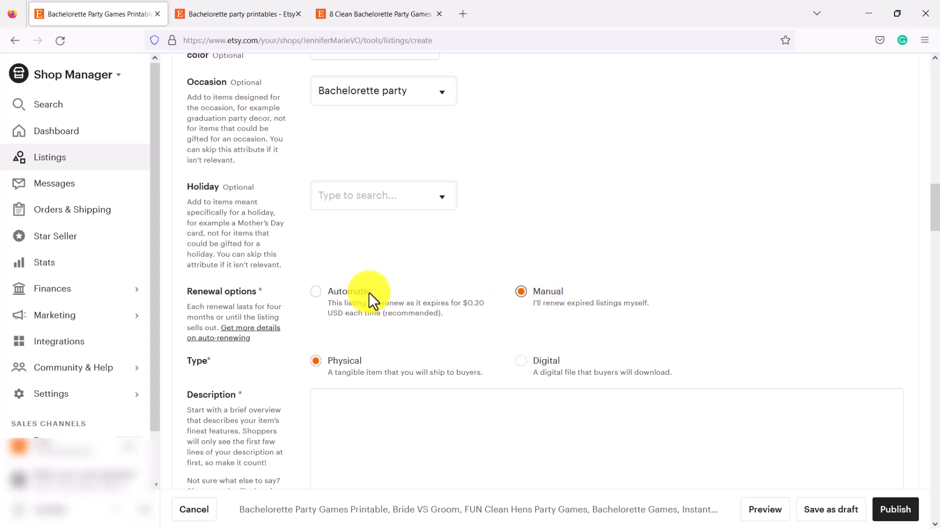
{"action": "left_click", "coordinate": [316, 292]}
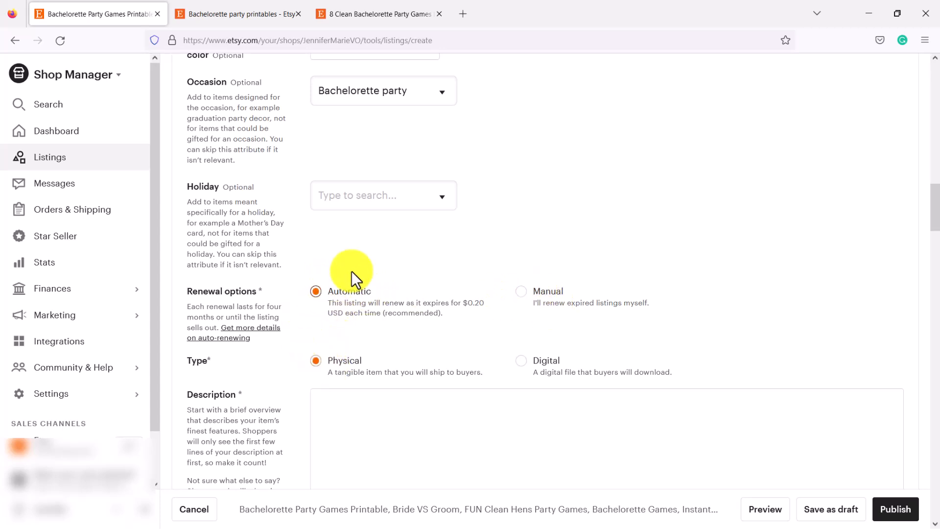
{"action": "mouse_move", "coordinate": [460, 266]}
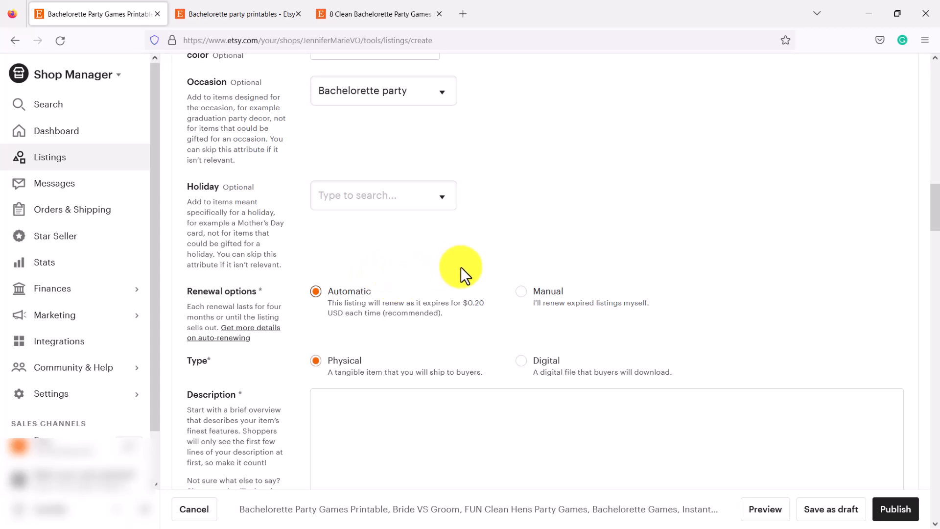
{"action": "mouse_move", "coordinate": [416, 327]}
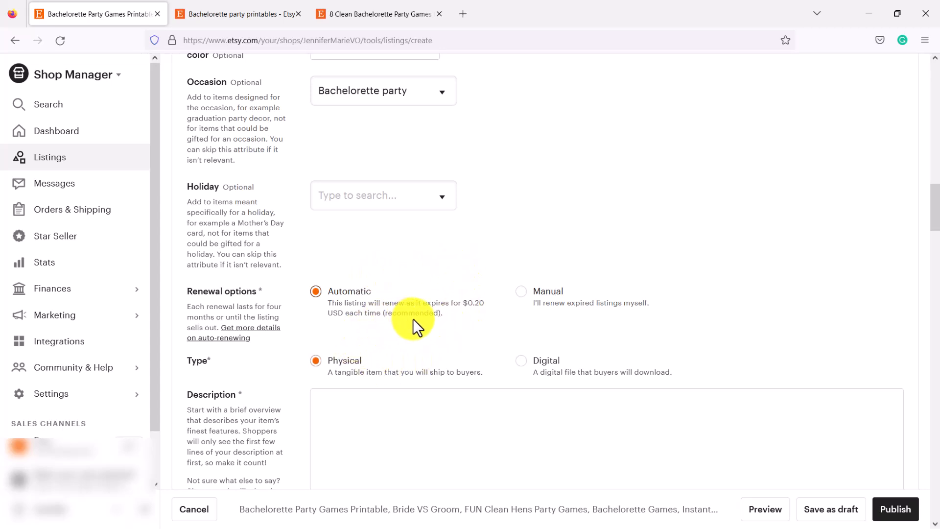
{"action": "mouse_move", "coordinate": [392, 313]}
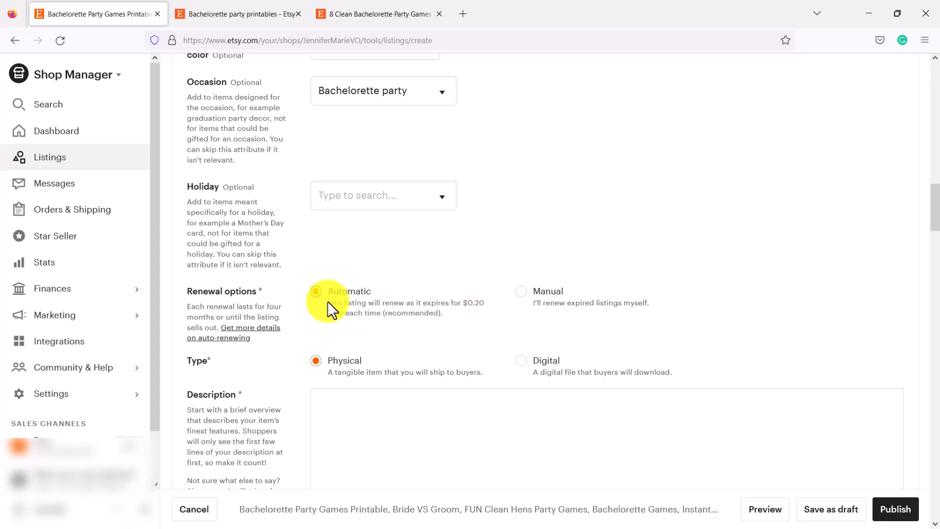
{"action": "left_click", "coordinate": [315, 292]}
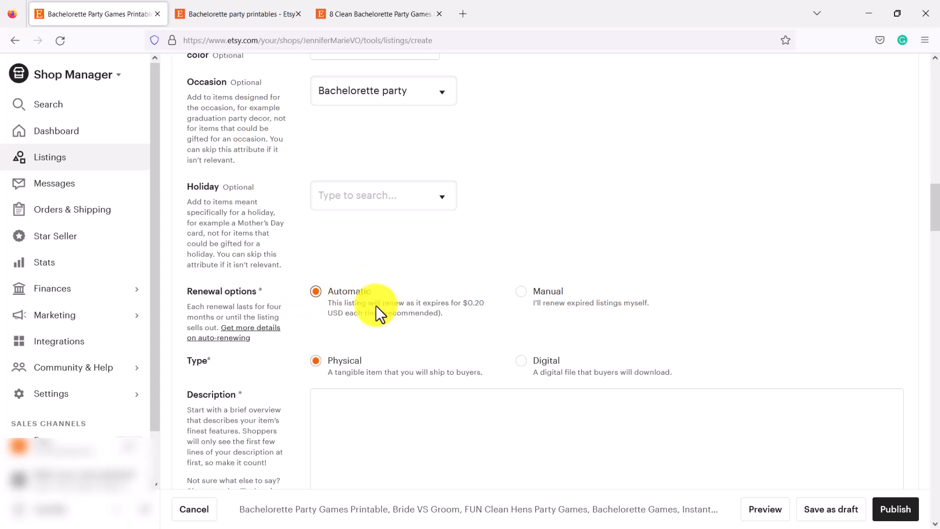
- Select Digital as the listing type and move down to the Description box
{"action": "scroll", "scroll_direction": "down", "scroll_amount": 3}
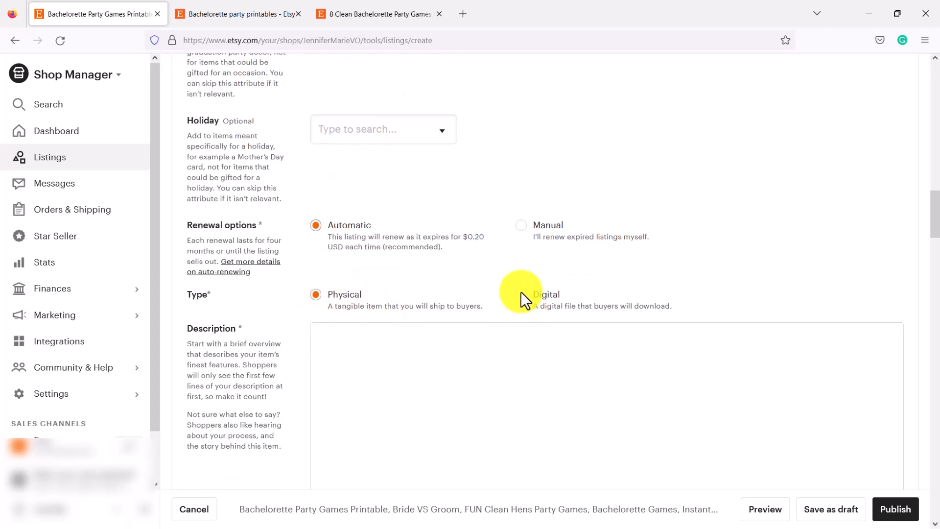
{"action": "left_click", "coordinate": [520, 295]}
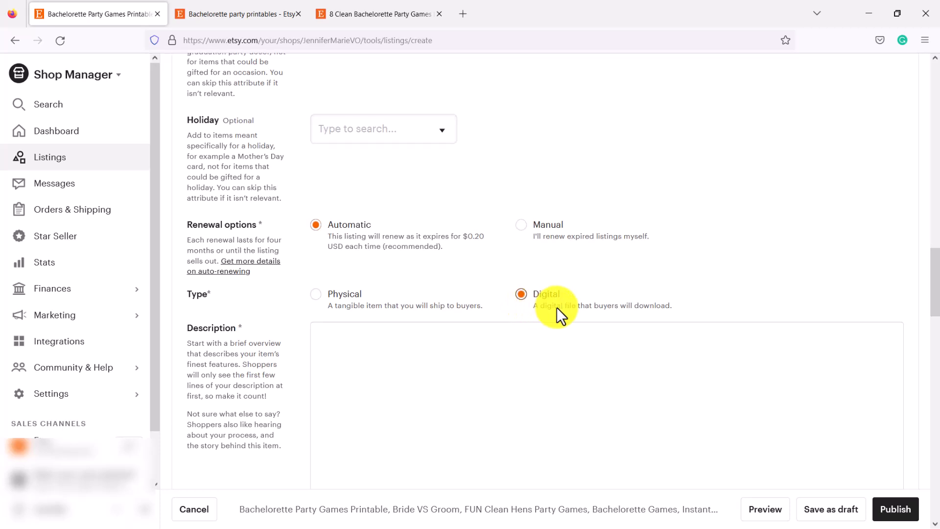
{"action": "scroll", "scroll_direction": "down", "scroll_amount": 3}
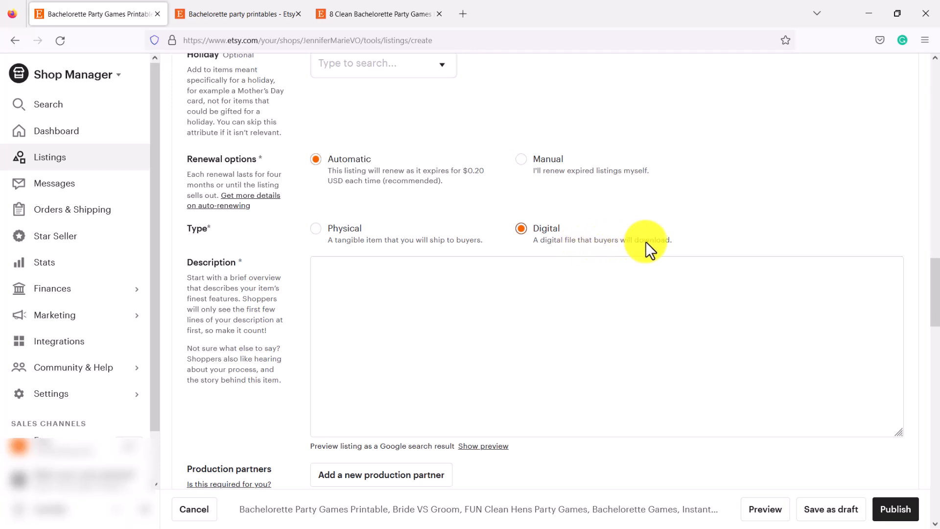
{"action": "left_click", "coordinate": [600, 347]}
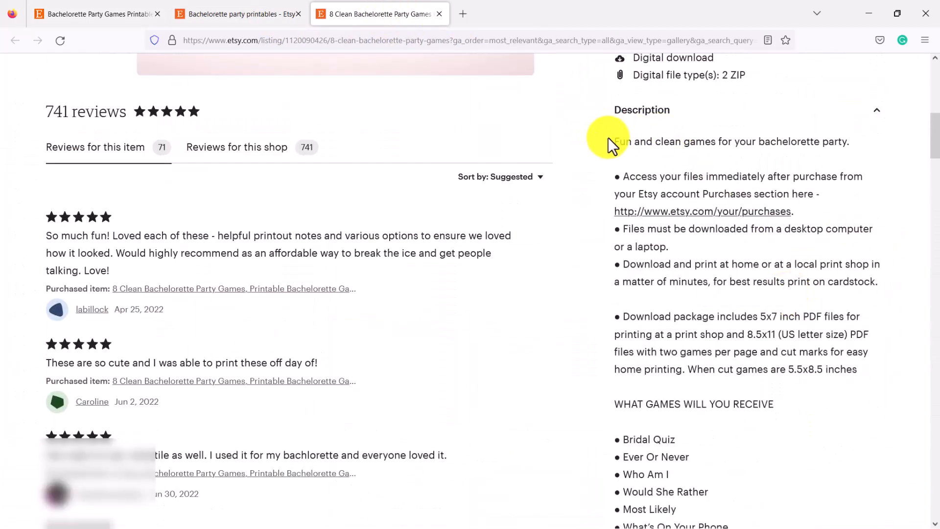
- Scroll through the competitor listing's Description section for reference
{"action": "scroll", "scroll_direction": "down", "scroll_amount": 3}
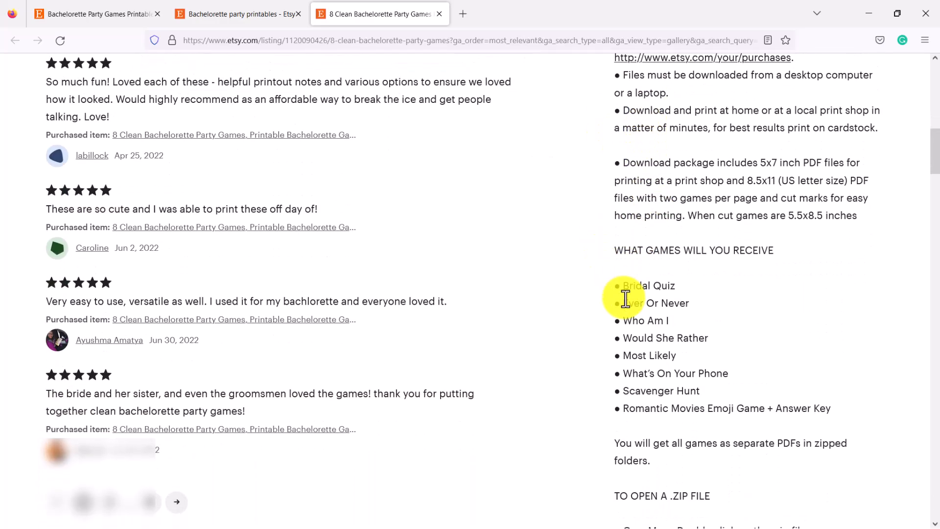
{"action": "scroll", "scroll_direction": "down", "scroll_amount": 3}
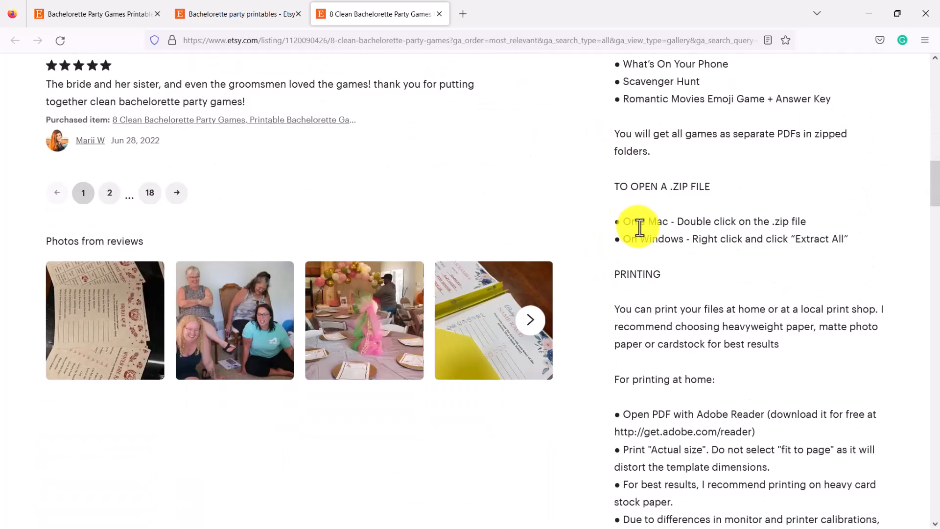
{"action": "scroll", "scroll_direction": "down", "scroll_amount": 3}
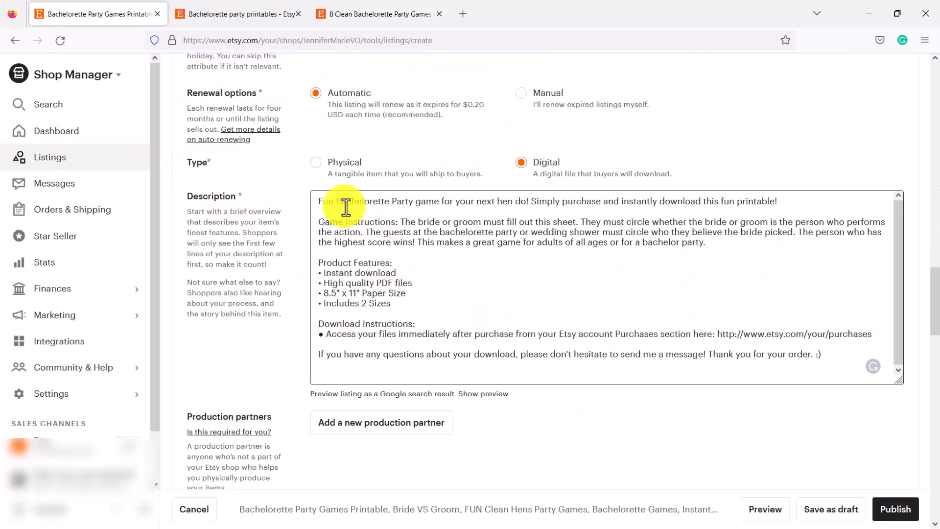
{"action": "mouse_move", "coordinate": [836, 354]}
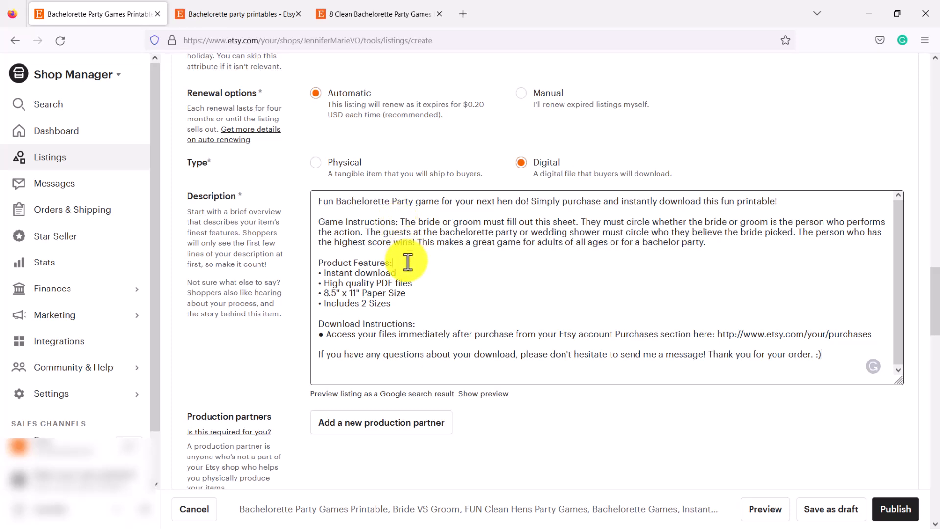
{"action": "mouse_move", "coordinate": [422, 276]}
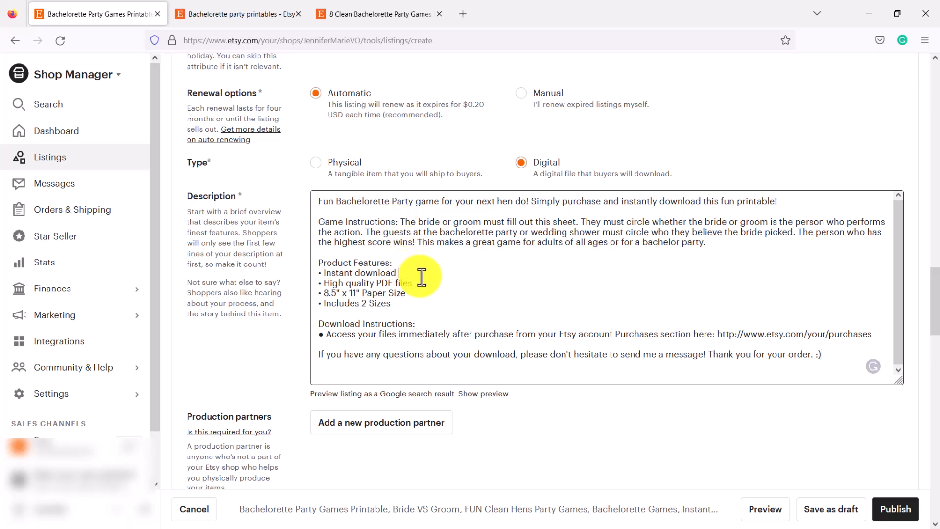
- Add '(Digital Printable)' after 'Instant download' in the Product Features line
{"action": "type", "text": "(Digital Printable)"}
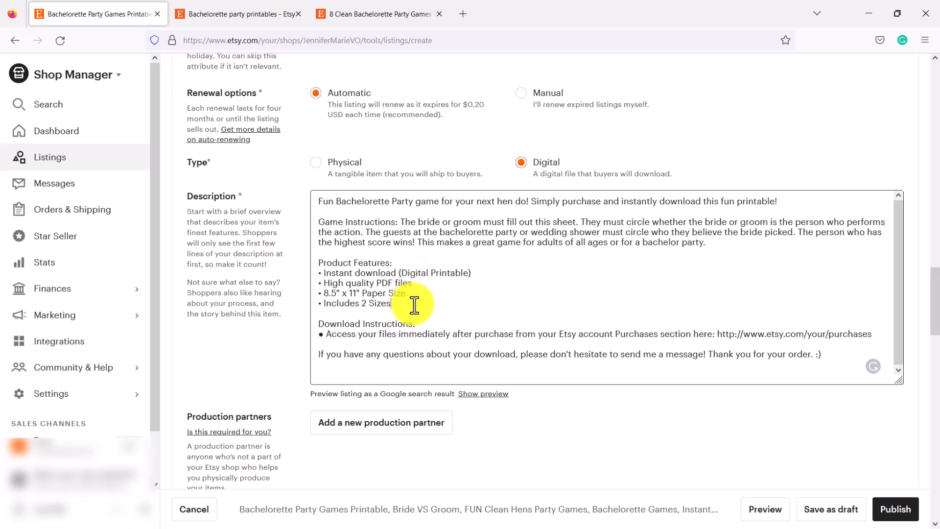
{"action": "mouse_move", "coordinate": [421, 322]}
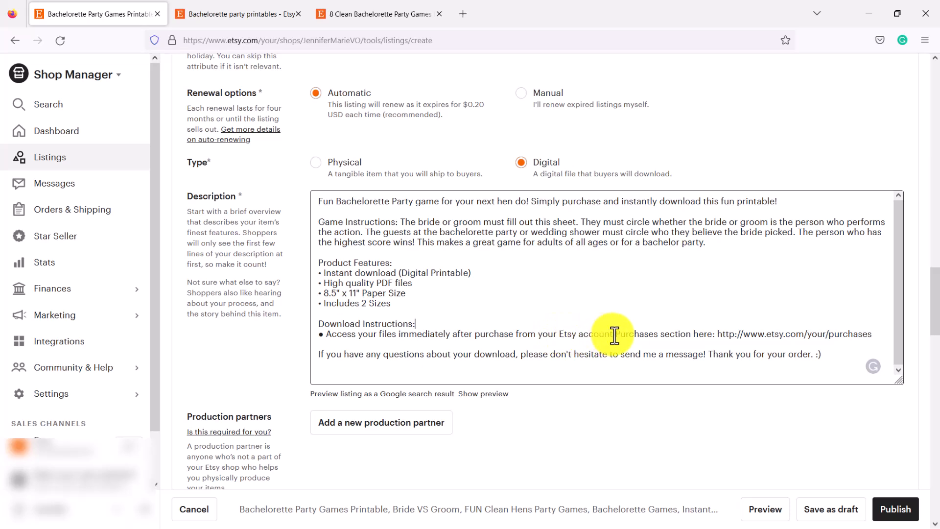
{"action": "mouse_move", "coordinate": [736, 340]}
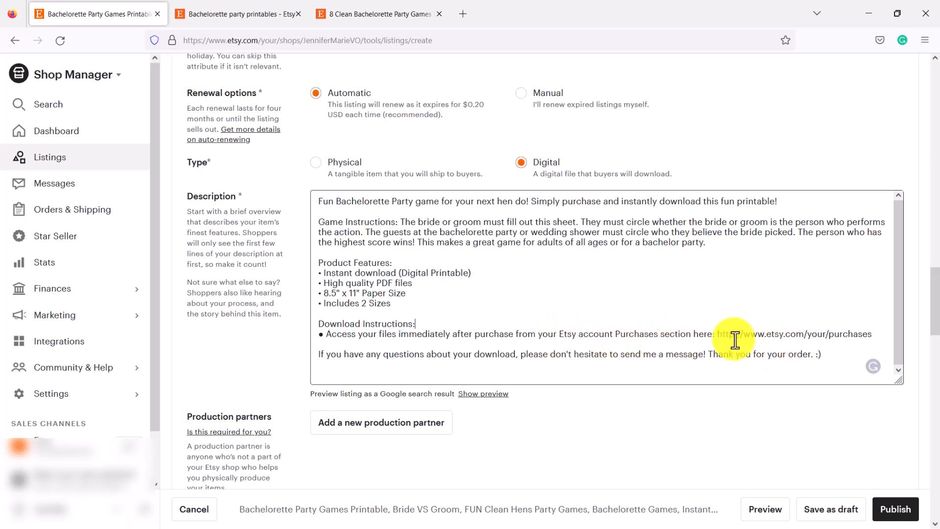
{"action": "mouse_move", "coordinate": [835, 336]}
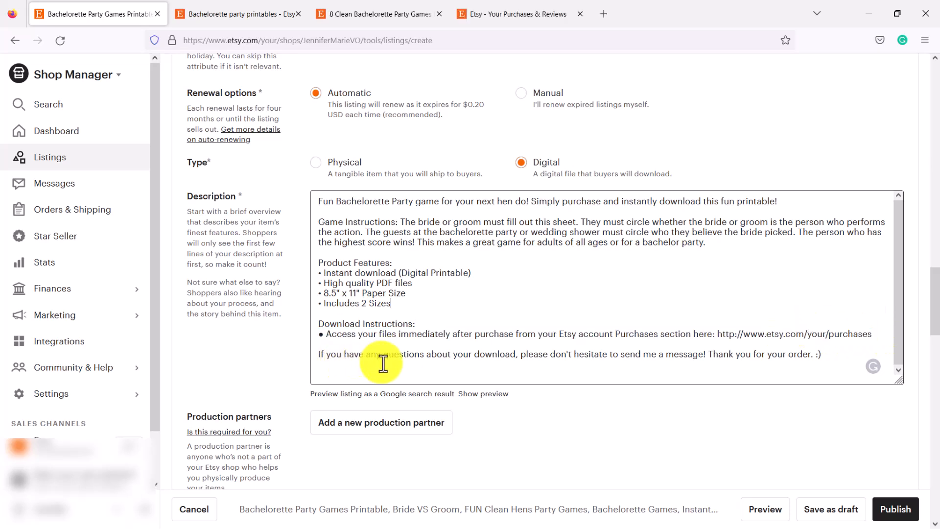
{"action": "mouse_move", "coordinate": [604, 362]}
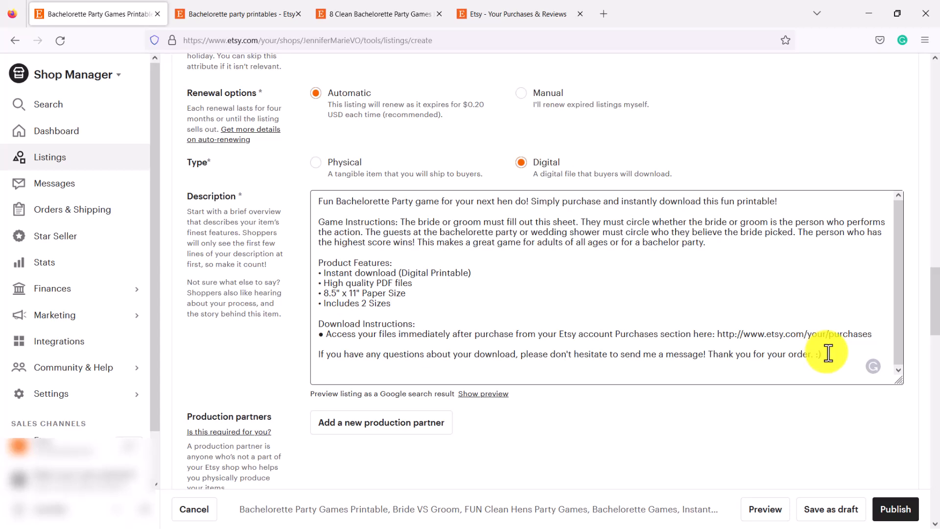
- Add a new shop section titled 'Bachelorette Party Games' and save it as the listing's section
{"action": "scroll", "scroll_direction": "down", "scroll_amount": 3}
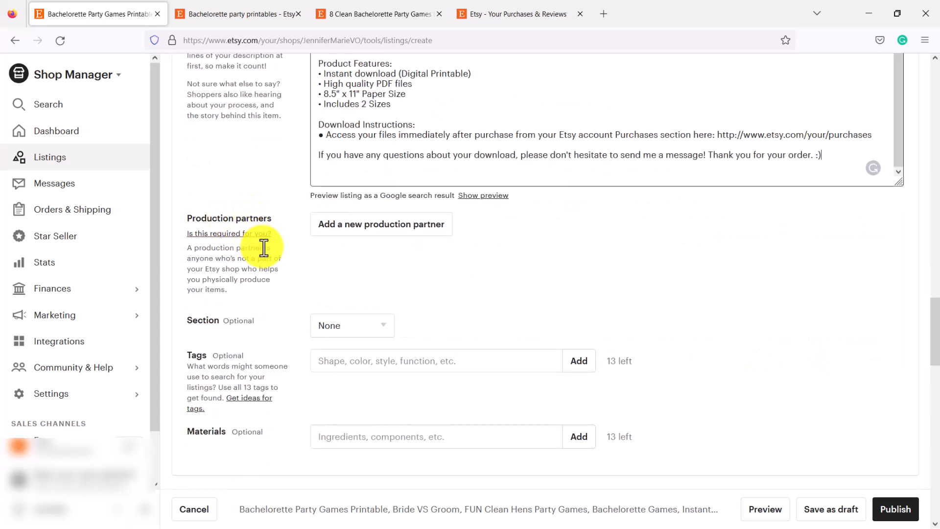
{"action": "mouse_move", "coordinate": [292, 261]}
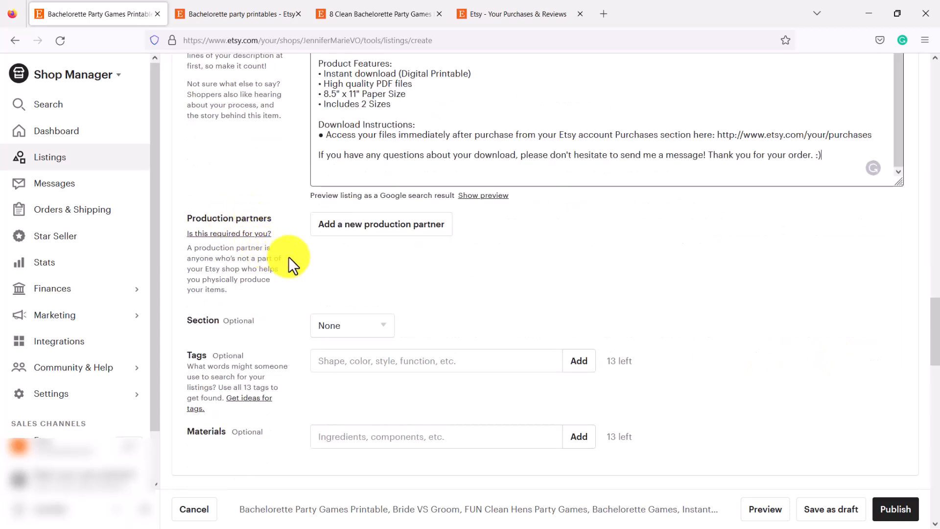
{"action": "mouse_move", "coordinate": [277, 287]}
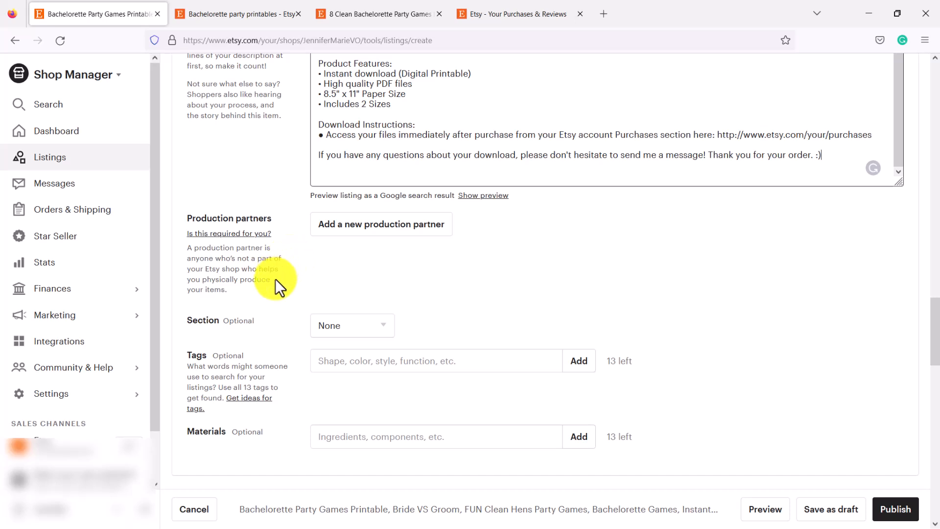
{"action": "mouse_move", "coordinate": [418, 243]}
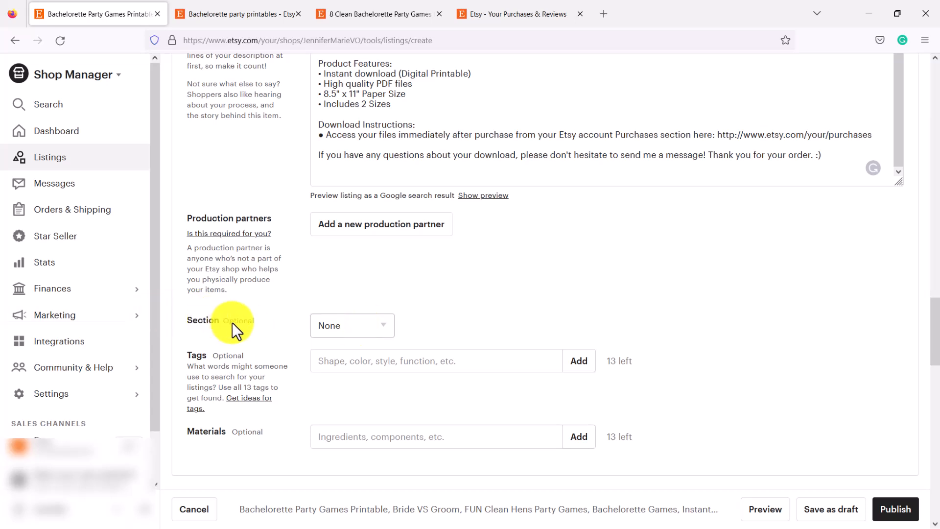
{"action": "left_click", "coordinate": [352, 325]}
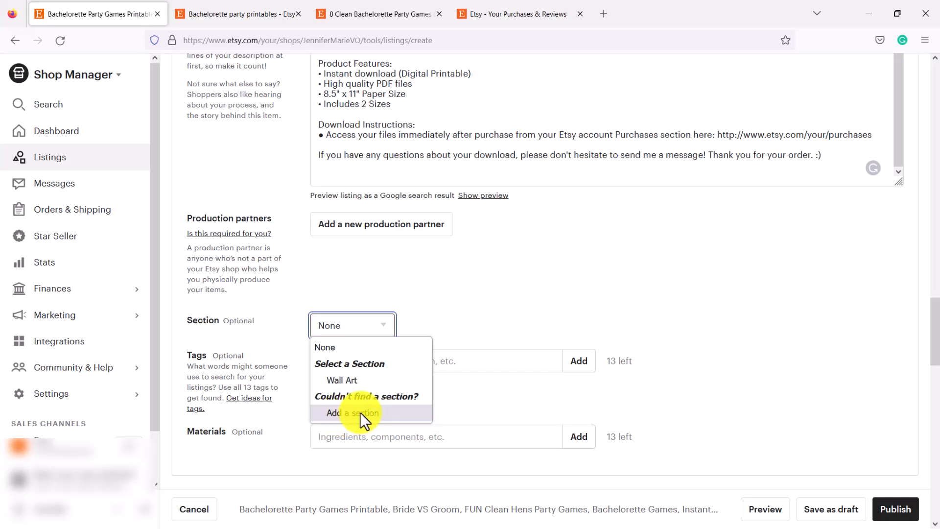
{"action": "left_click", "coordinate": [351, 413]}
{"action": "type", "text": "Bachelorette Party Ga"}
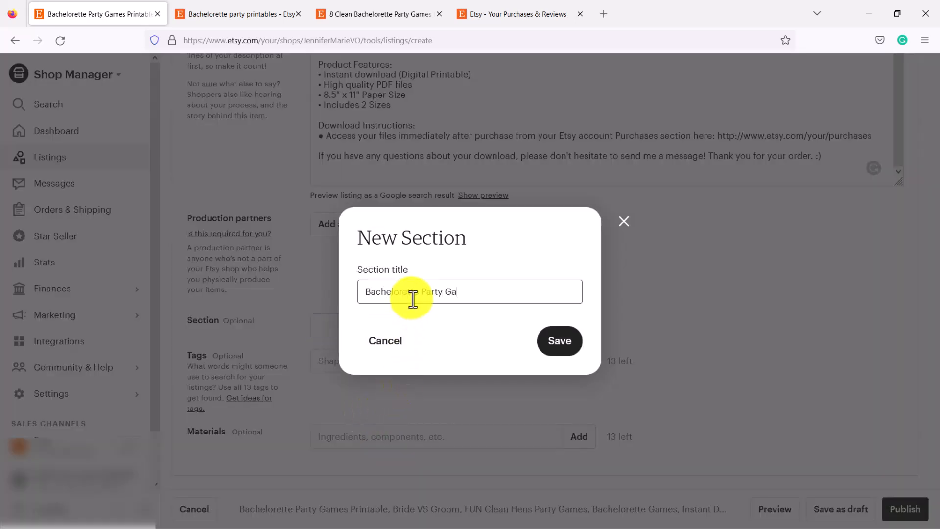
{"action": "left_click", "coordinate": [558, 341]}
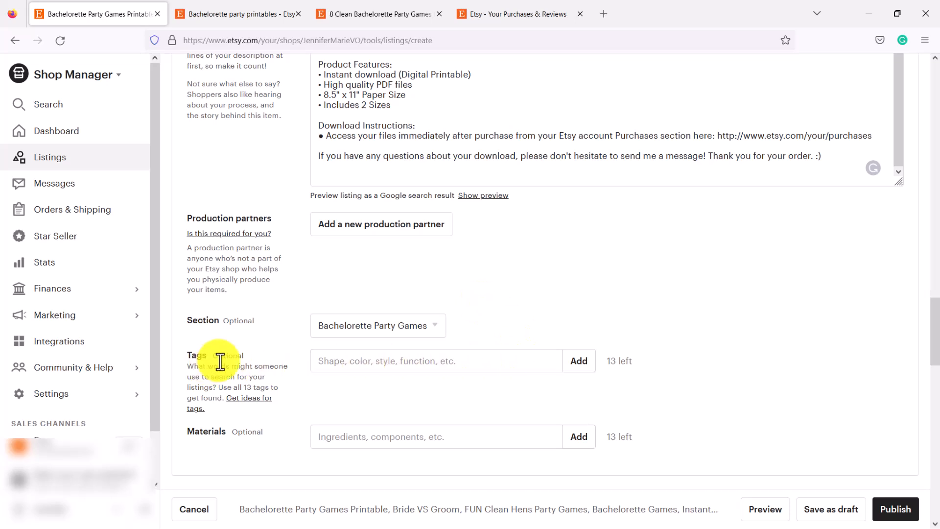
- Add 'bachelorette party' as a tag, then add the hen party tag
{"action": "left_click", "coordinate": [436, 360]}
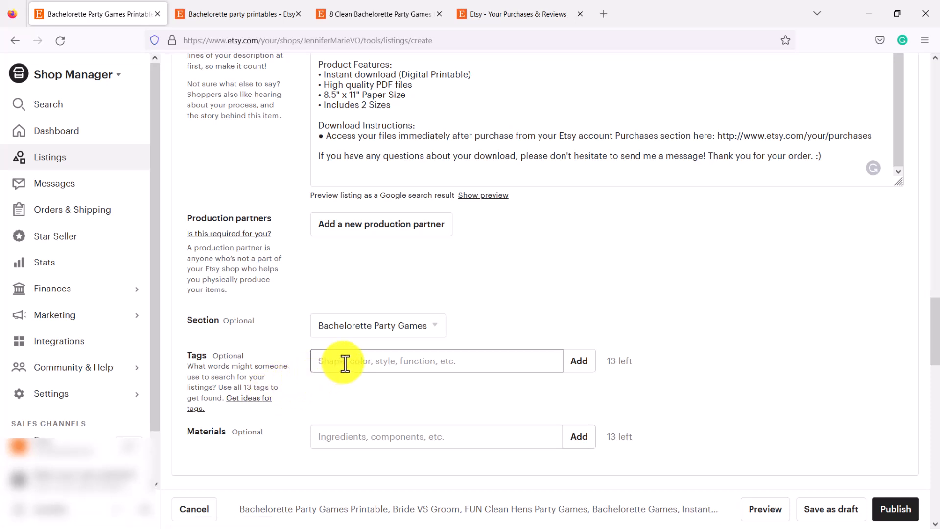
{"action": "type", "text": "bachelorette"}
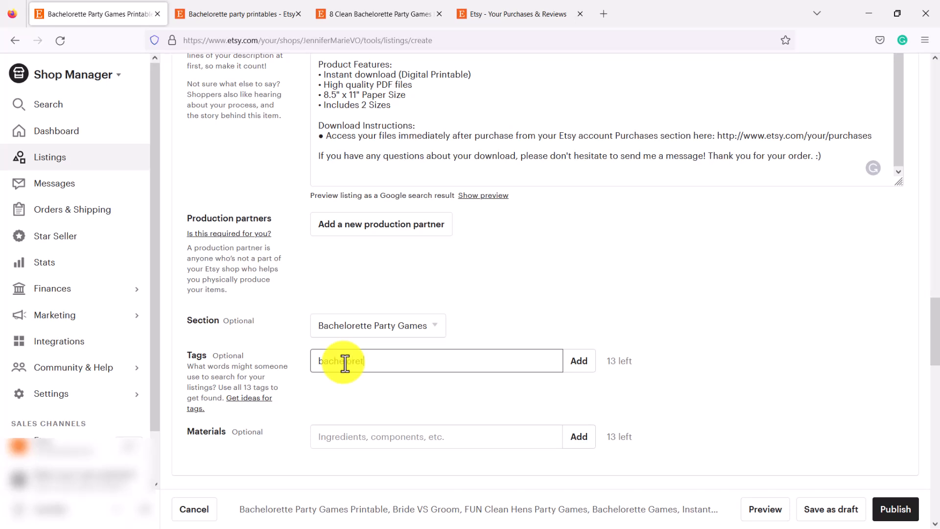
{"action": "left_click", "coordinate": [578, 360]}
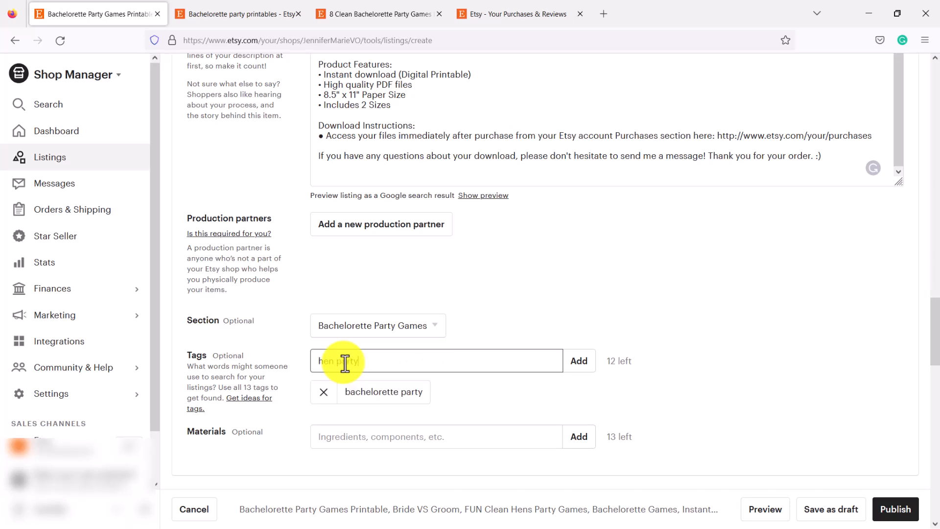
{"action": "left_click", "coordinate": [578, 360]}
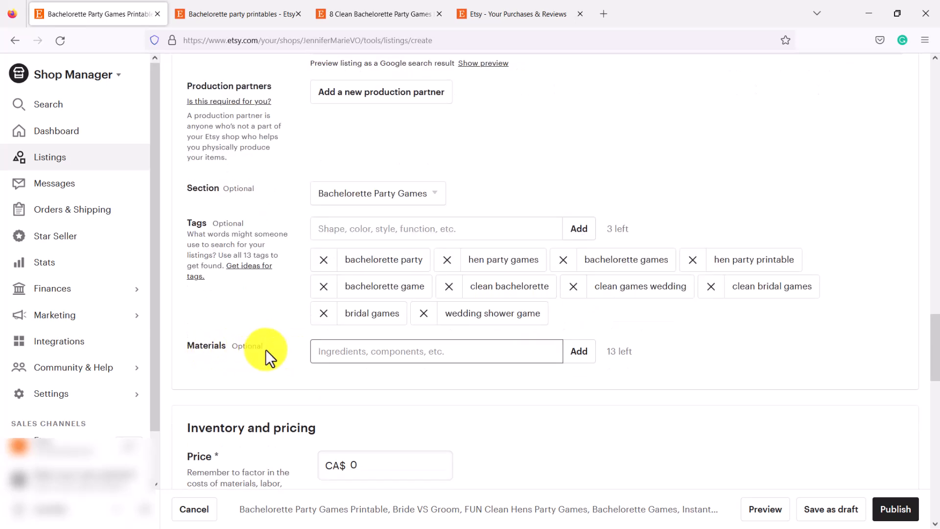
- Leave Materials empty and move down to Inventory and pricing
{"action": "left_click", "coordinate": [437, 351]}
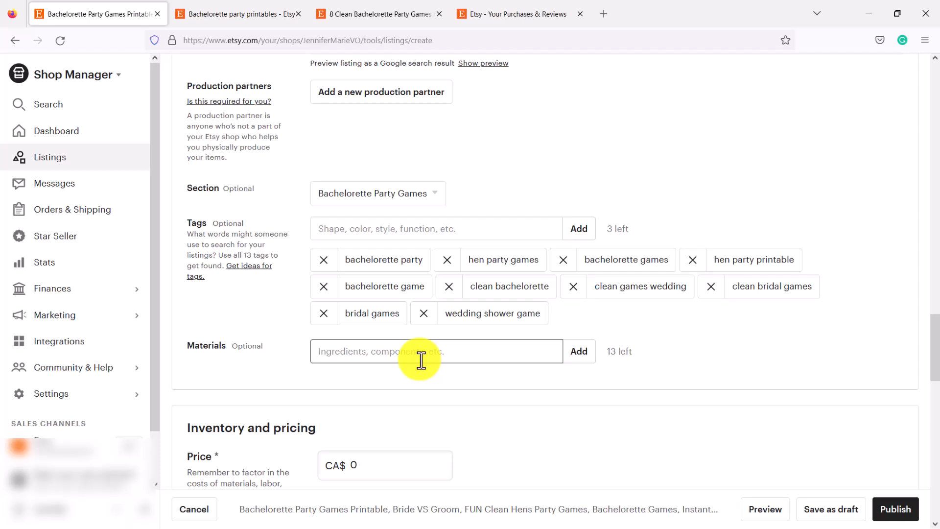
{"action": "scroll", "scroll_direction": "down", "scroll_amount": 3}
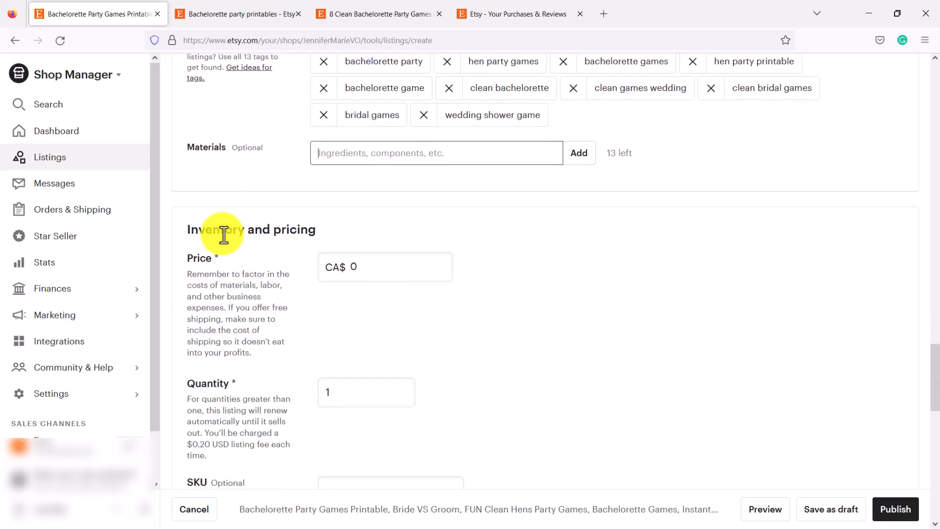
- Set the listing price to CA$ 2.00
{"action": "left_click", "coordinate": [385, 267]}
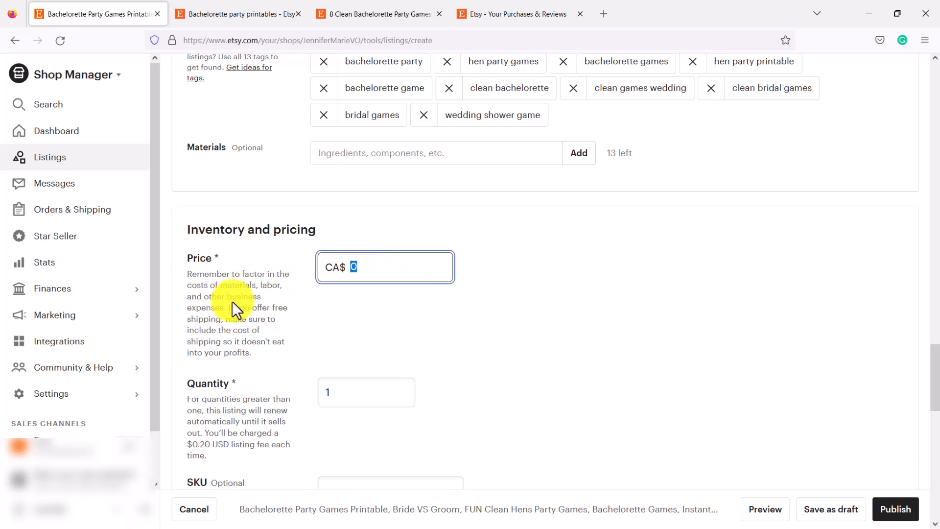
{"action": "mouse_move", "coordinate": [281, 325]}
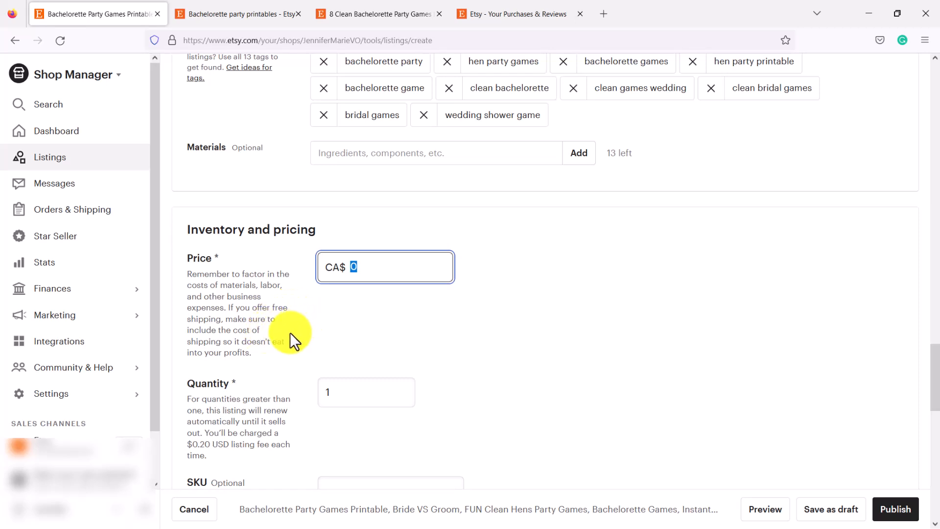
{"action": "mouse_move", "coordinate": [378, 293]}
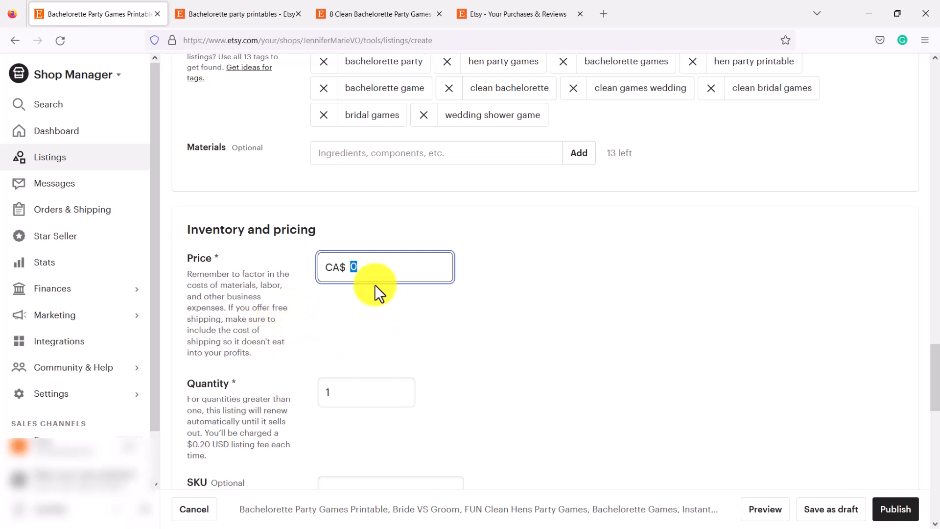
{"action": "mouse_move", "coordinate": [391, 272]}
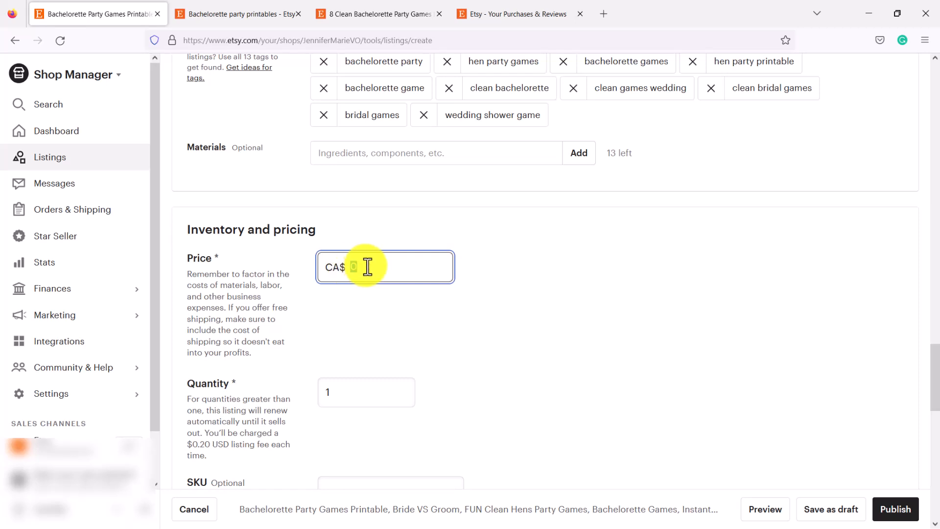
{"action": "type", "text": "2"}
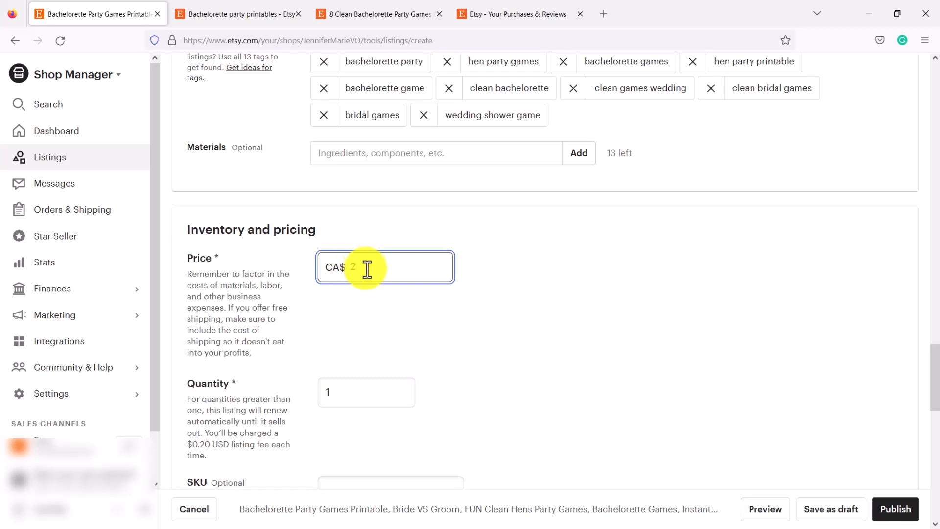
{"action": "type", "text": ".00"}
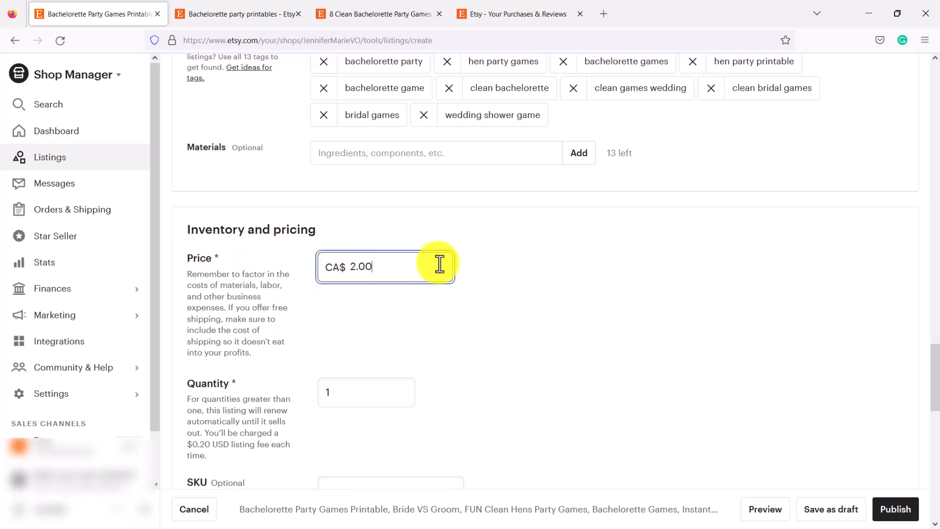
{"action": "scroll", "scroll_direction": "down", "scroll_amount": 3}
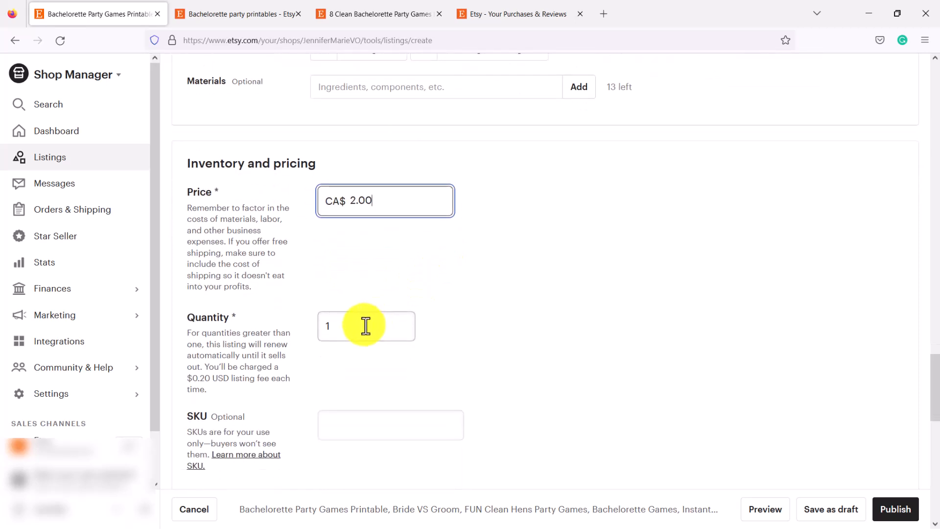
- Set the quantity to 999 after trying 500
{"action": "left_click", "coordinate": [365, 325]}
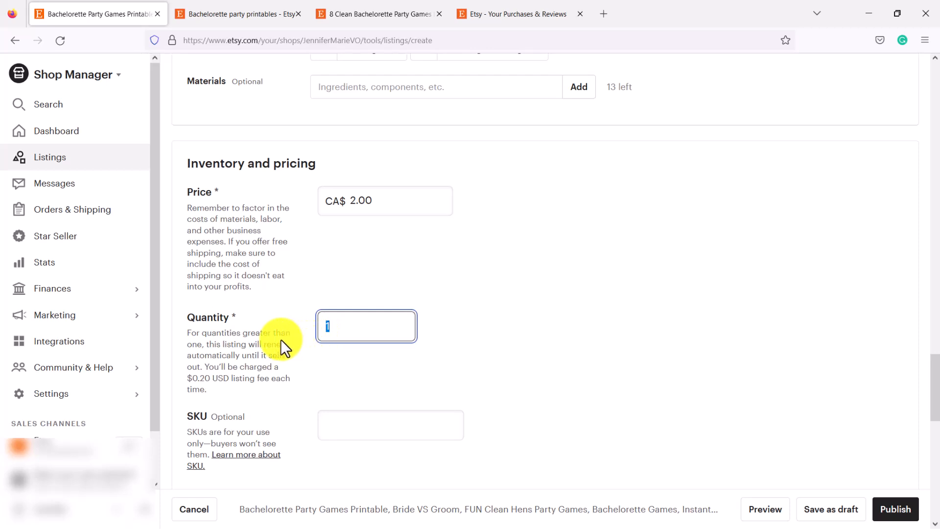
{"action": "mouse_move", "coordinate": [258, 345]}
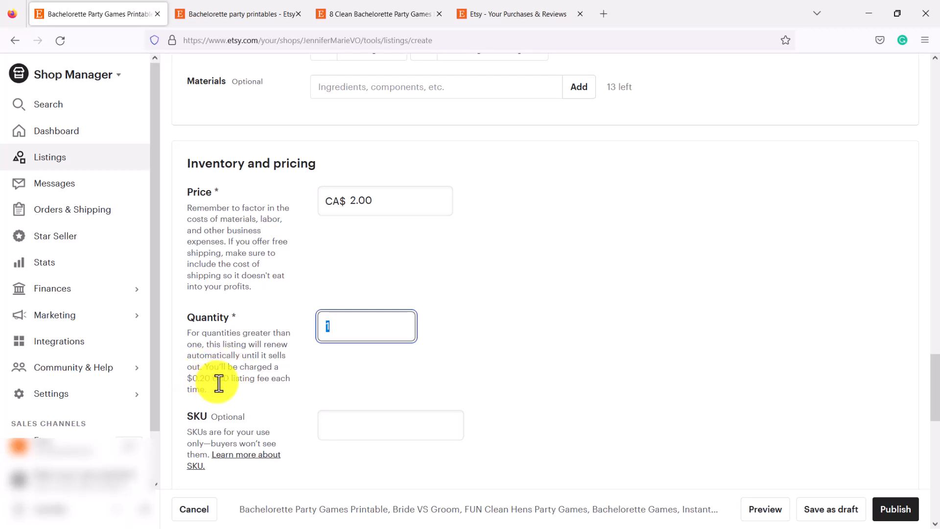
{"action": "mouse_move", "coordinate": [369, 330]}
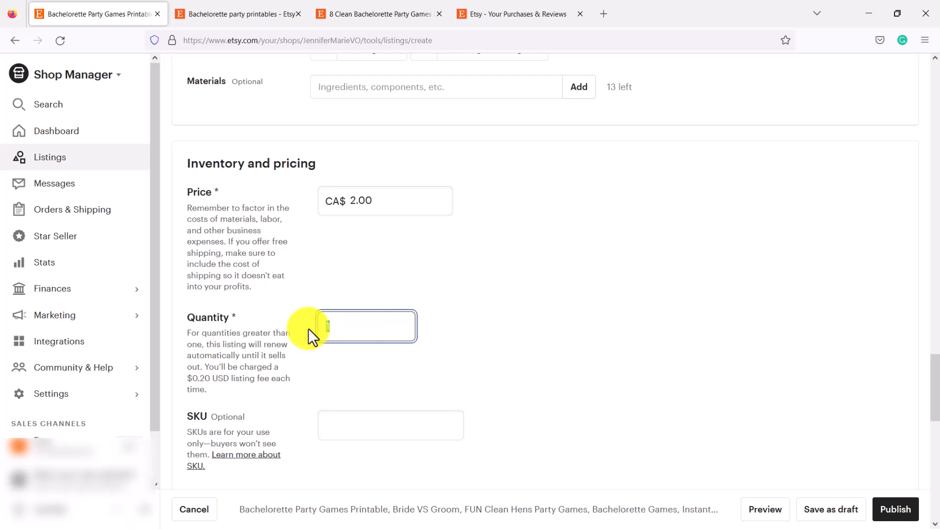
{"action": "type", "text": "500000"}
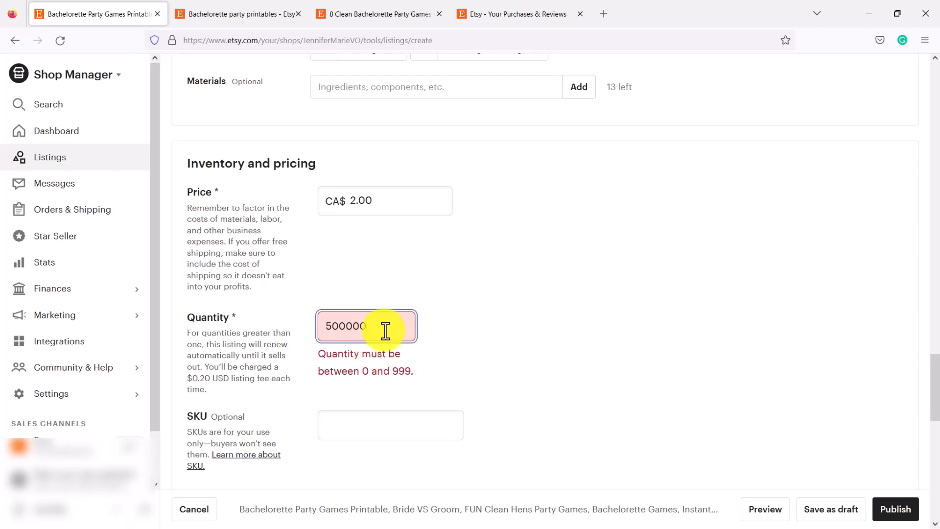
{"action": "type", "text": "999"}
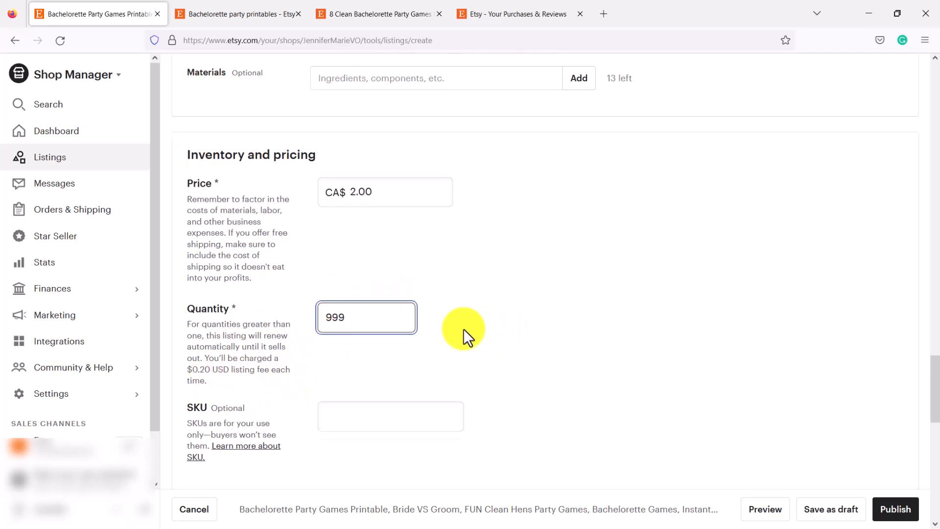
- Scroll past Personalization to the Digital files upload area
{"action": "scroll", "scroll_direction": "down", "scroll_amount": 3}
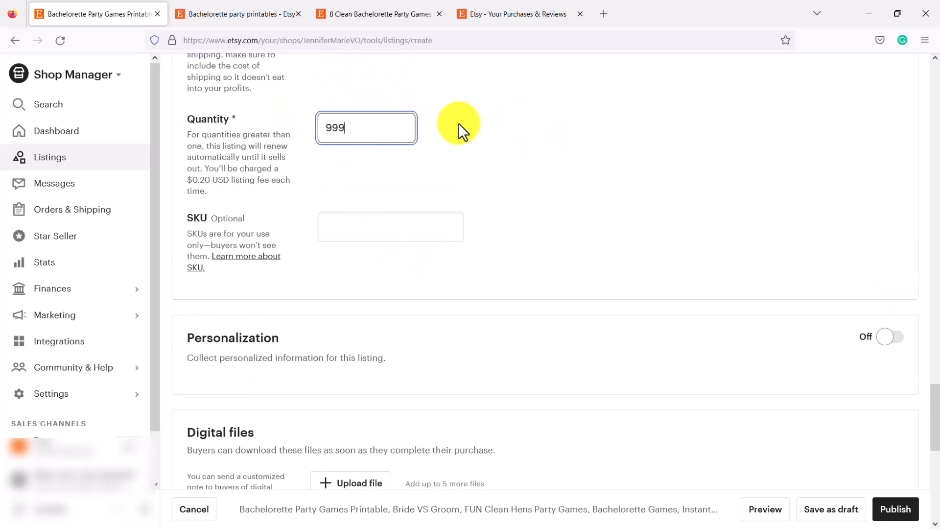
{"action": "scroll", "scroll_direction": "down", "scroll_amount": 3}
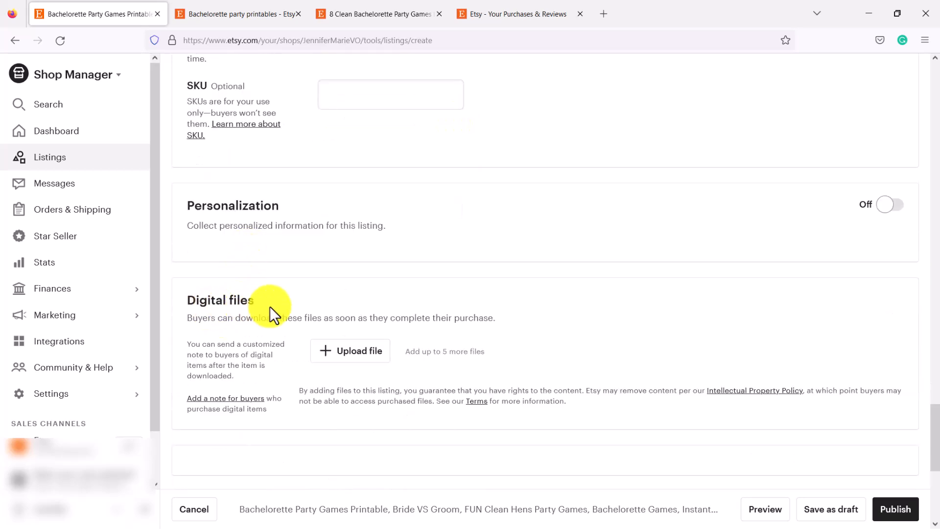
{"action": "scroll", "scroll_direction": "down", "scroll_amount": 3}
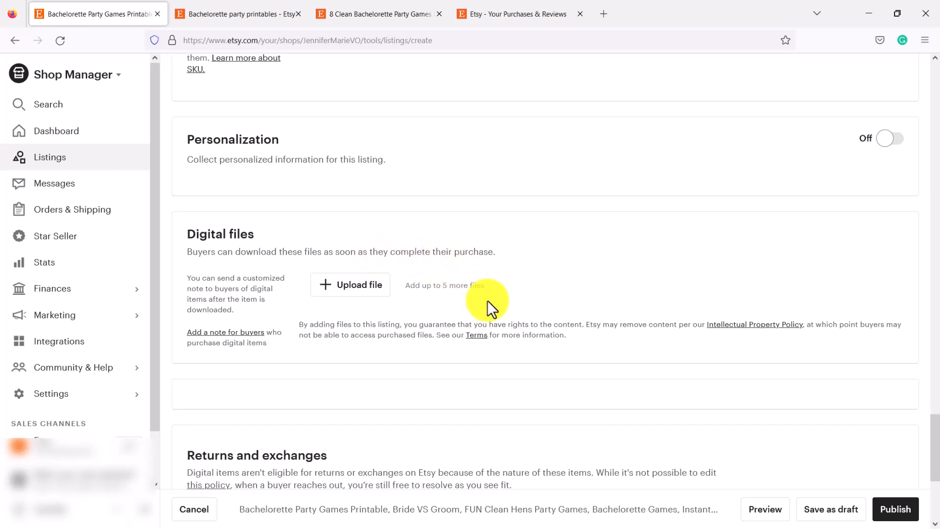
{"action": "mouse_move", "coordinate": [447, 299]}
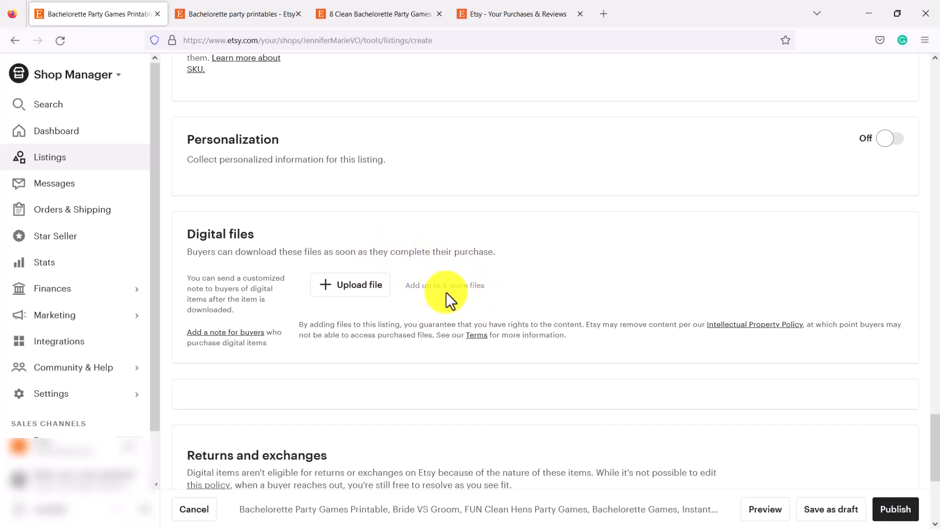
{"action": "mouse_move", "coordinate": [362, 298]}
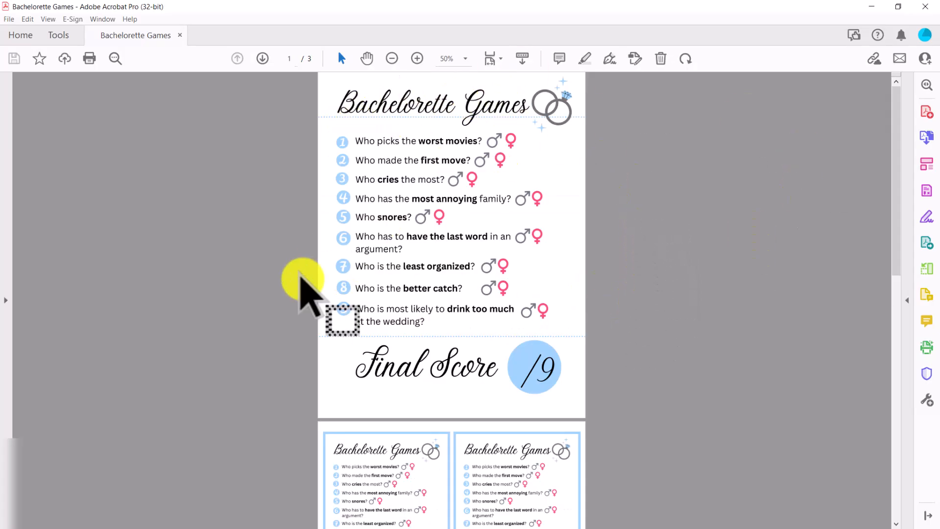
{"action": "scroll", "scroll_direction": "down", "scroll_amount": 3}
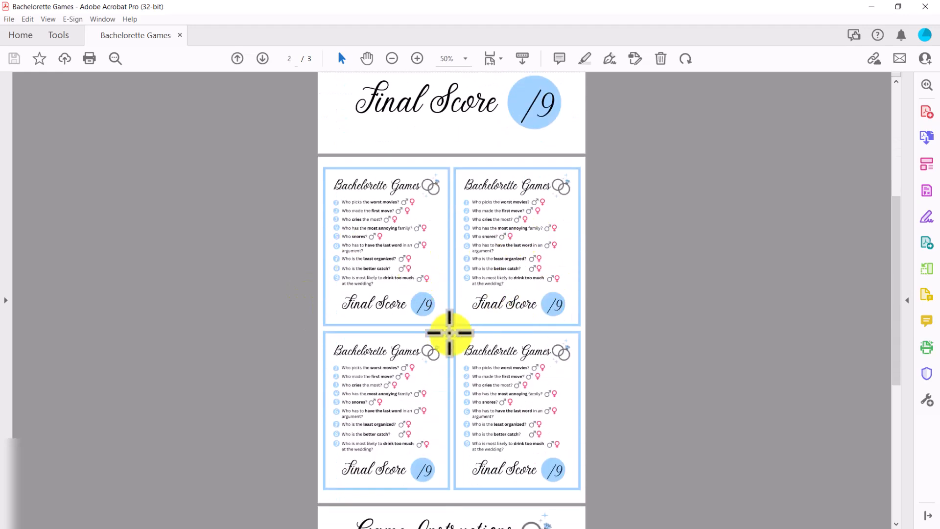
{"action": "scroll", "scroll_direction": "down", "scroll_amount": 3}
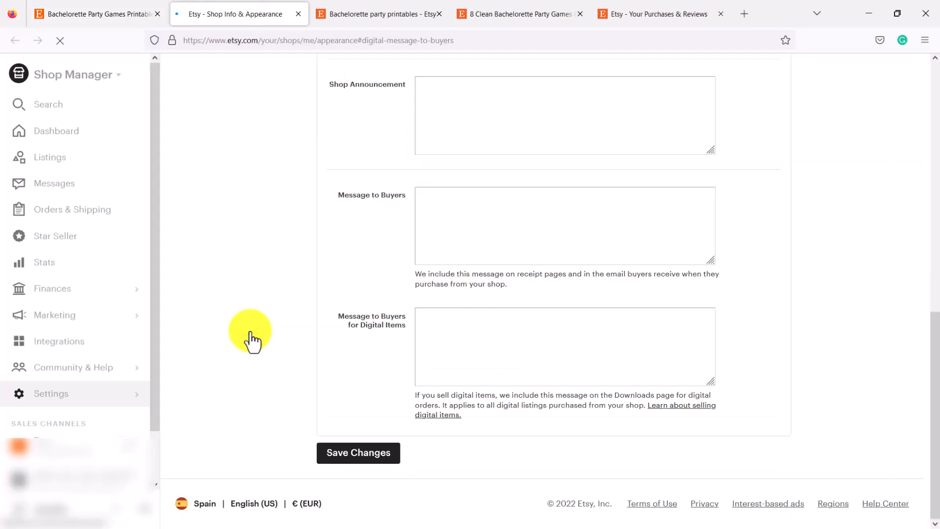
- Write 'Thank you for your order!' at the top of the Message to Buyers for Digital Items
{"action": "left_click", "coordinate": [565, 347]}
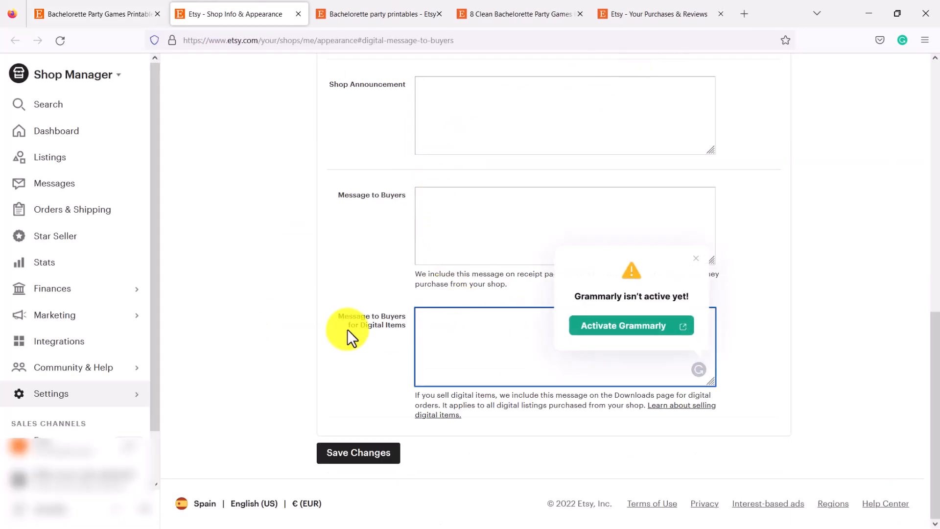
{"action": "left_click", "coordinate": [695, 258]}
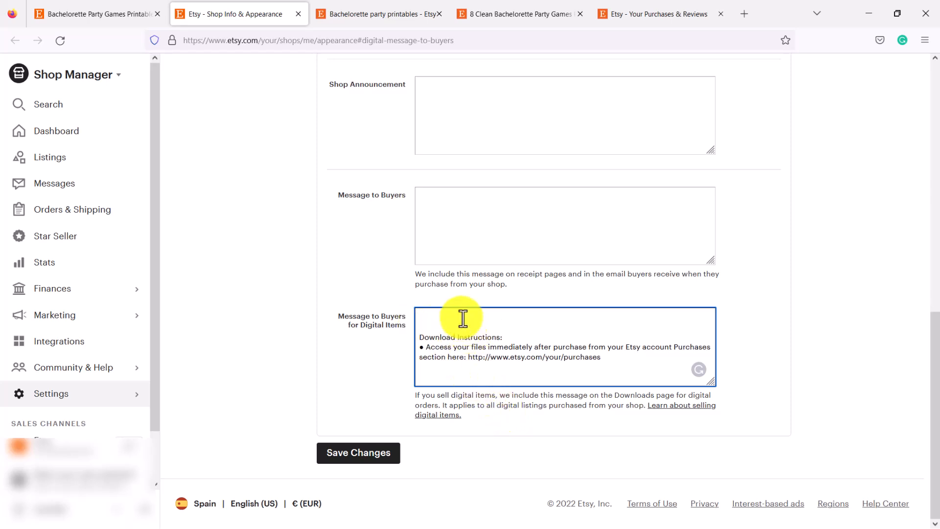
{"action": "type", "text": "Thank you for your"}
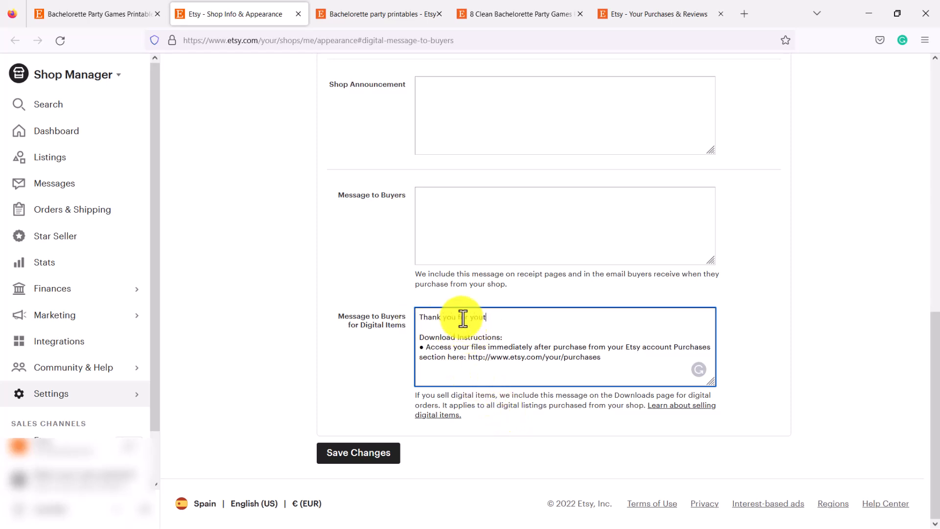
{"action": "type", "text": "order!"}
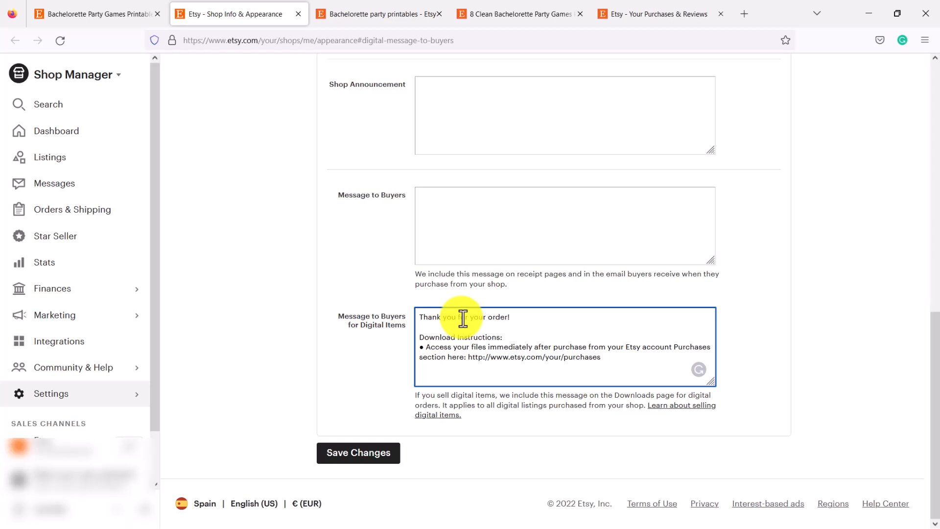
{"action": "mouse_move", "coordinate": [512, 353]}
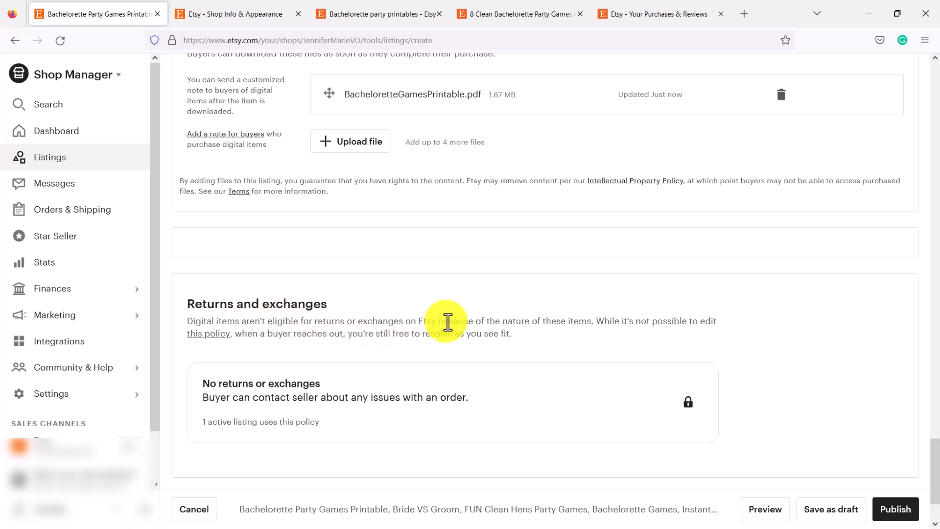
{"action": "mouse_move", "coordinate": [606, 337]}
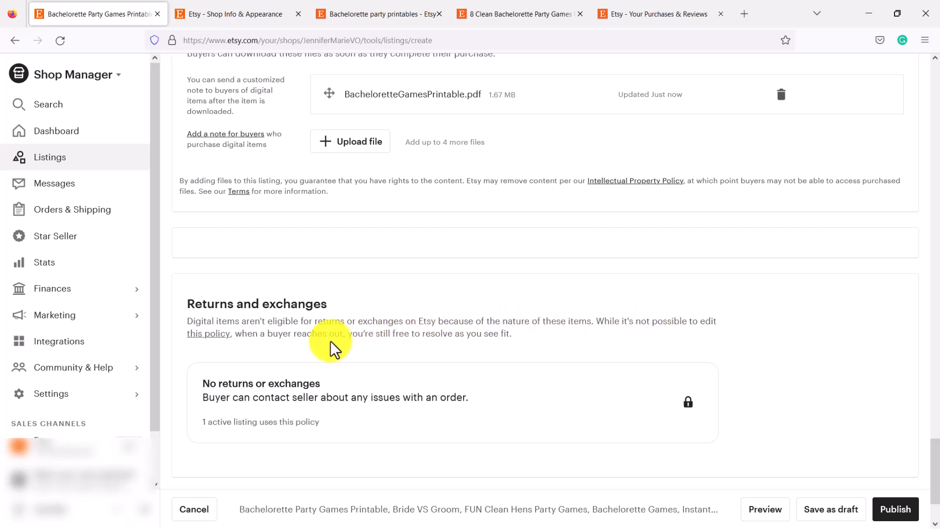
{"action": "mouse_move", "coordinate": [420, 342]}
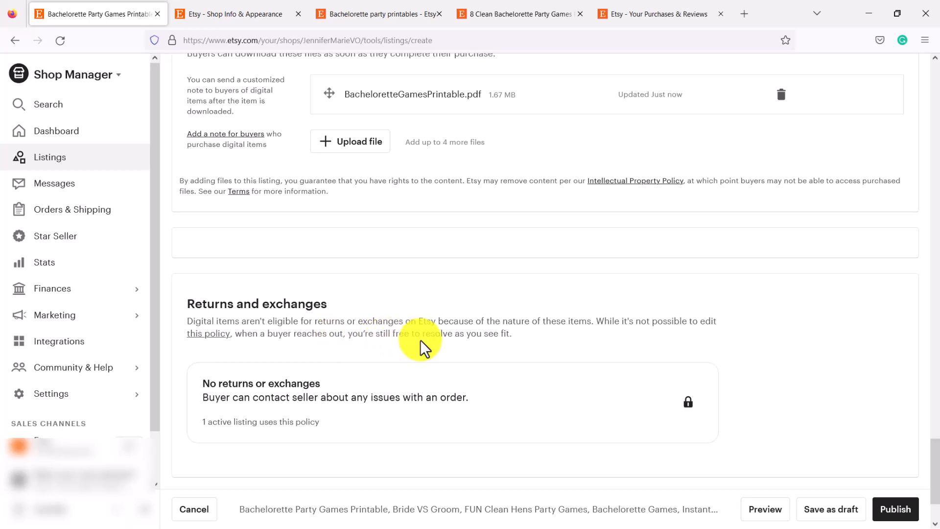
{"action": "mouse_move", "coordinate": [514, 348]}
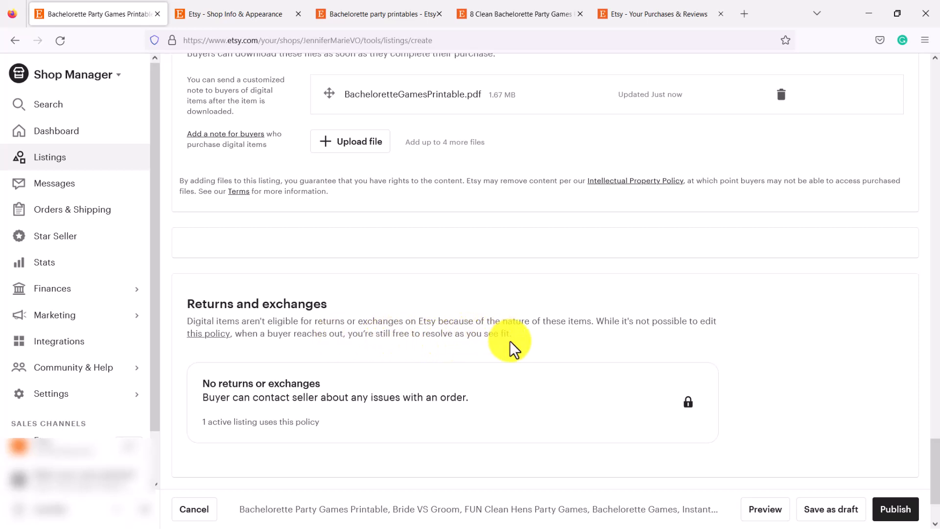
{"action": "mouse_move", "coordinate": [520, 342]}
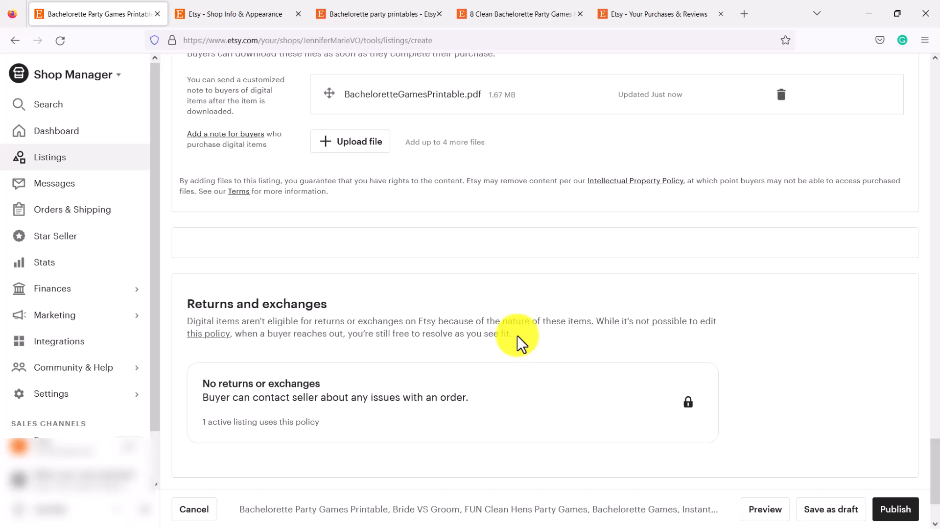
{"action": "mouse_move", "coordinate": [521, 342]}
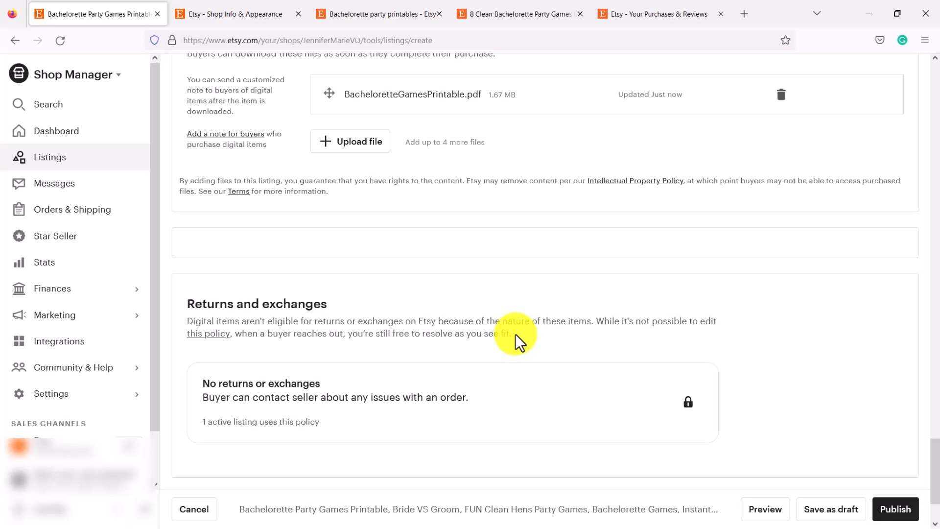
- Scroll to the bottom of the form to review the attached PDF and no-returns policy
{"action": "scroll", "scroll_direction": "down", "scroll_amount": 3}
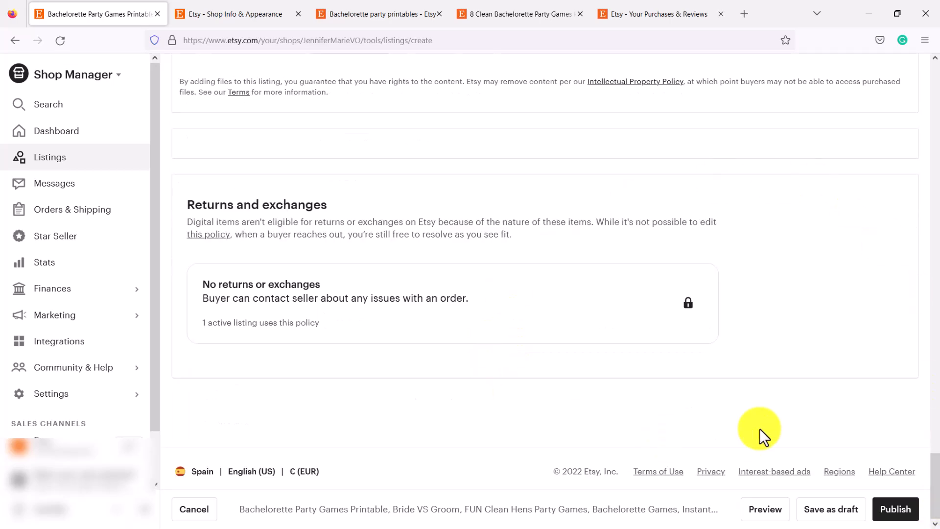
- Preview the listing, then publish it and confirm in the dialog so it goes active
{"action": "left_click", "coordinate": [765, 510]}
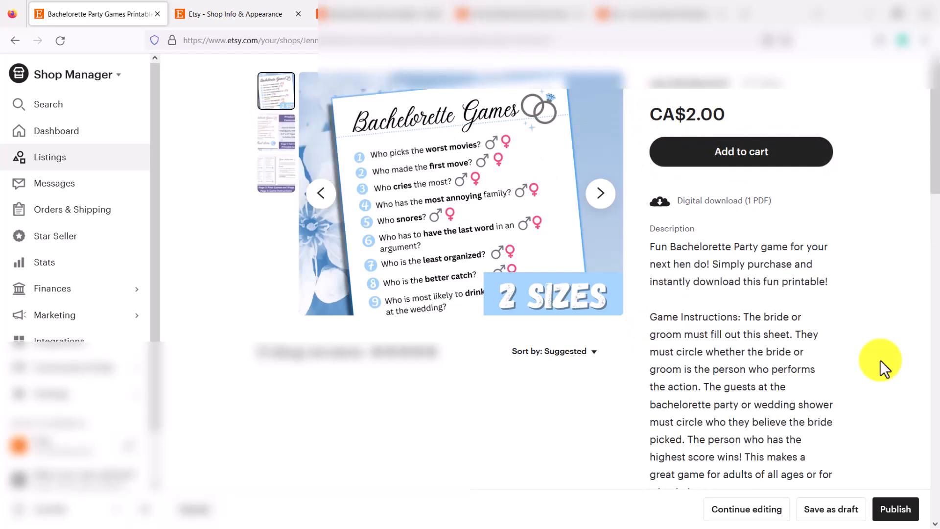
{"action": "scroll", "scroll_direction": "down", "scroll_amount": 3}
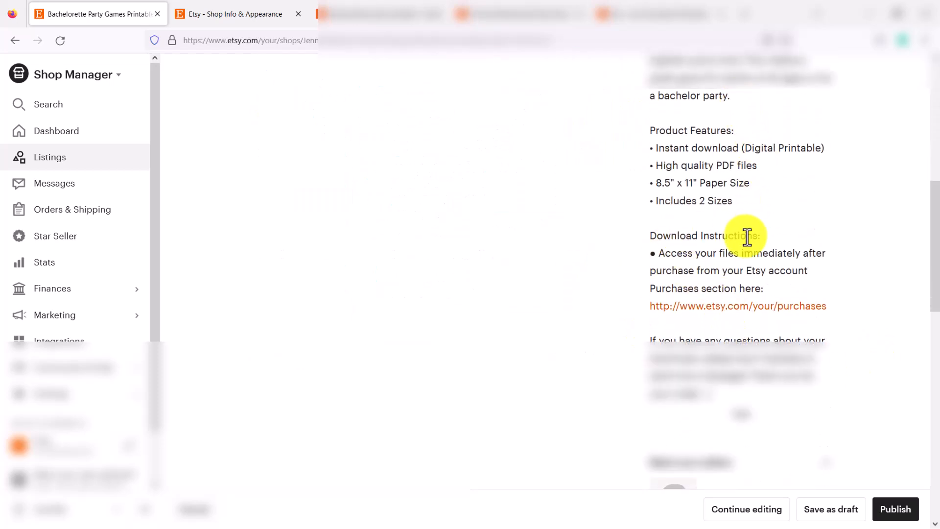
{"action": "left_click", "coordinate": [895, 509]}
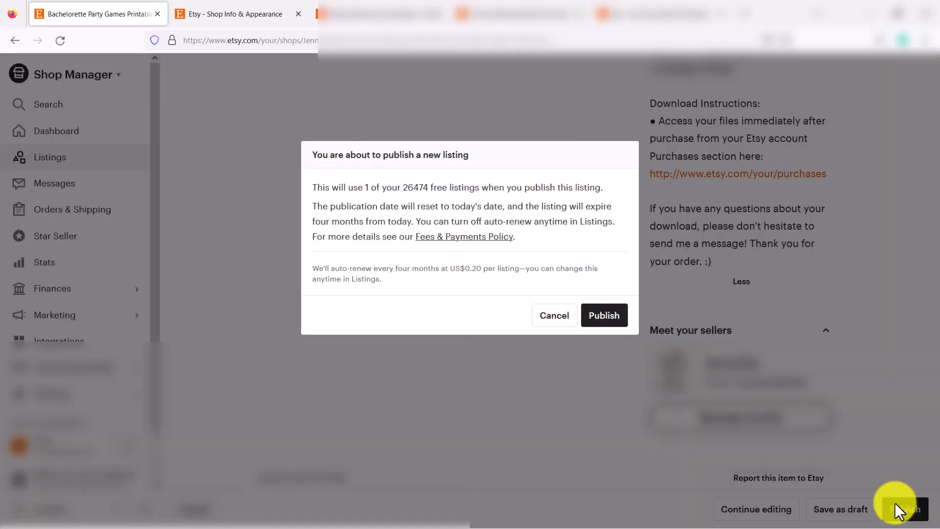
{"action": "left_click", "coordinate": [605, 316]}
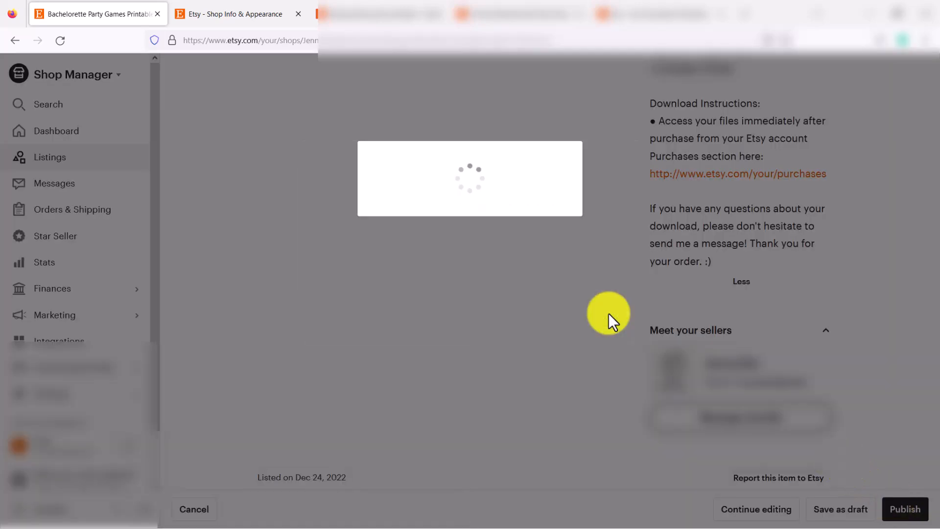
{"action": "left_click", "coordinate": [904, 508]}
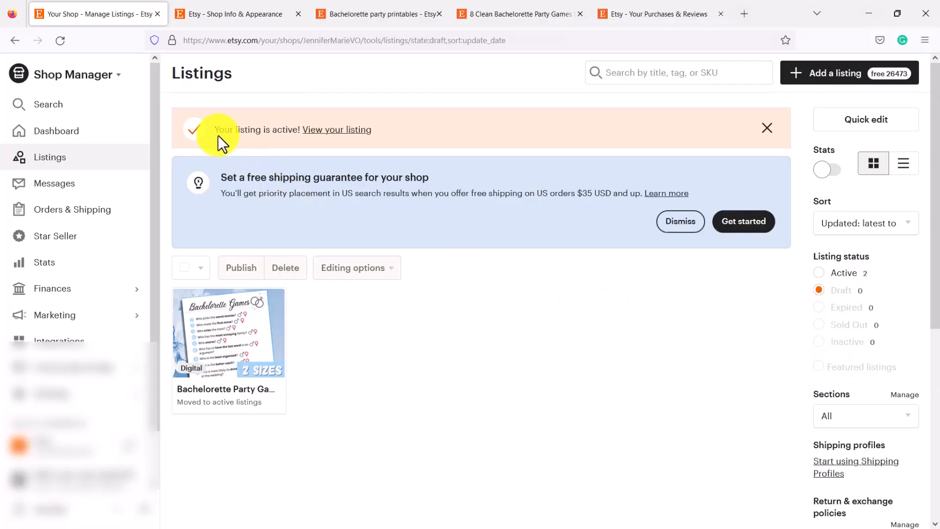
- View the live Bachelorette Party Games listing page showing €1.45
{"action": "left_click", "coordinate": [336, 129]}
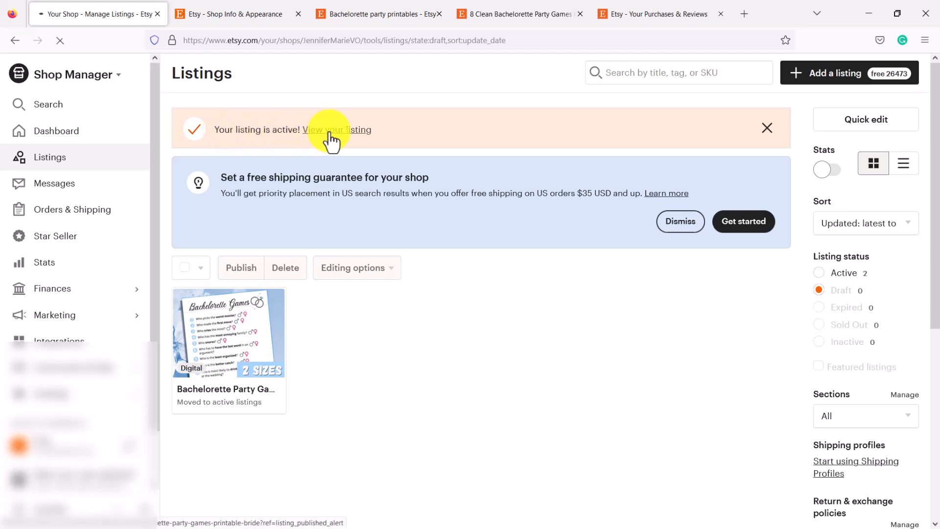
{"action": "left_click", "coordinate": [337, 129]}
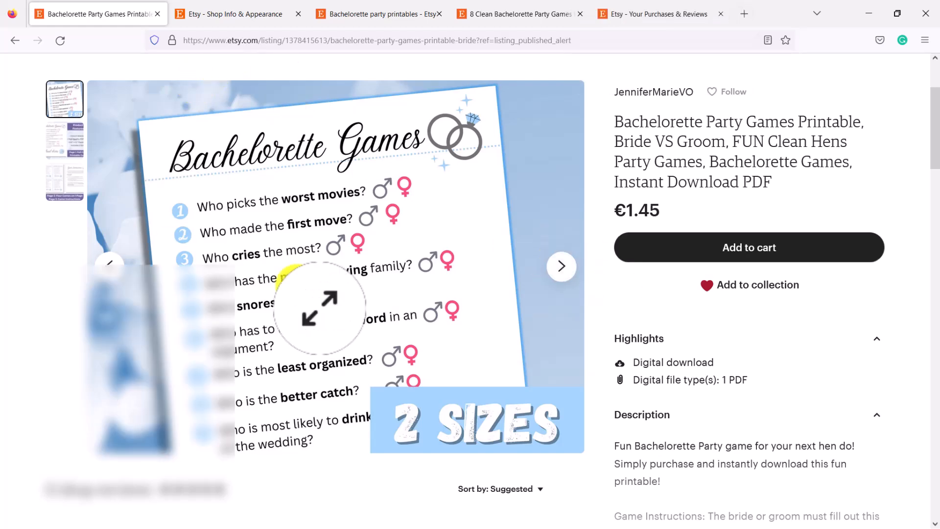
{"action": "left_click", "coordinate": [561, 267]}
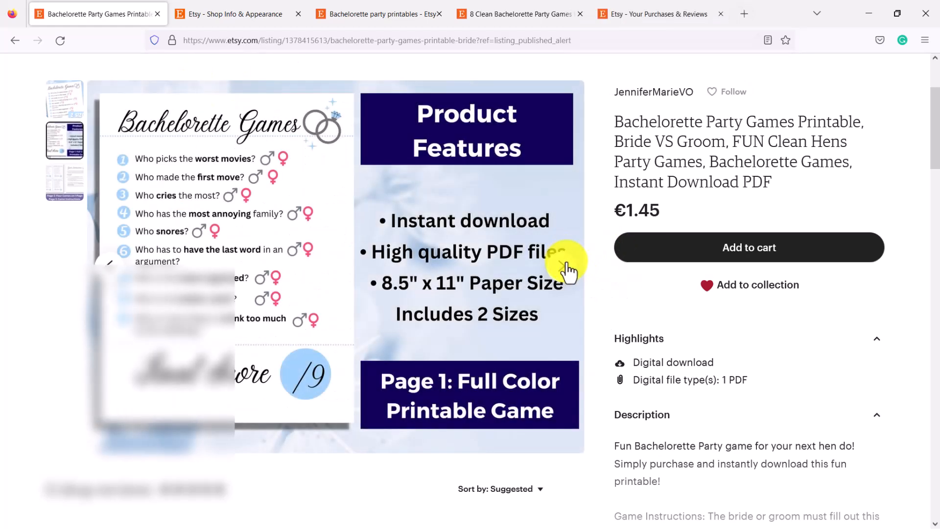
{"action": "scroll", "scroll_direction": "down", "scroll_amount": 3}
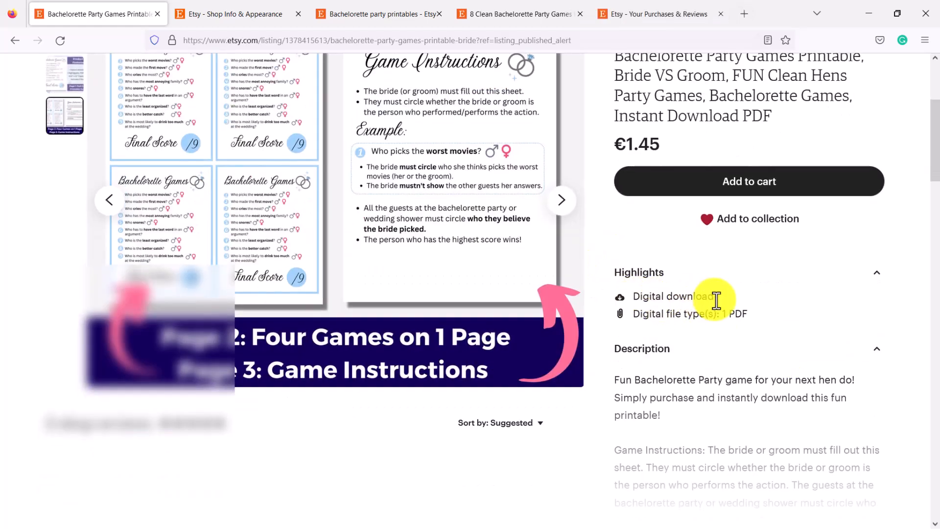
{"action": "scroll", "scroll_direction": "down", "scroll_amount": 3}
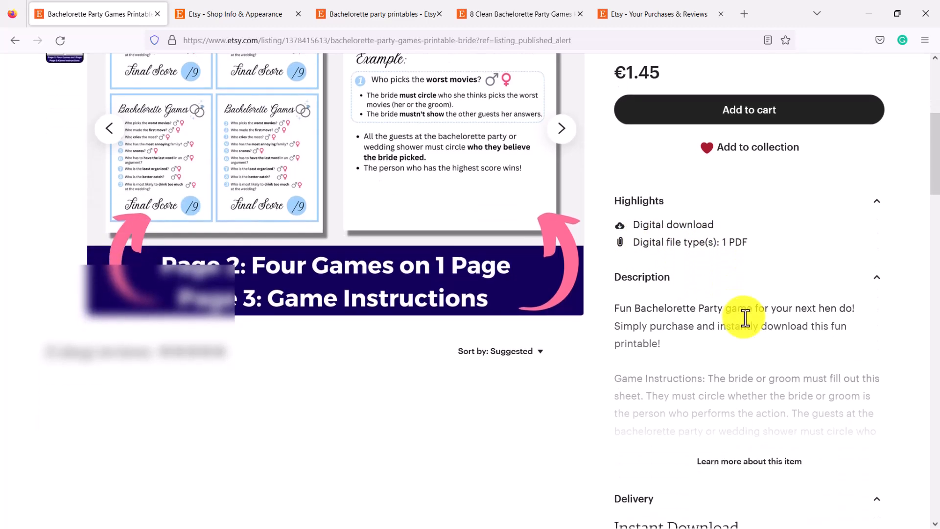
{"action": "scroll", "scroll_direction": "down", "scroll_amount": 3}
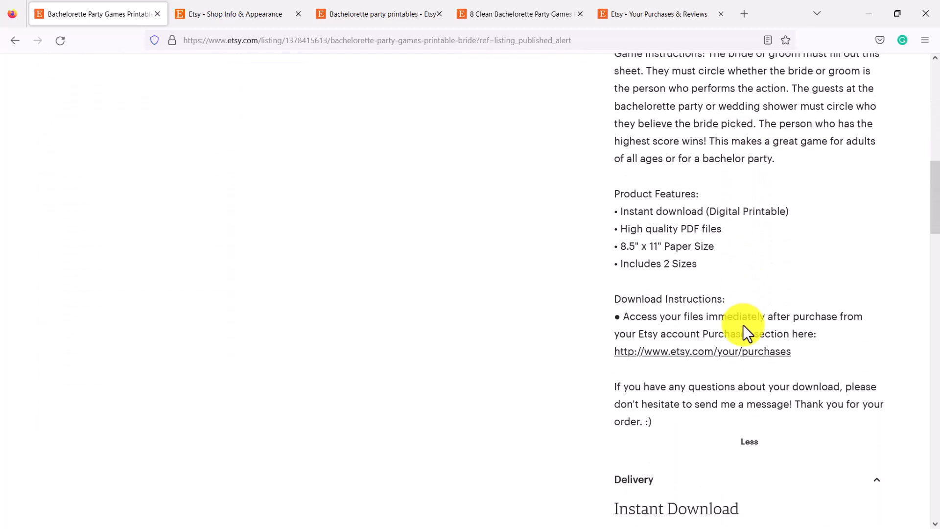
{"action": "scroll", "scroll_direction": "down", "scroll_amount": 3}
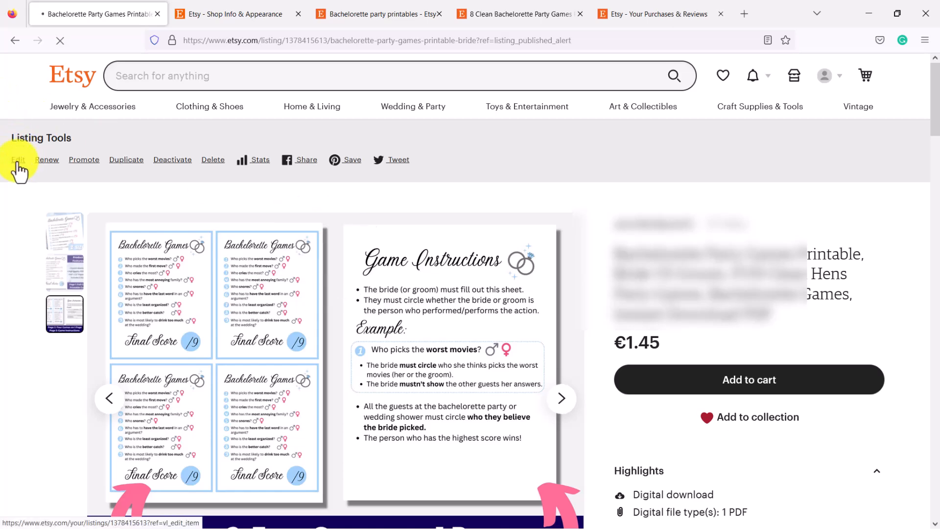
- Reopen the live listing in the editor via Edit under Listing Tools
{"action": "left_click", "coordinate": [19, 160]}
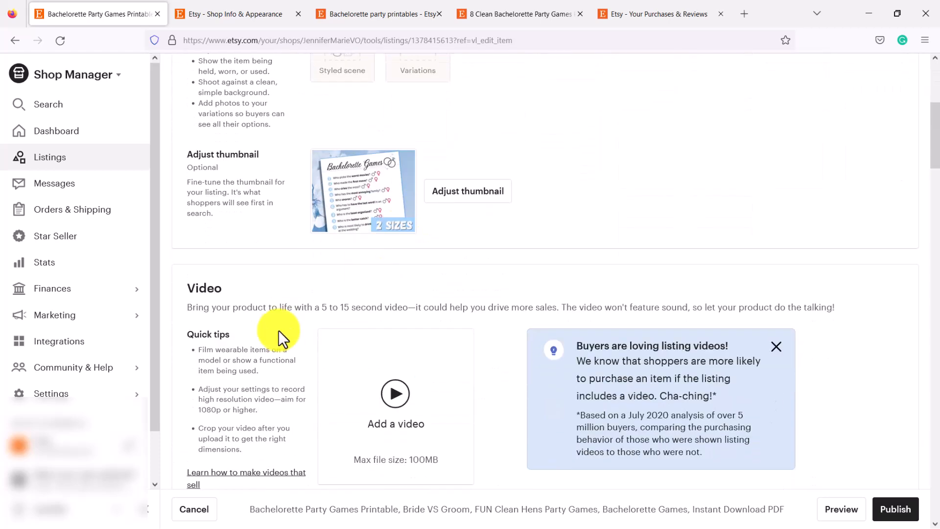
{"action": "scroll", "scroll_direction": "down", "scroll_amount": 3}
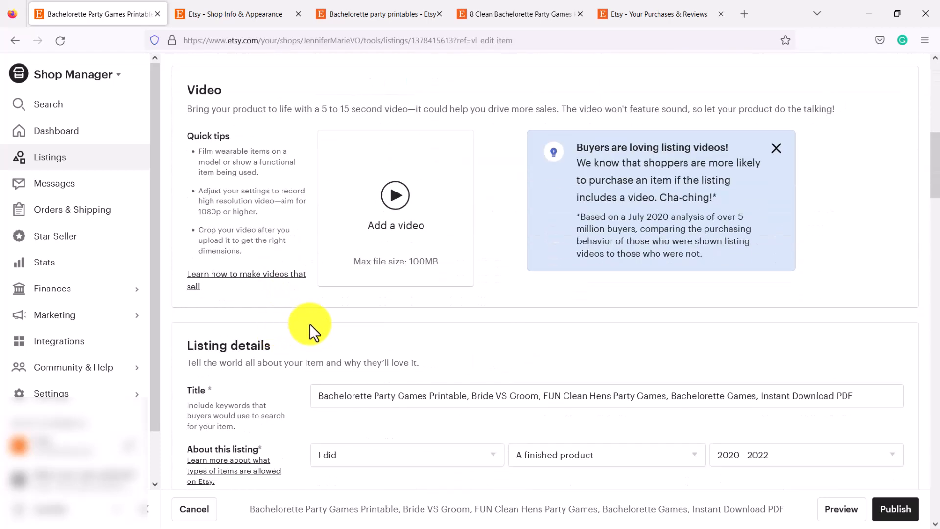